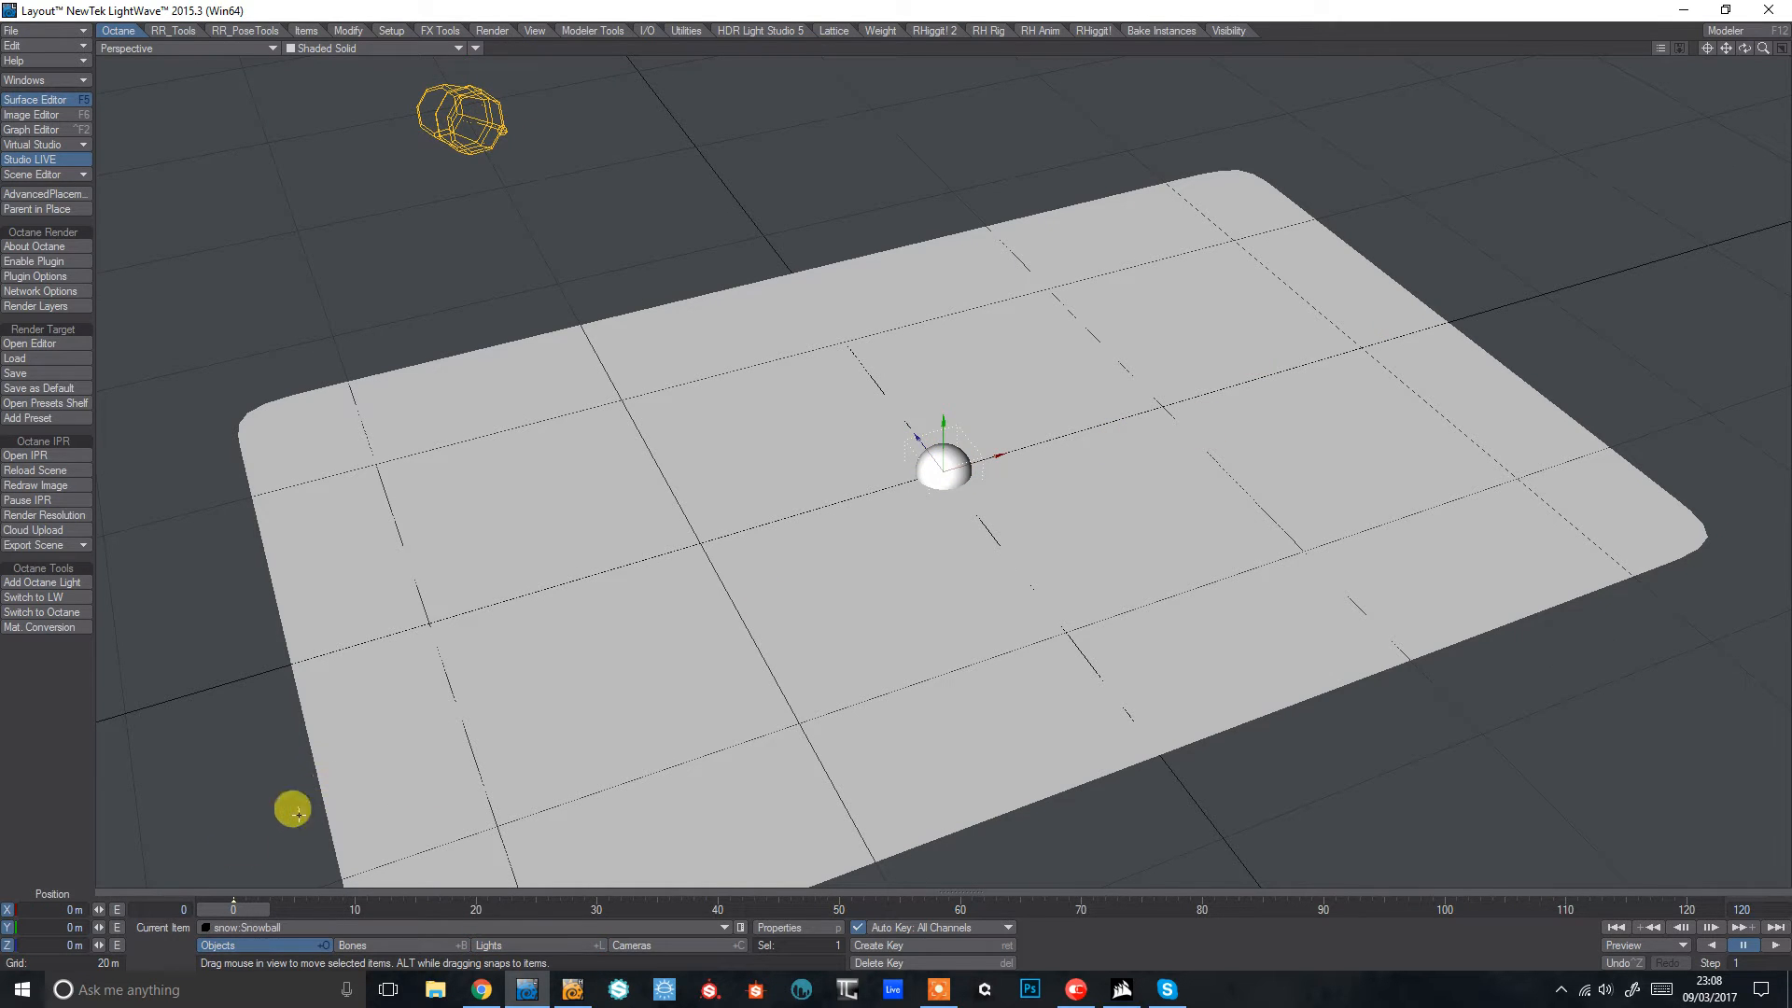
Step: Keyframe the Snowball from the far corner through the centre to the near edge, then return to frame 0
{"action": "left_click_drag", "start_coordinate": [941, 468], "coordinate": [1216, 211]}
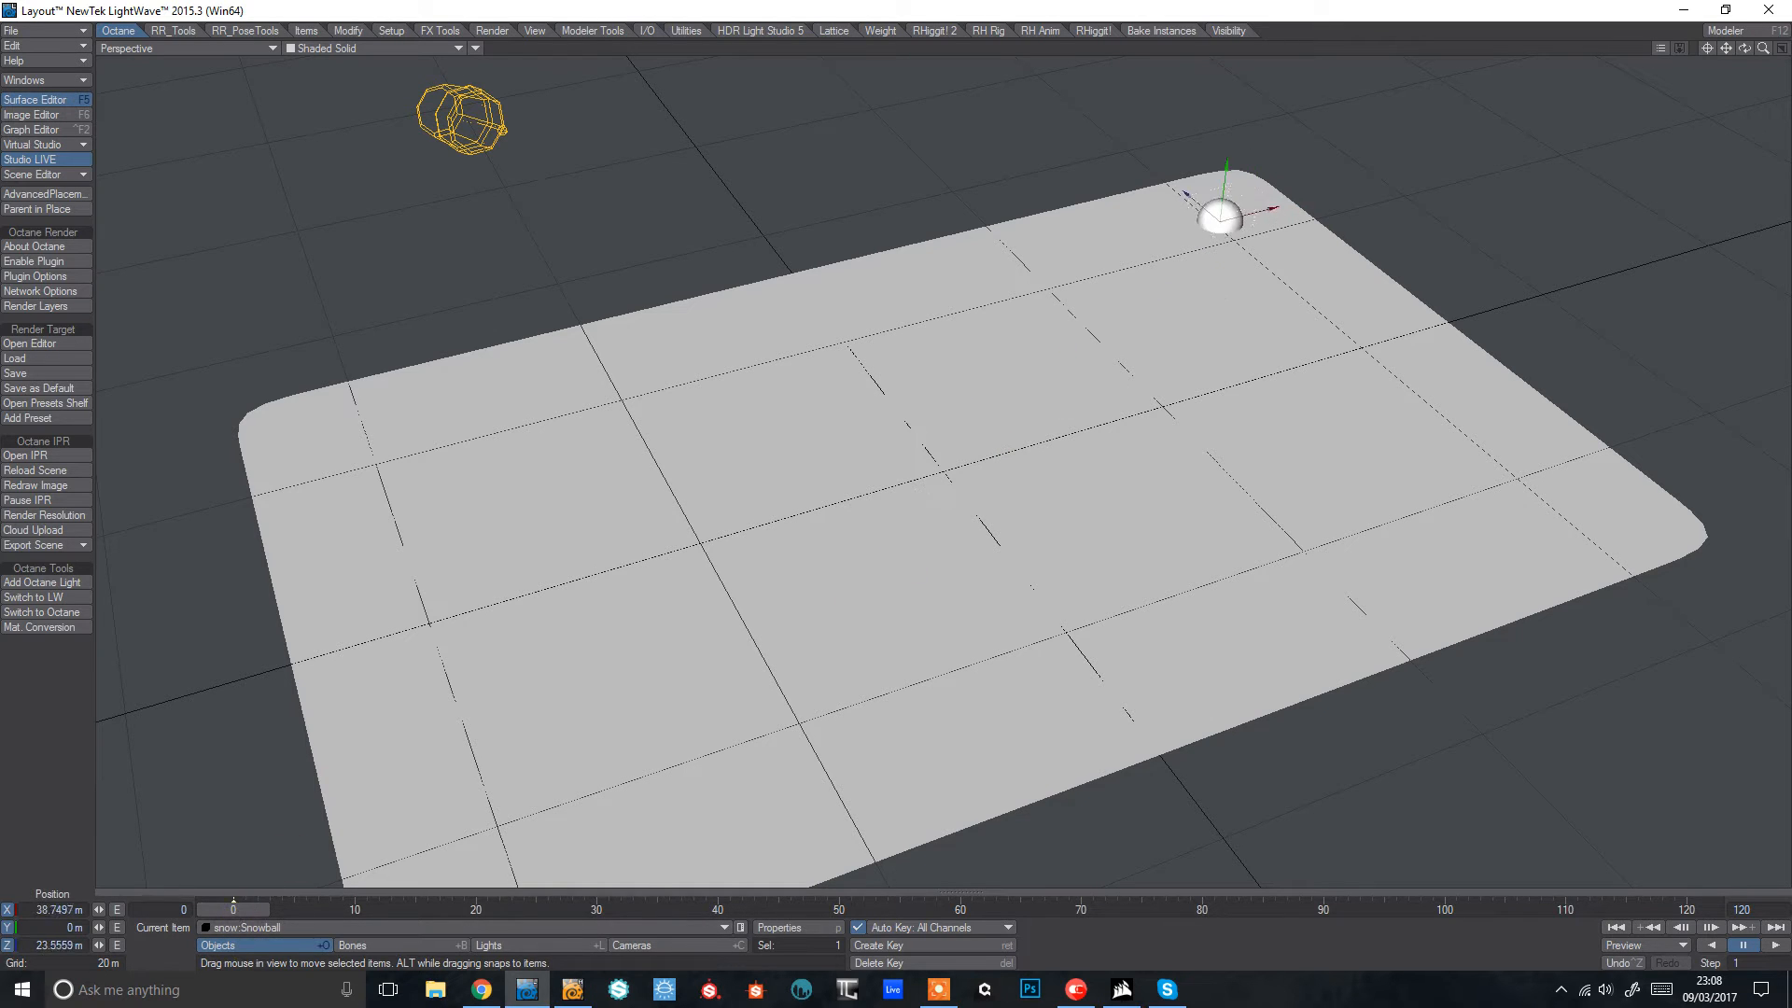
{"action": "left_click_drag", "start_coordinate": [1217, 216], "coordinate": [995, 314]}
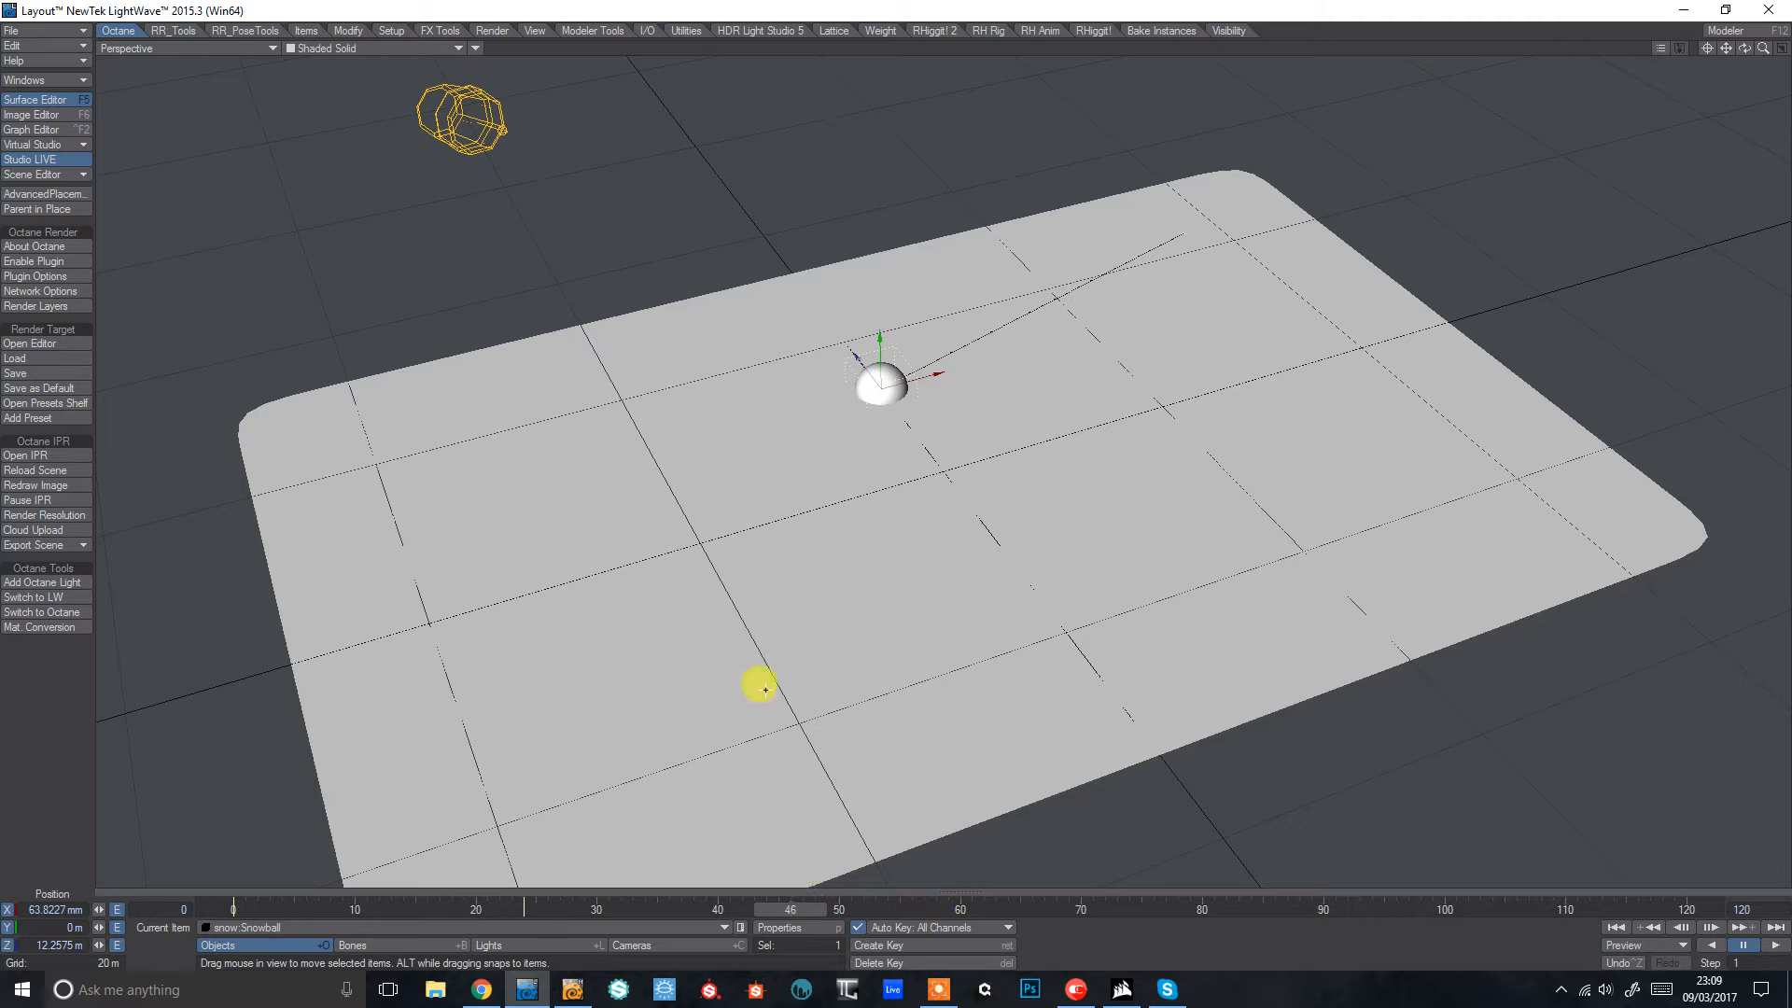
{"action": "left_click_drag", "start_coordinate": [879, 383], "coordinate": [526, 405]}
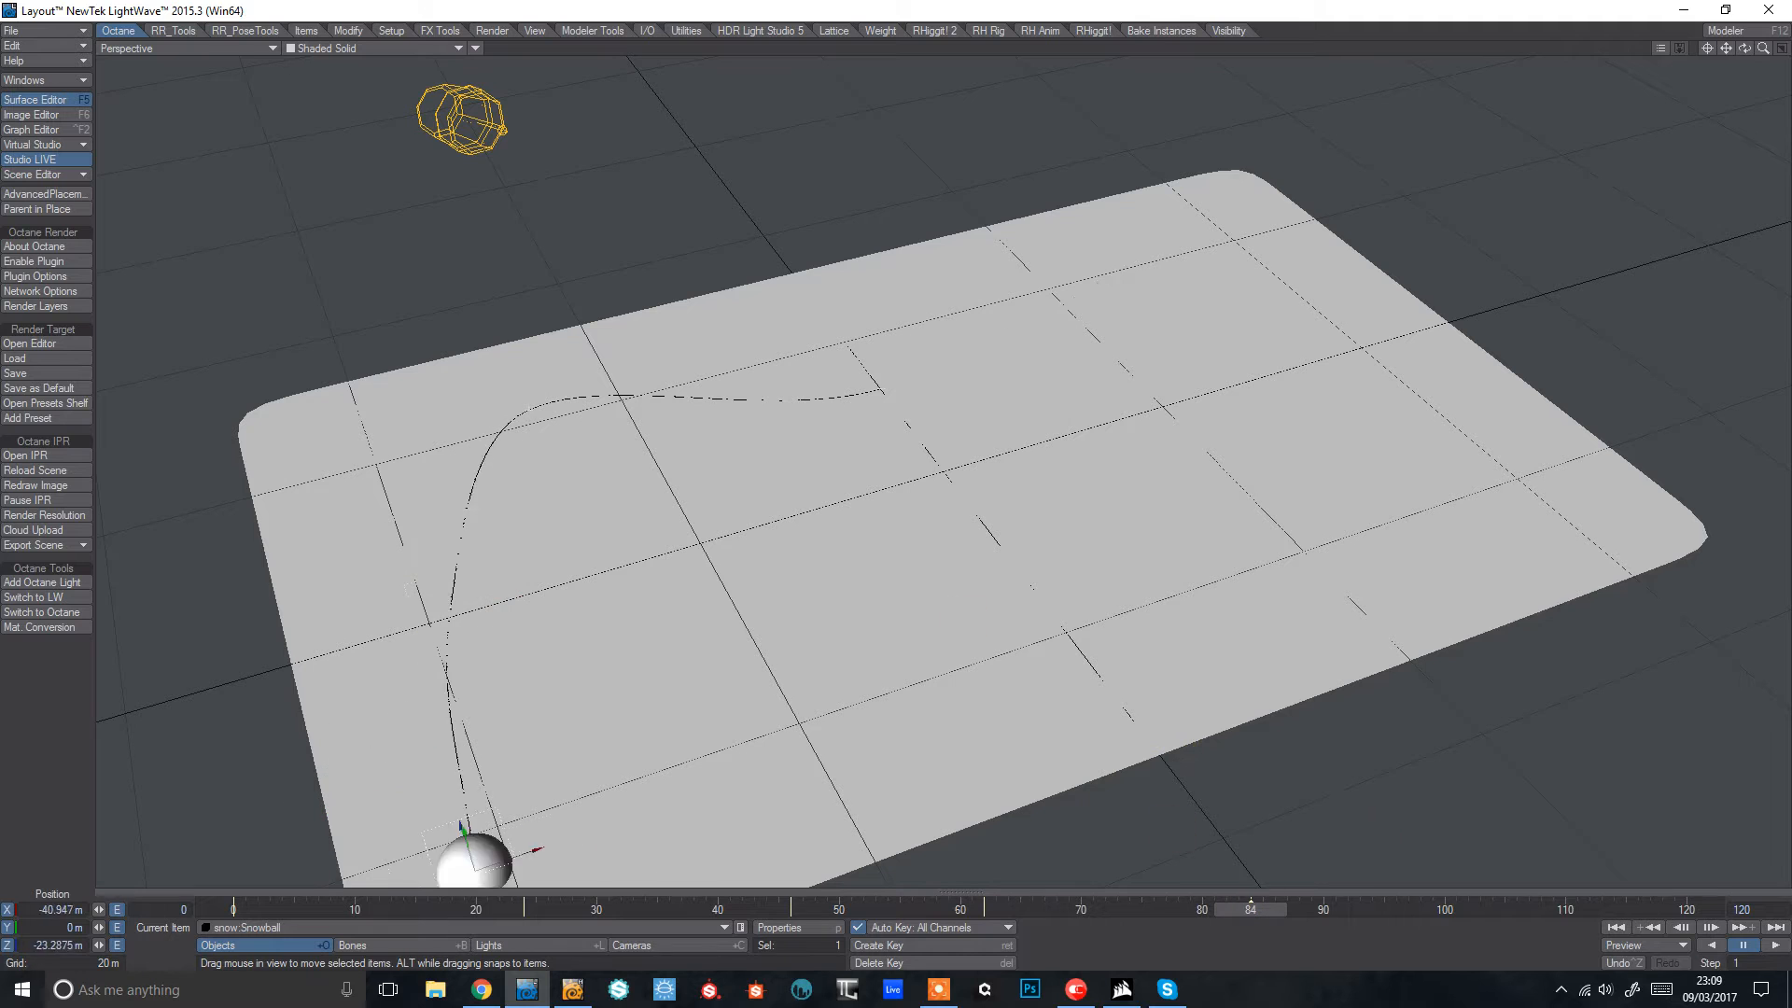
{"action": "left_click_drag", "start_coordinate": [463, 851], "coordinate": [657, 754]}
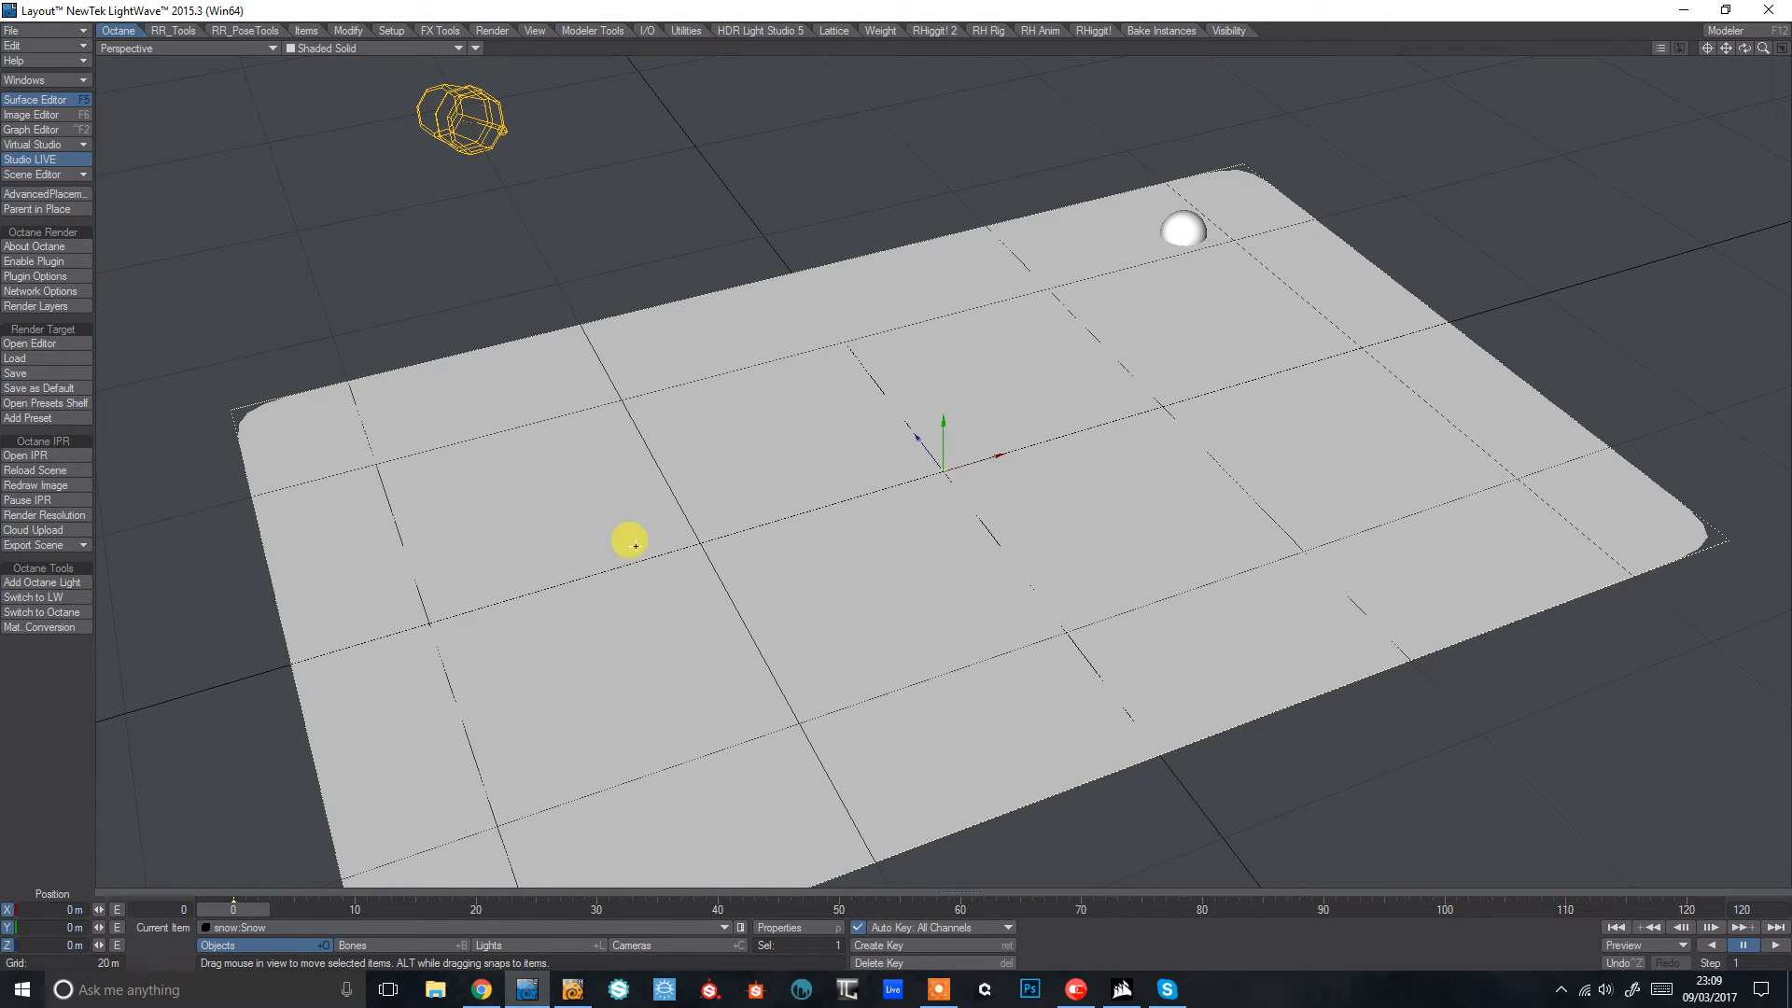
Step: Set the Snow plane's Subdivision Order to After Motion with Display SubPatch Level 12
{"action": "left_click_drag", "start_coordinate": [629, 541], "coordinate": [1107, 162]}
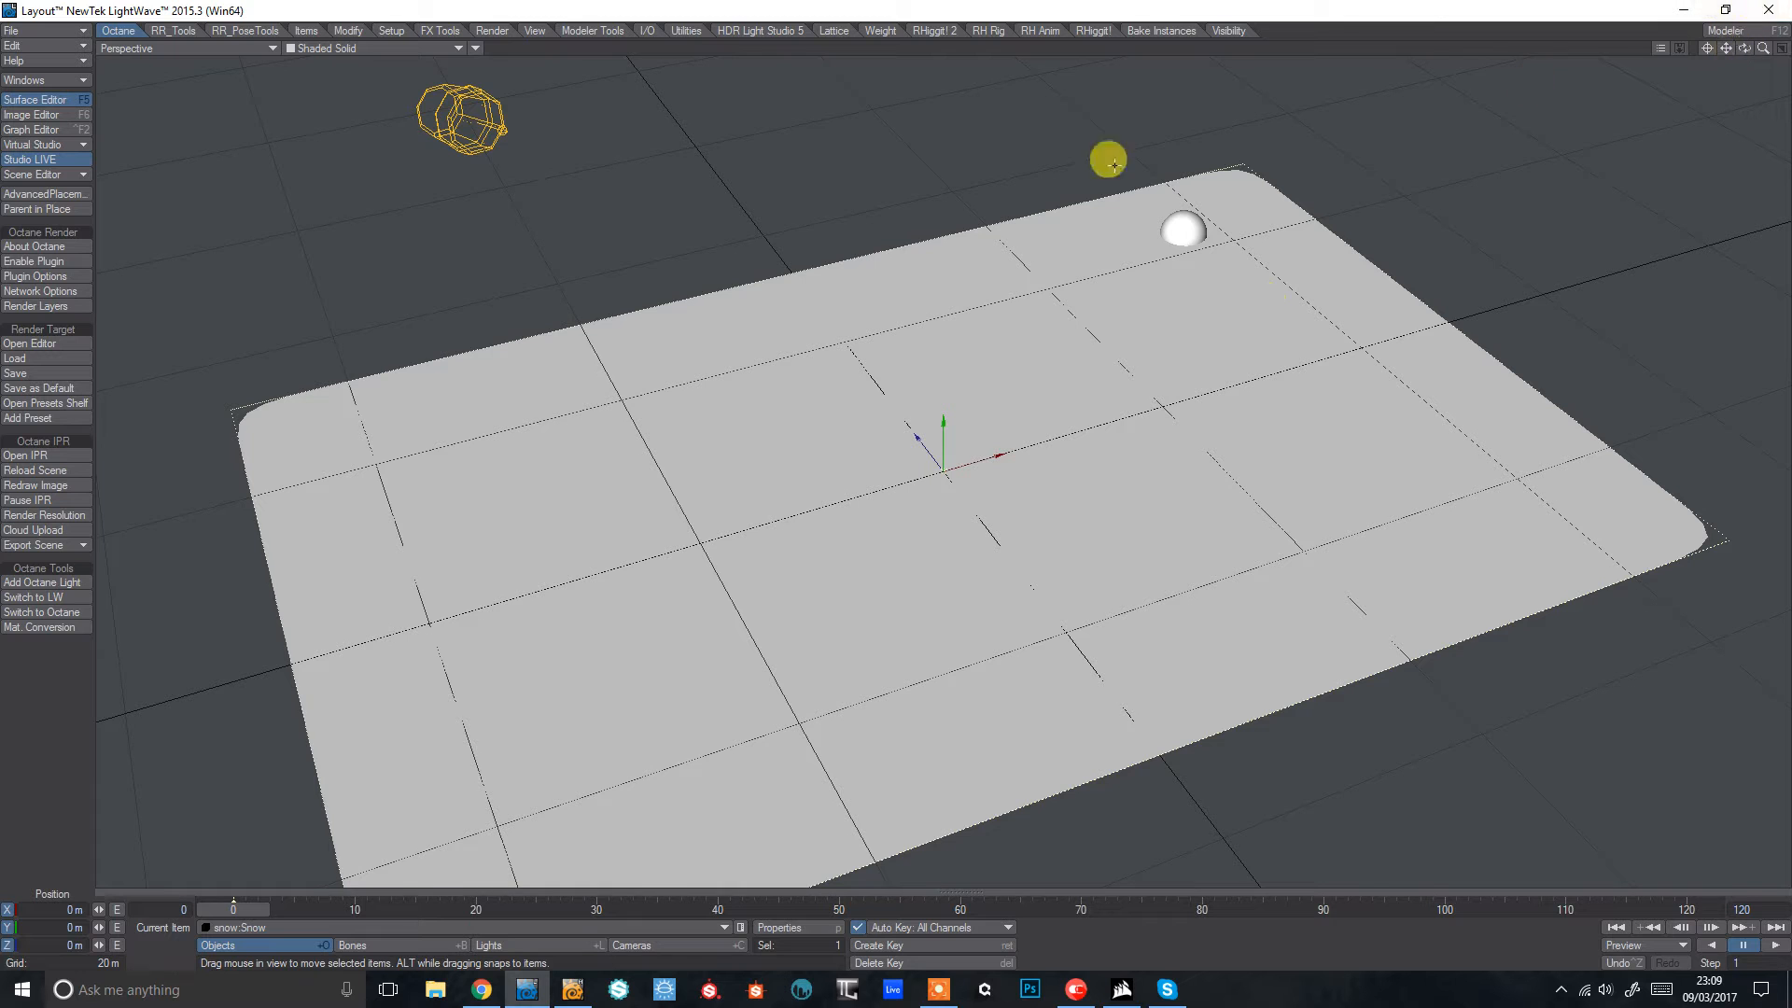
{"action": "left_click_drag", "start_coordinate": [1107, 157], "coordinate": [334, 340]}
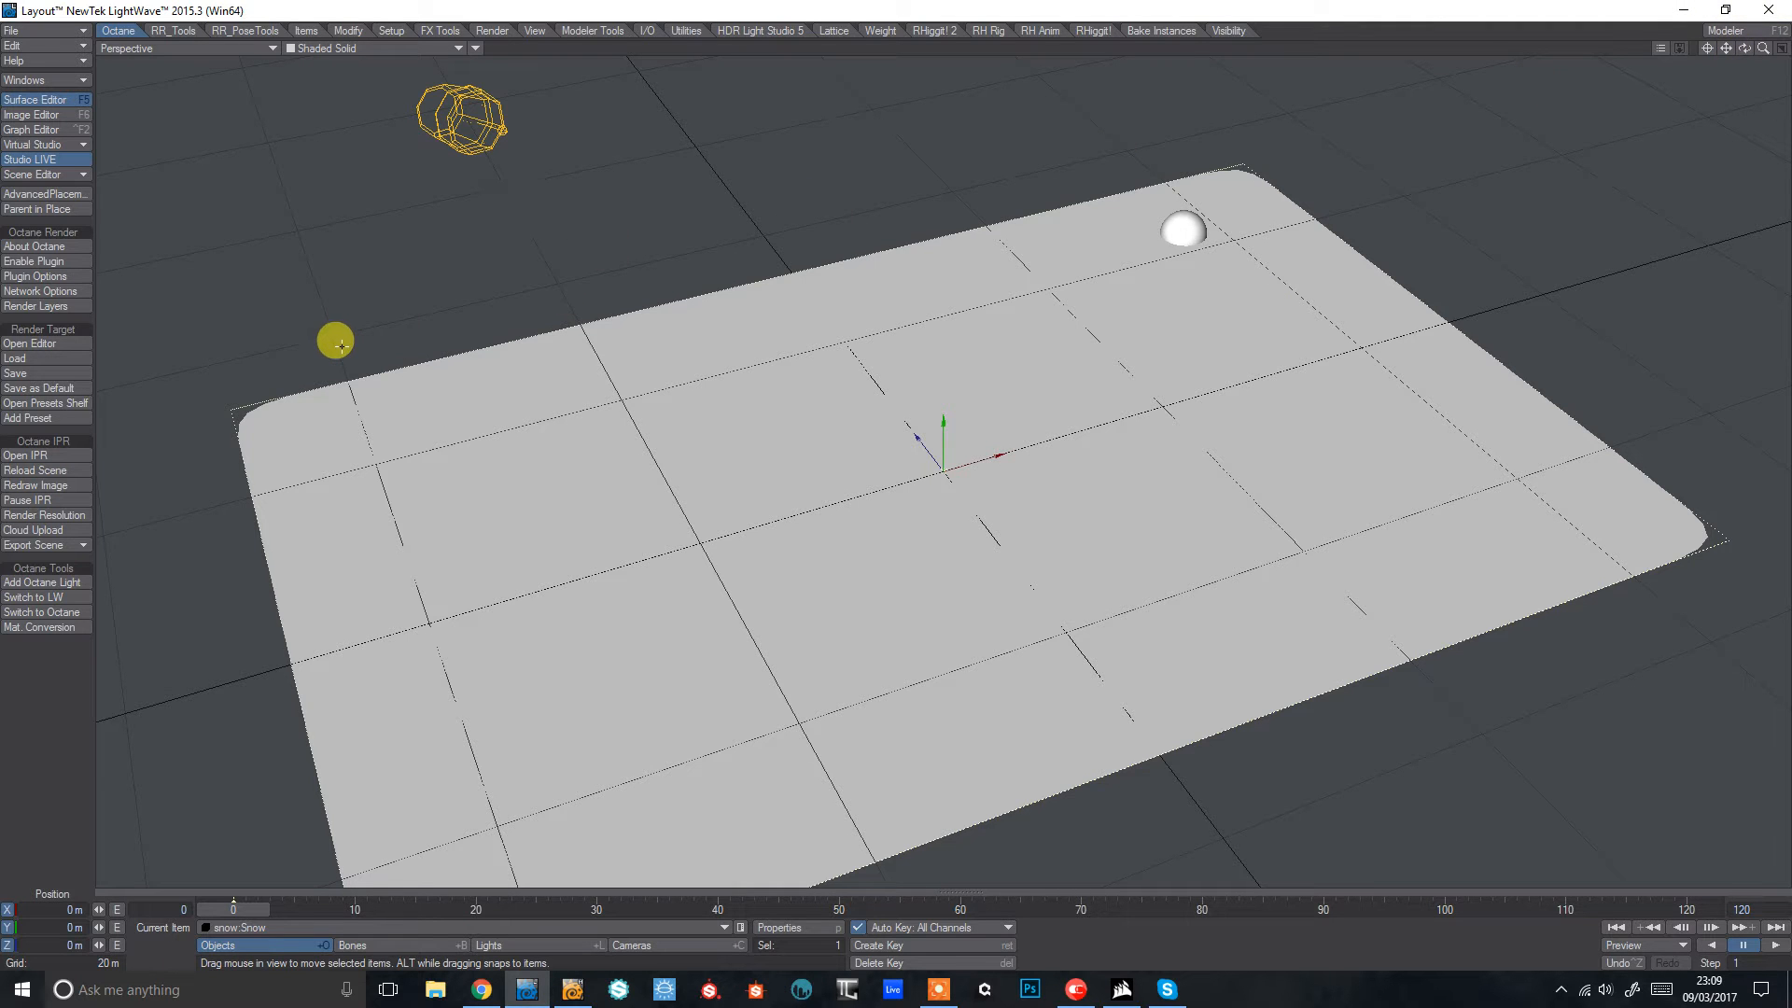
{"action": "left_click", "coordinate": [792, 928]}
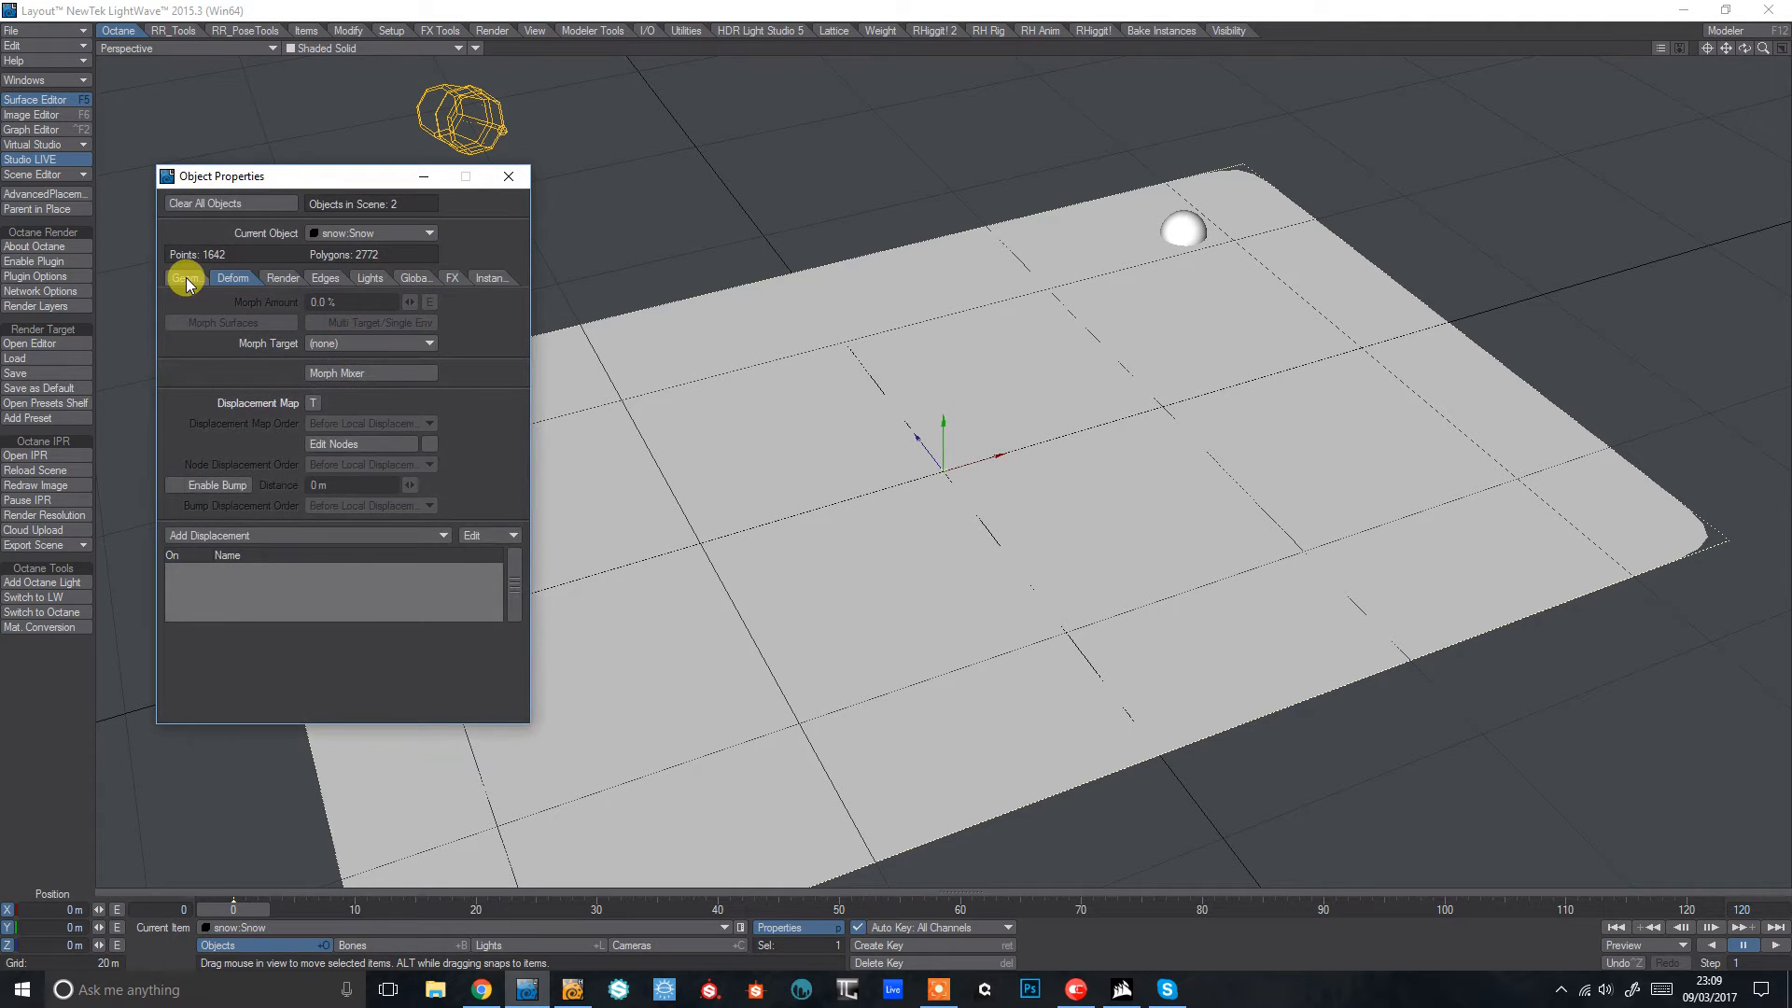
{"action": "left_click", "coordinate": [187, 276]}
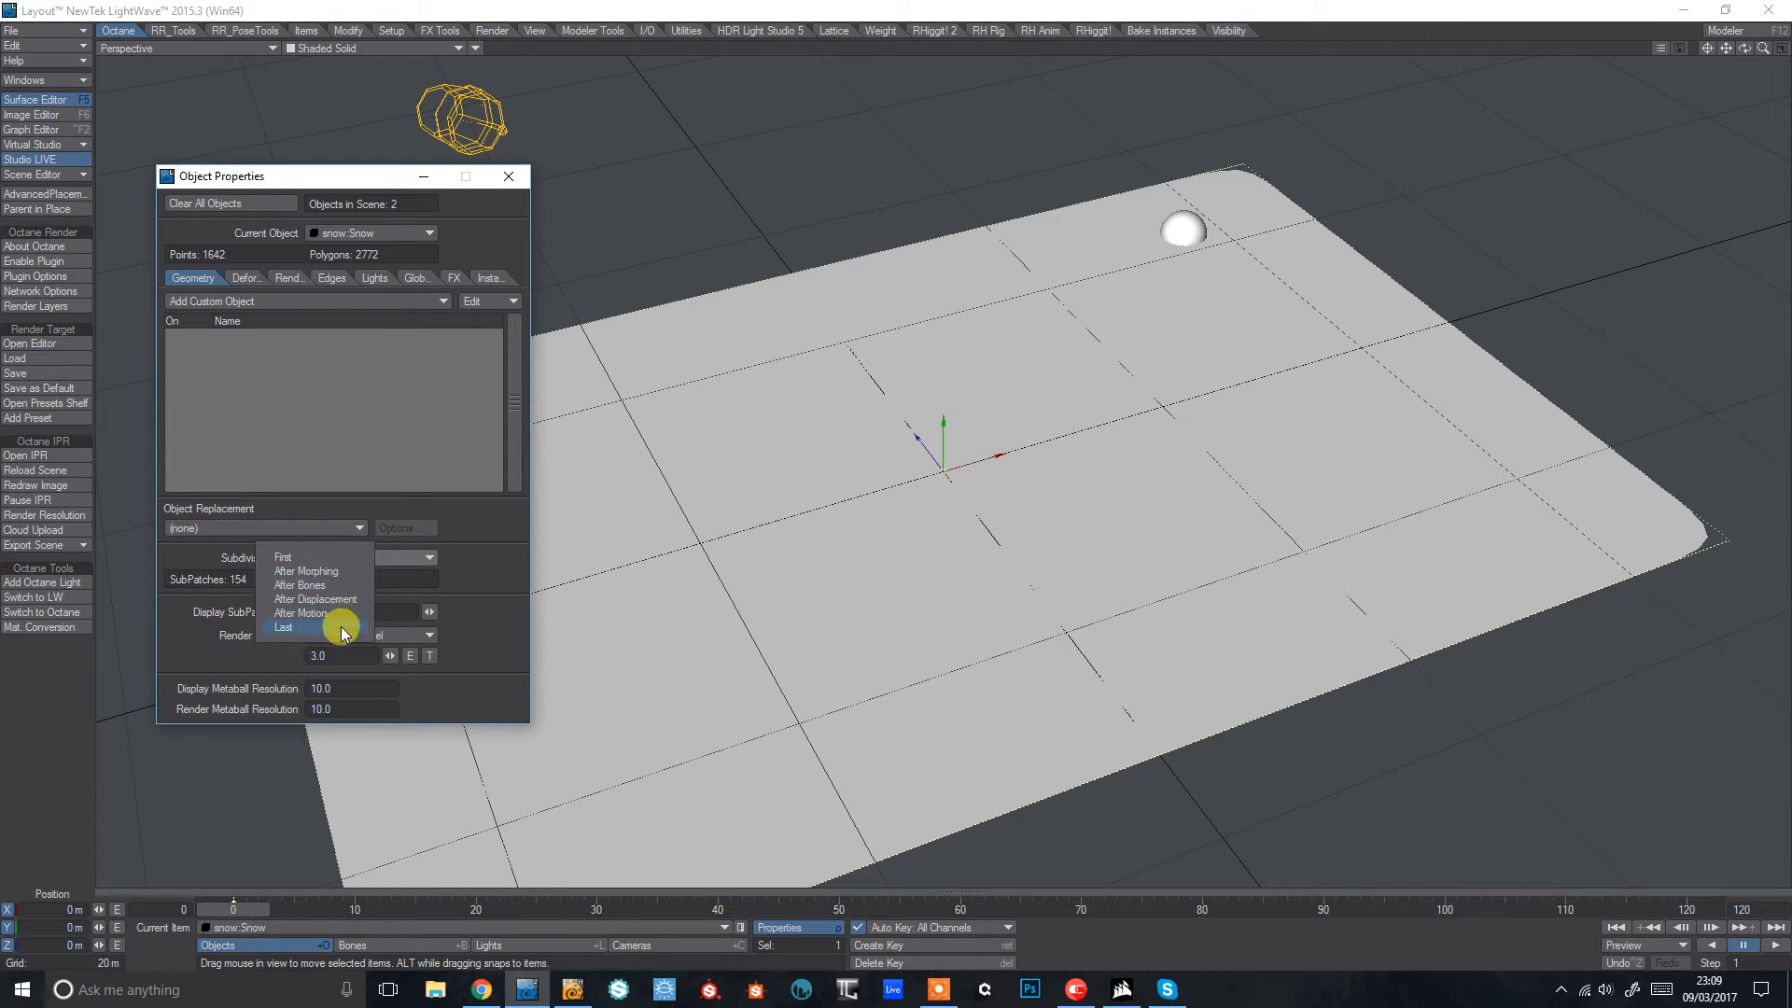
{"action": "left_click", "coordinate": [302, 613]}
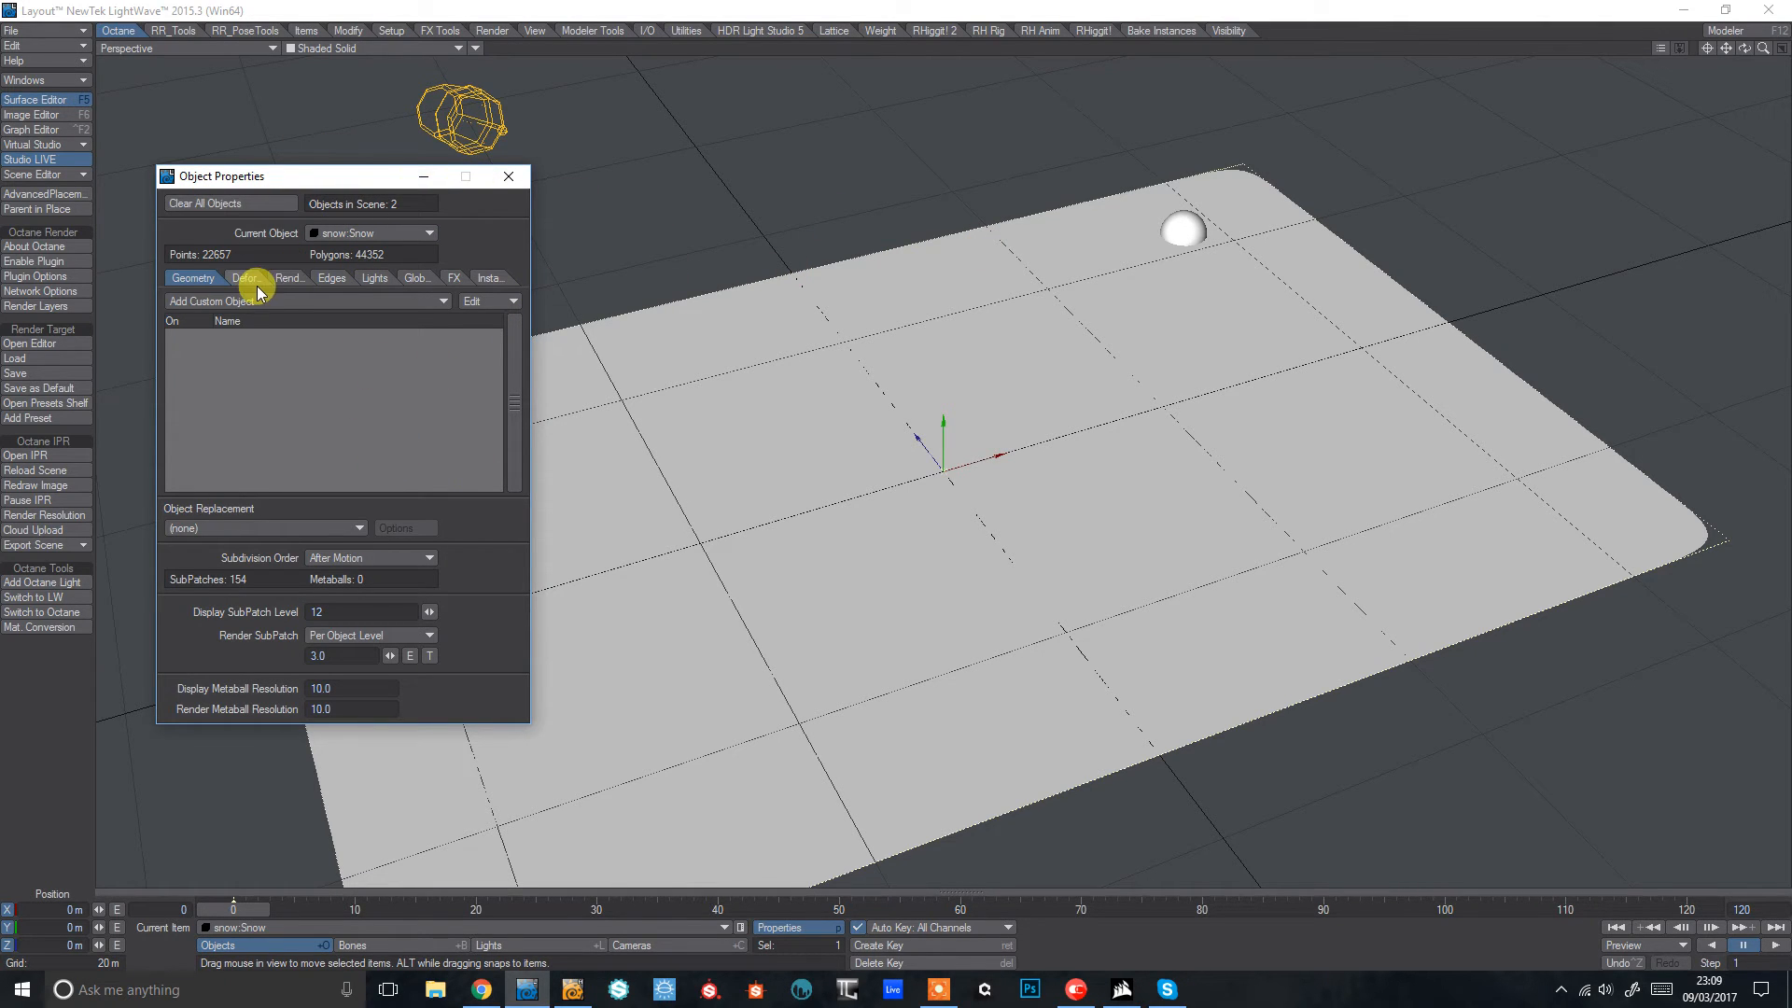
Step: Give the snow plane a Turbulence procedural displacement on the Y axis scaled 10/10/20 m
{"action": "left_click", "coordinate": [245, 278]}
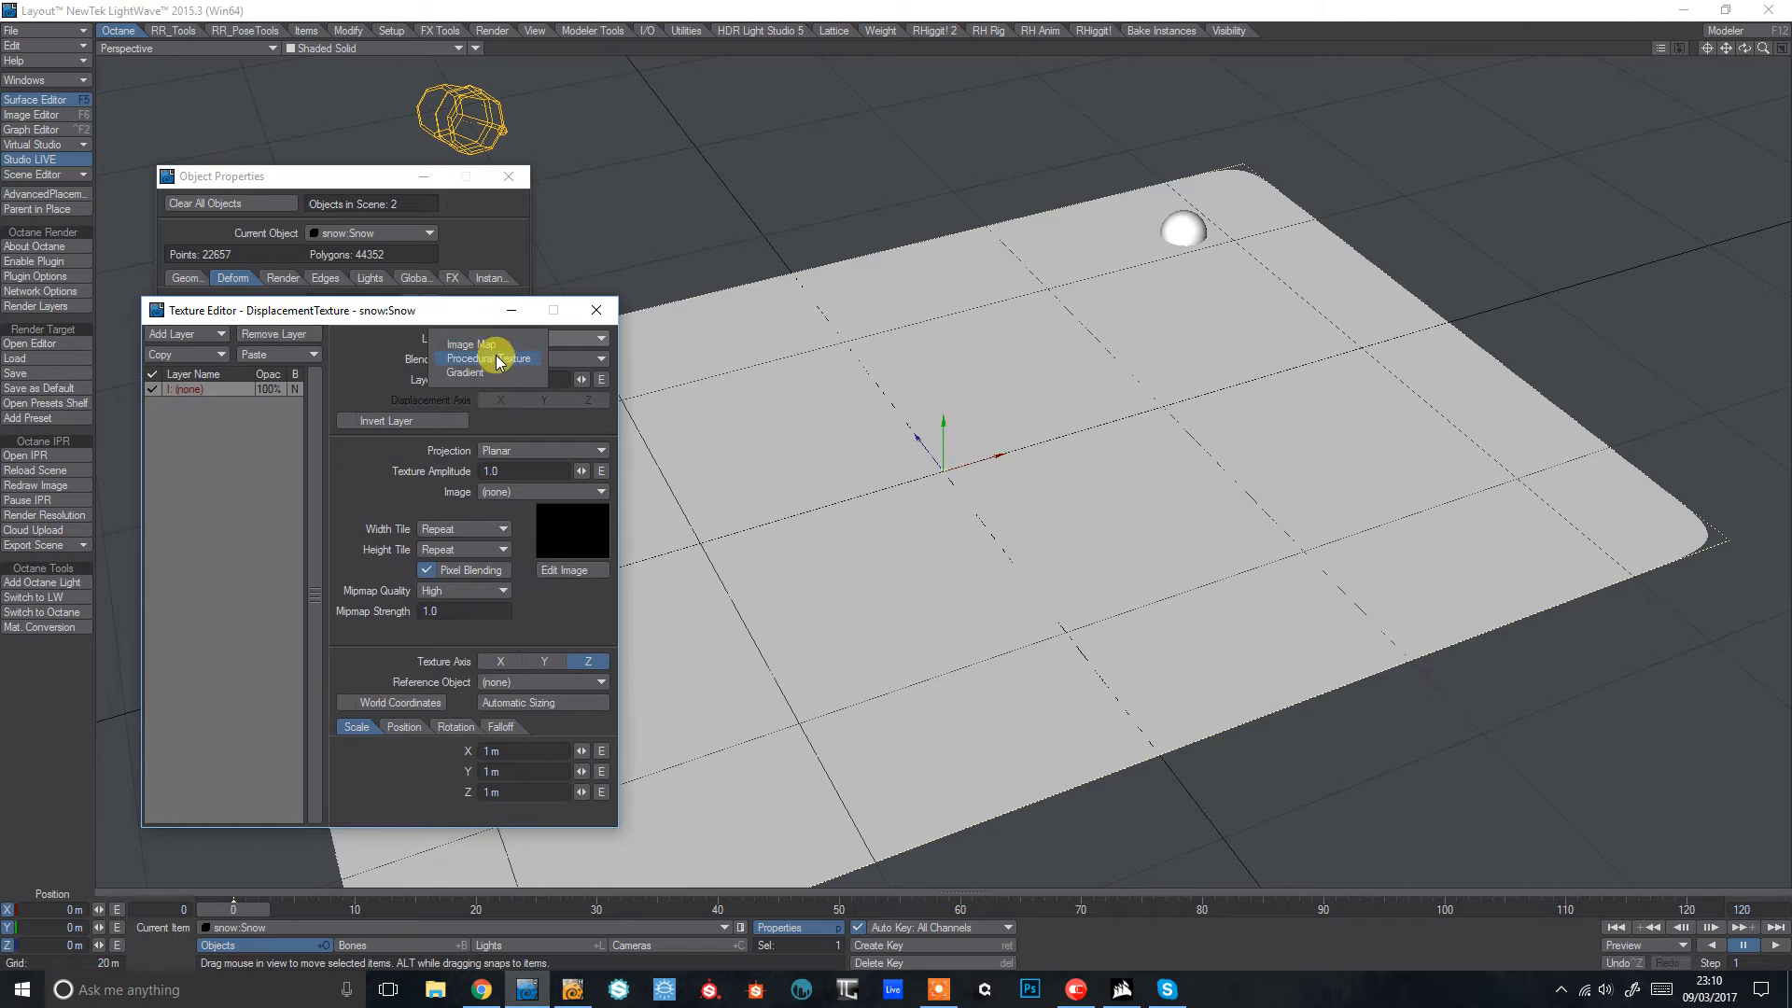
{"action": "left_click", "coordinate": [486, 358]}
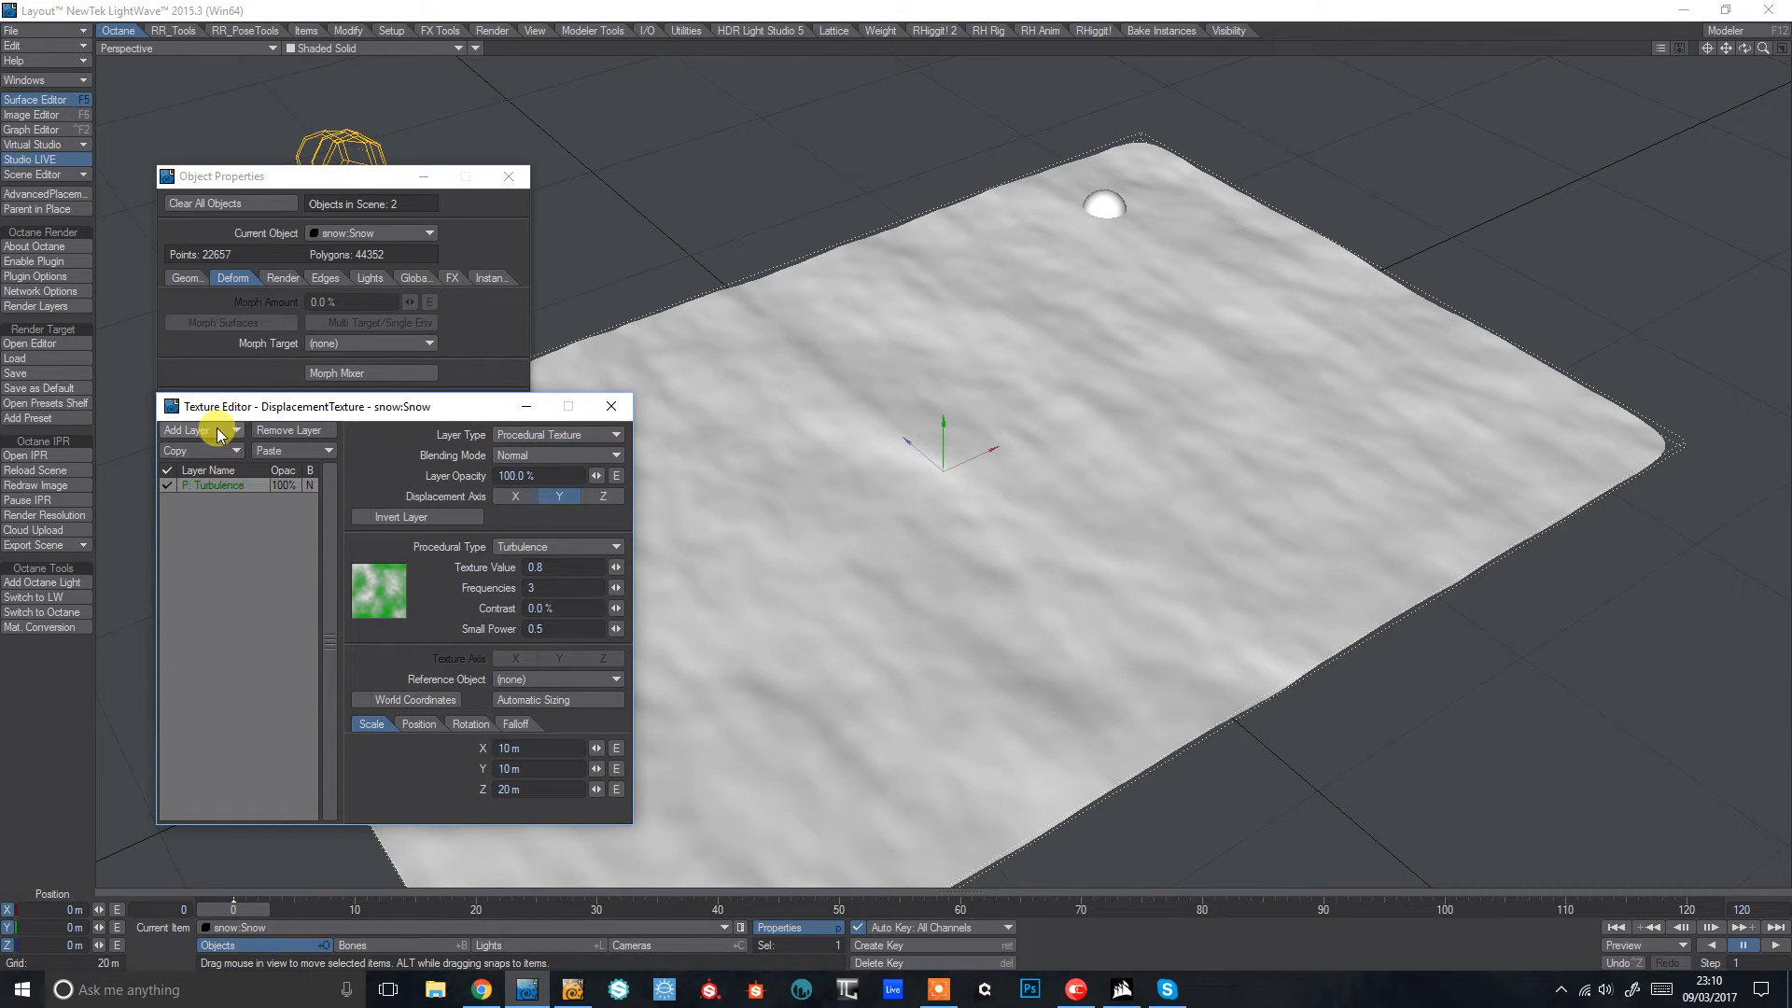
Step: Add a new displacement layer of Procedural Type Marker Pen above the Turbulence layer
{"action": "left_click", "coordinate": [191, 429]}
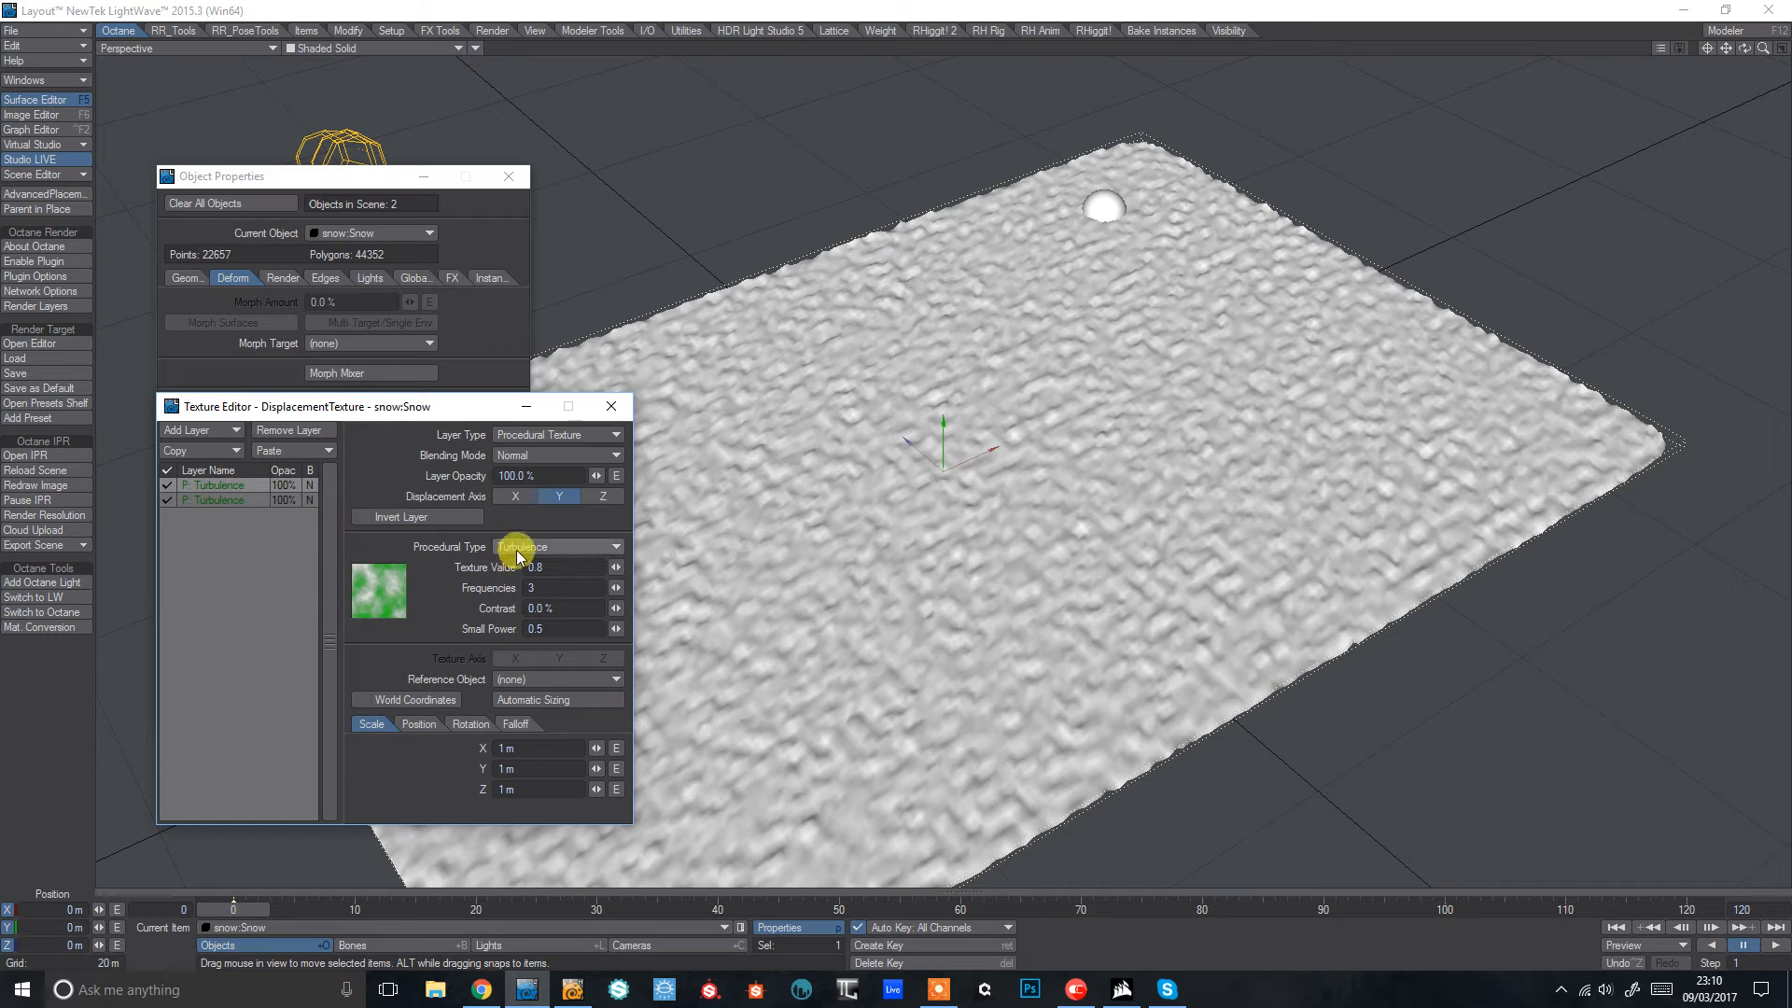
{"action": "left_click", "coordinate": [556, 545]}
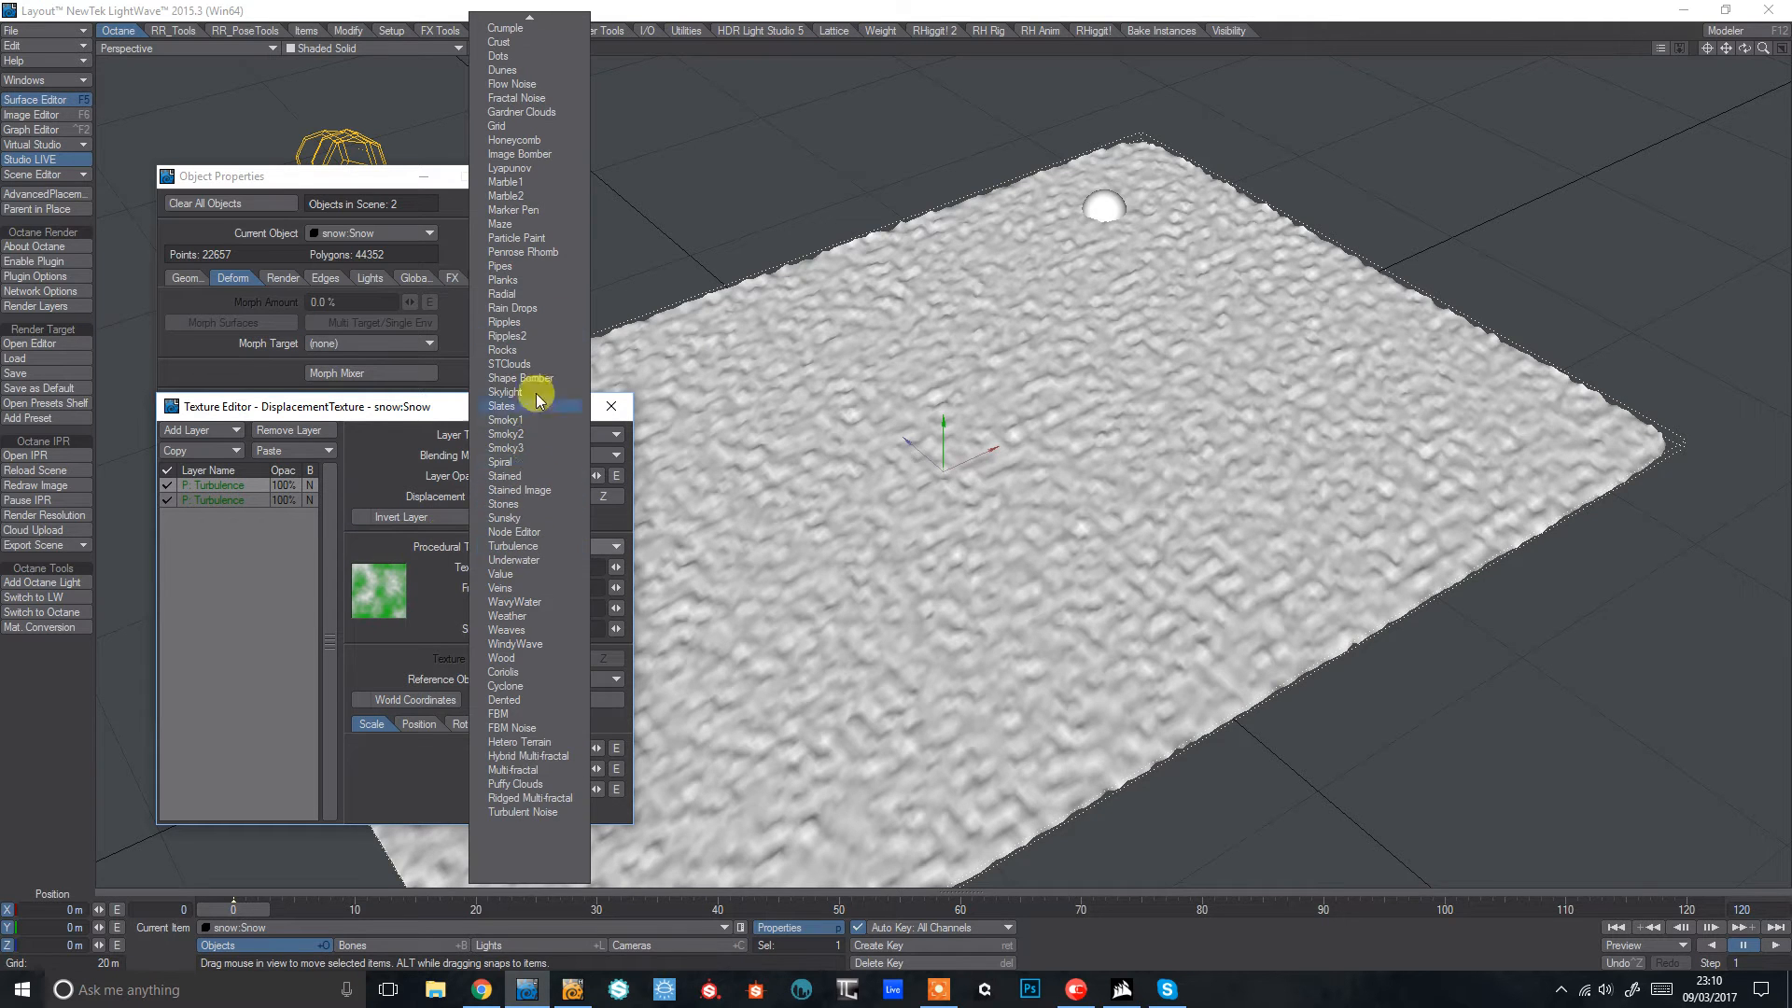
{"action": "mouse_move", "coordinate": [537, 261]}
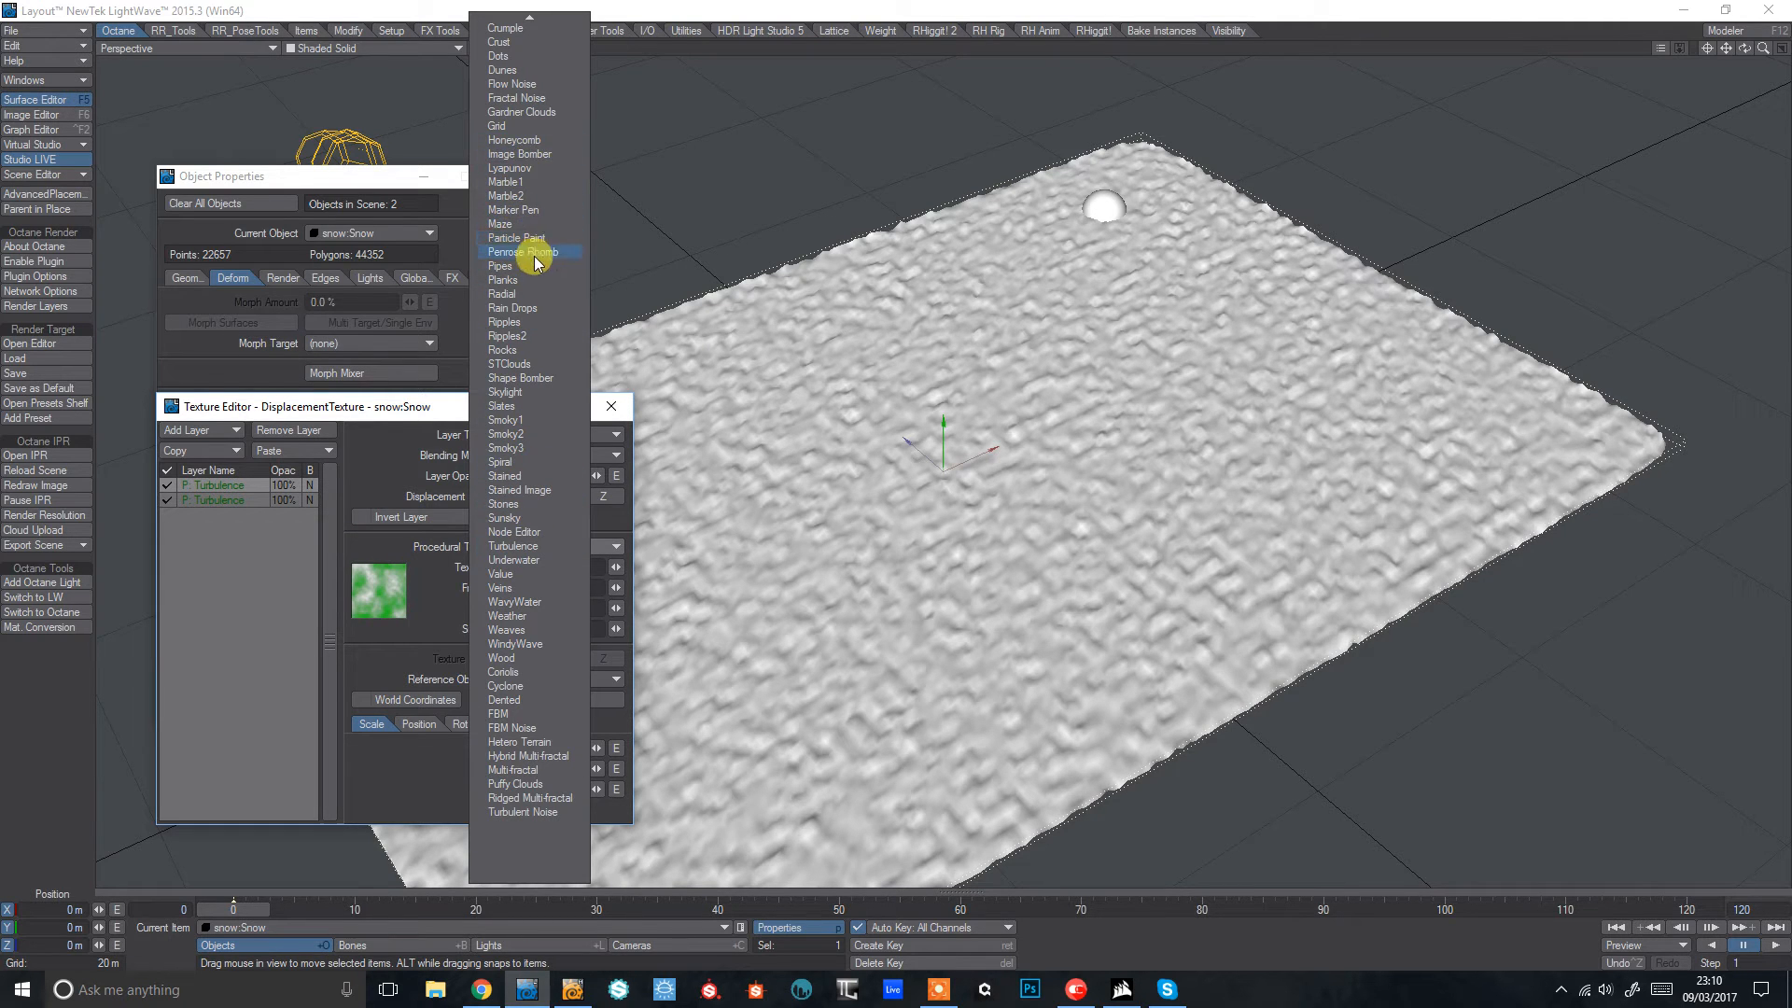
{"action": "mouse_move", "coordinate": [530, 252]}
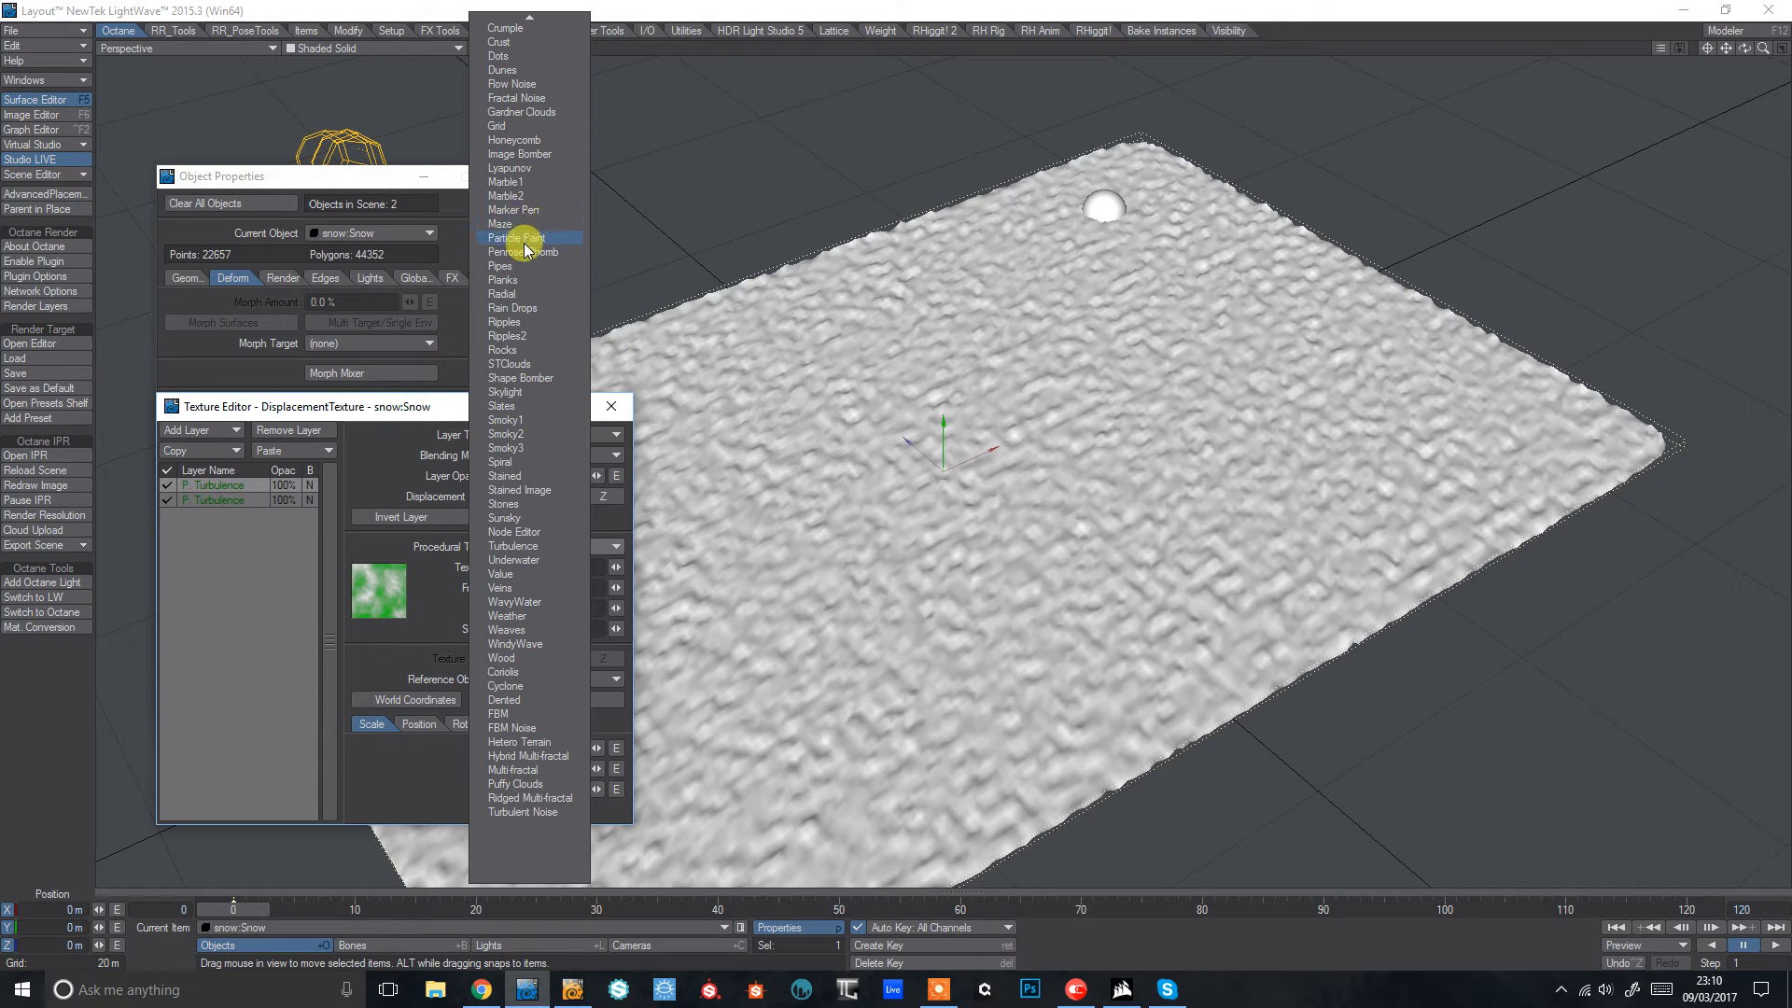
{"action": "left_click", "coordinate": [513, 209]}
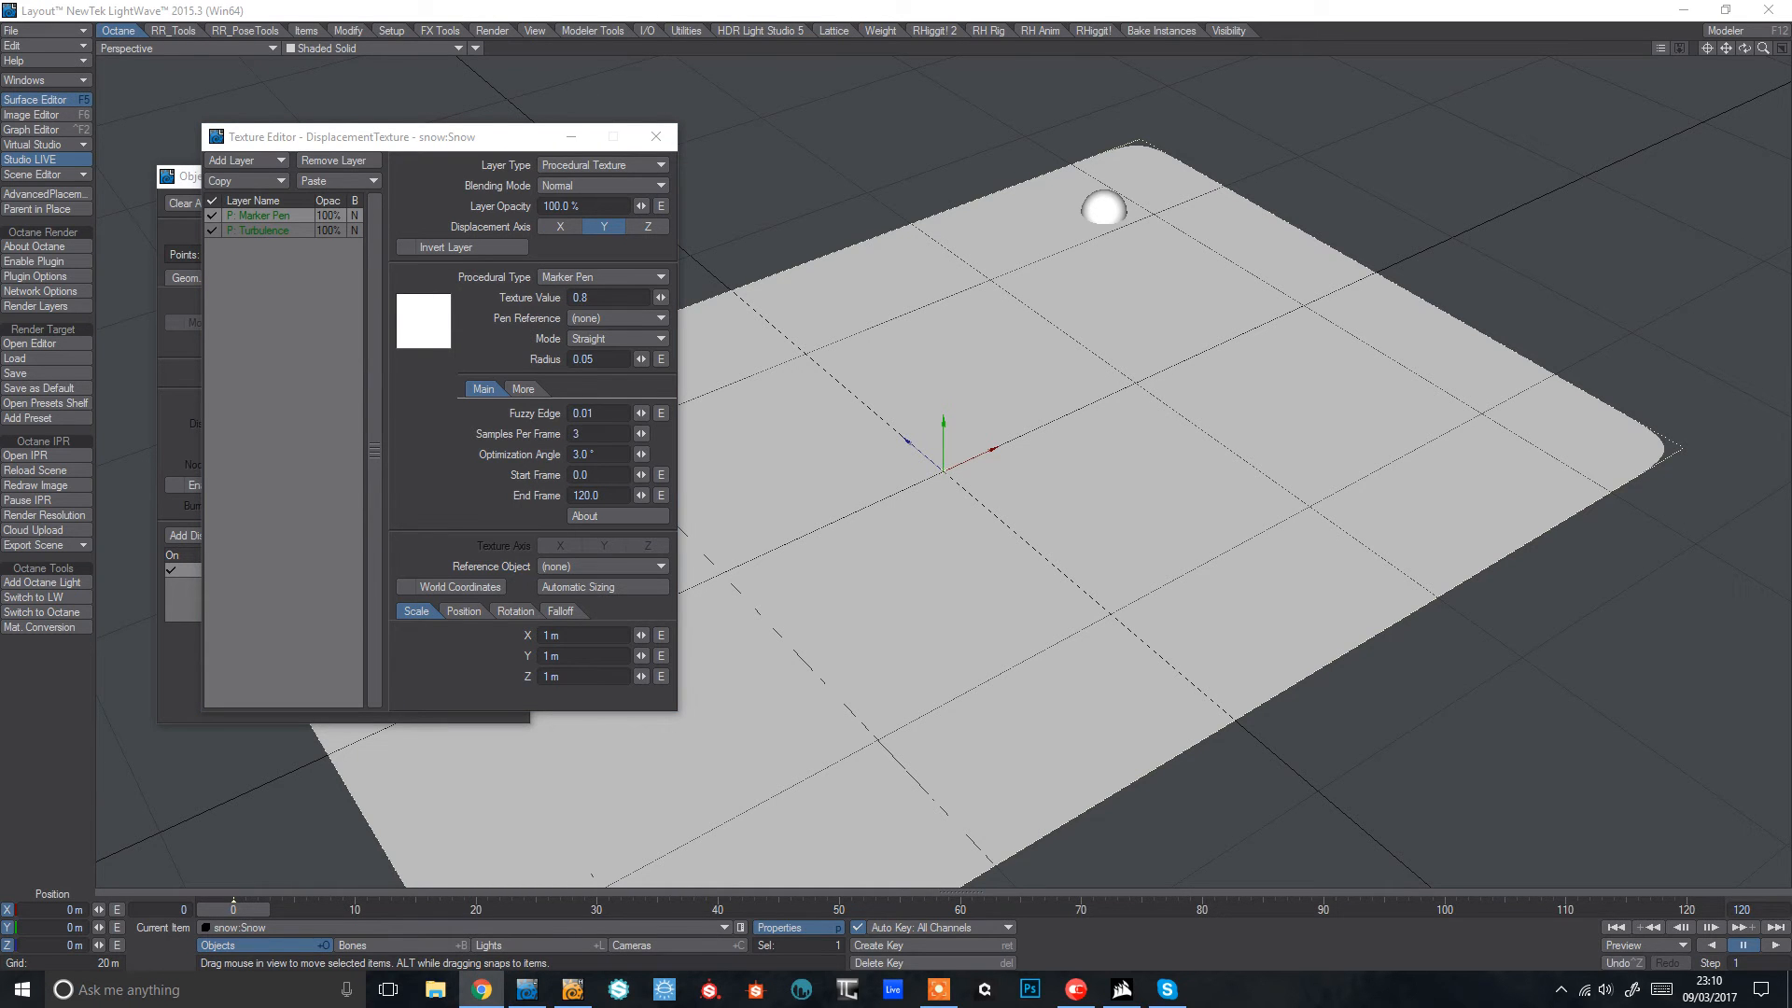
{"action": "left_click", "coordinate": [480, 990]}
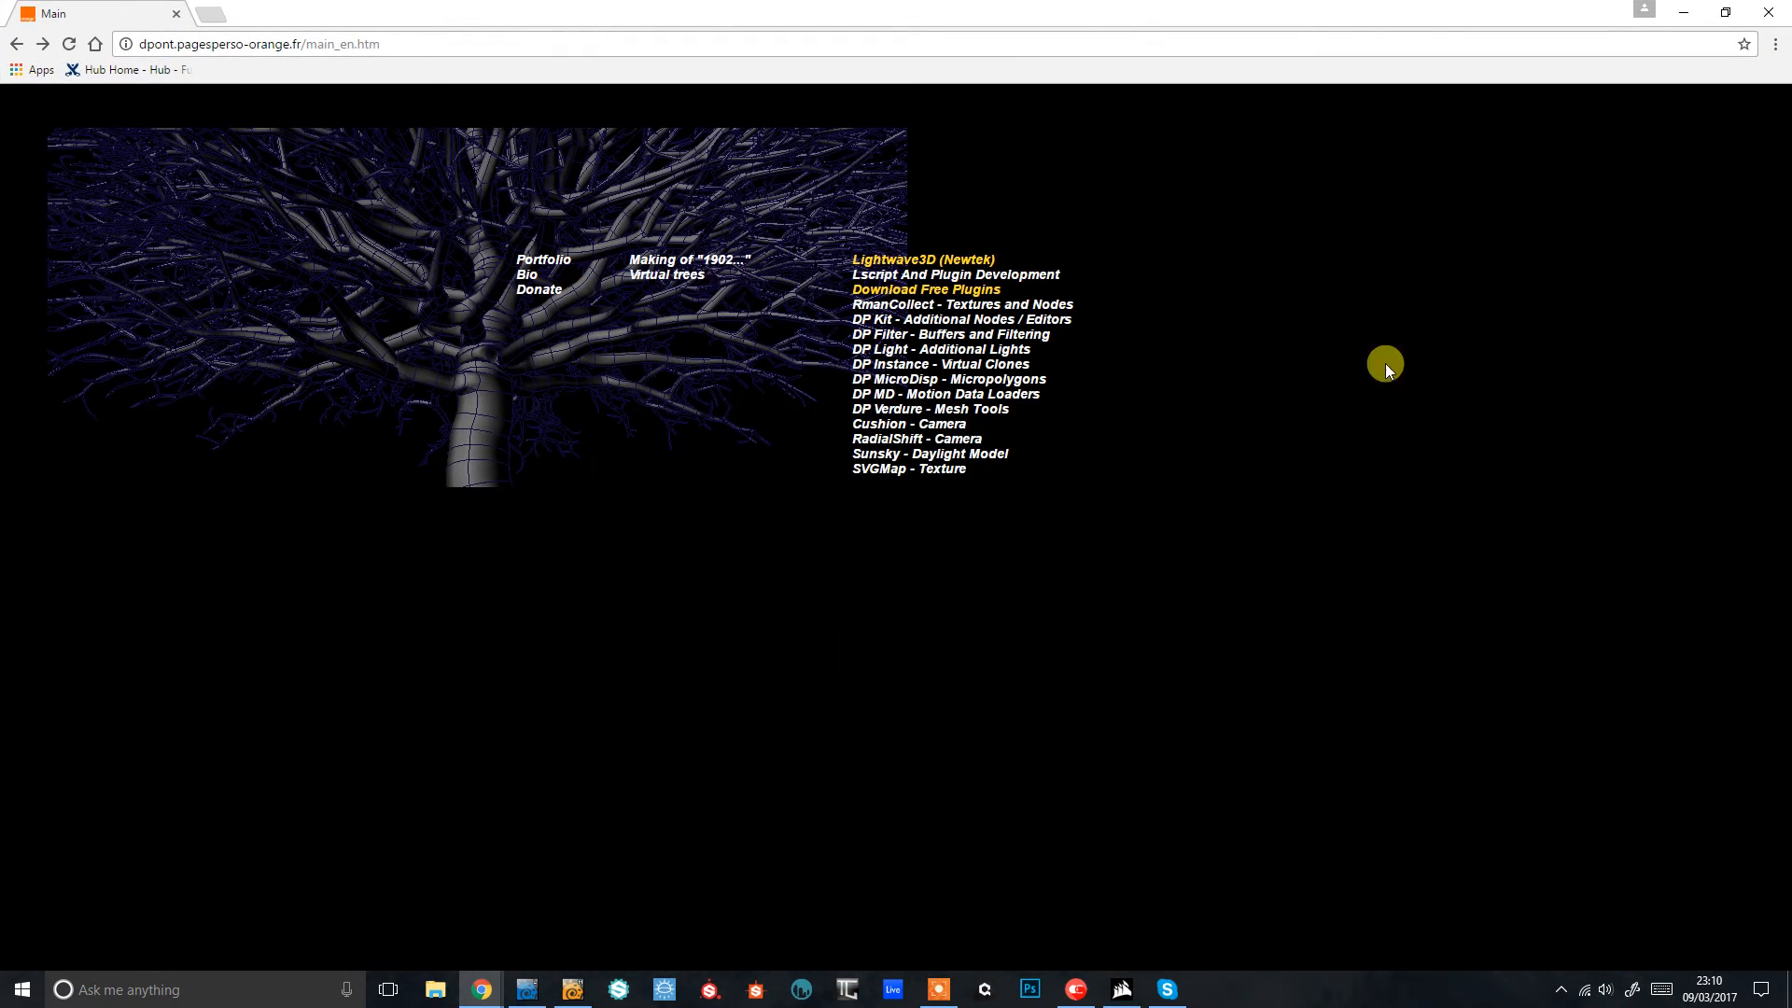
{"action": "mouse_move", "coordinate": [686, 206]}
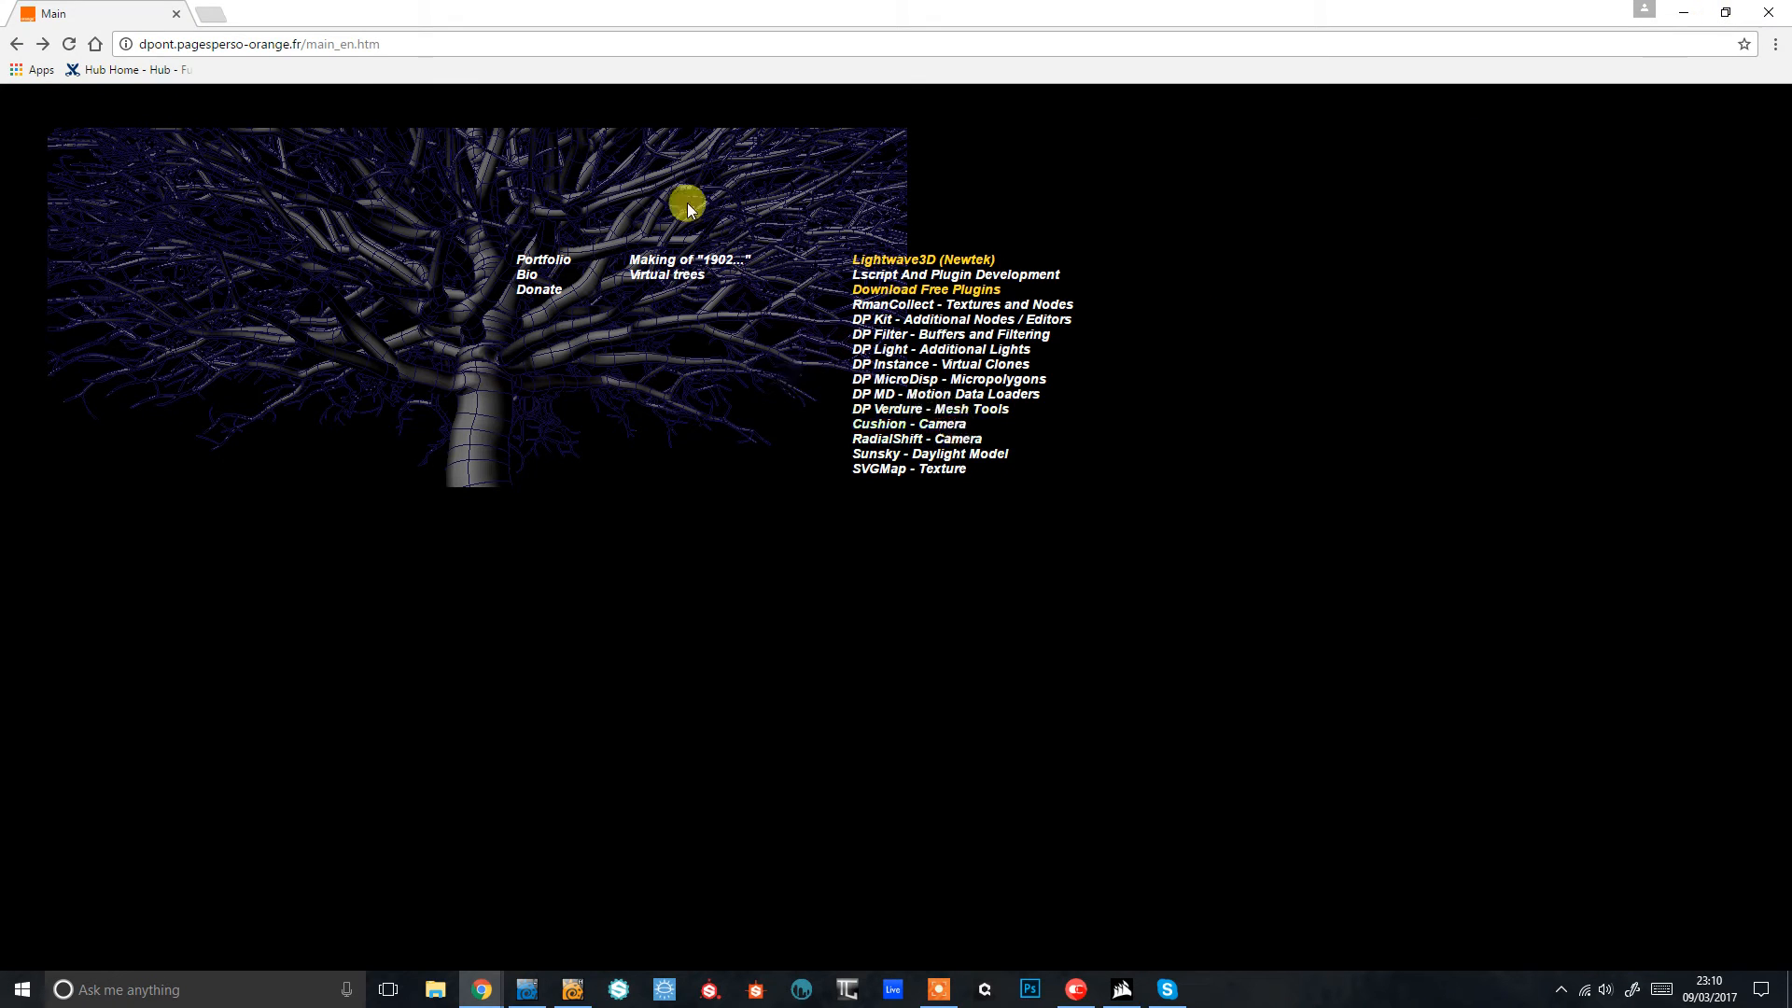
Step: Show the Marker Pen texture's documentation page on the Rman Collection site
{"action": "left_click", "coordinate": [963, 304]}
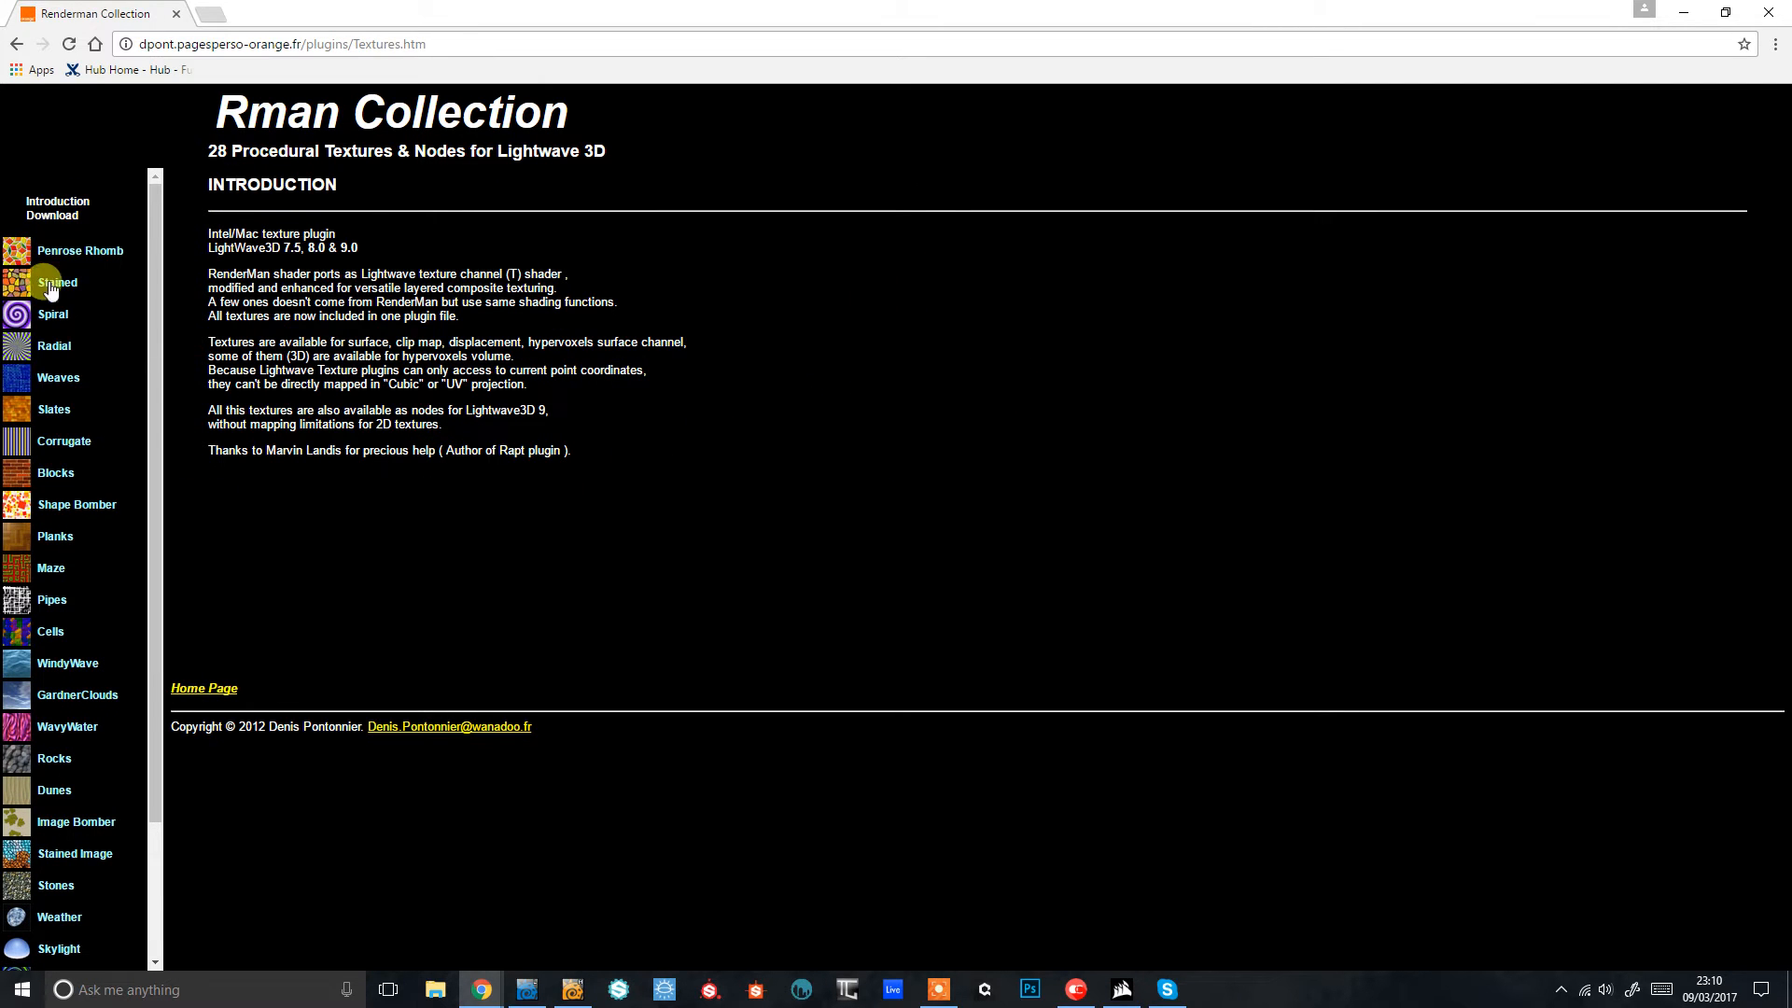
{"action": "scroll", "scroll_direction": "down", "scroll_amount": 3}
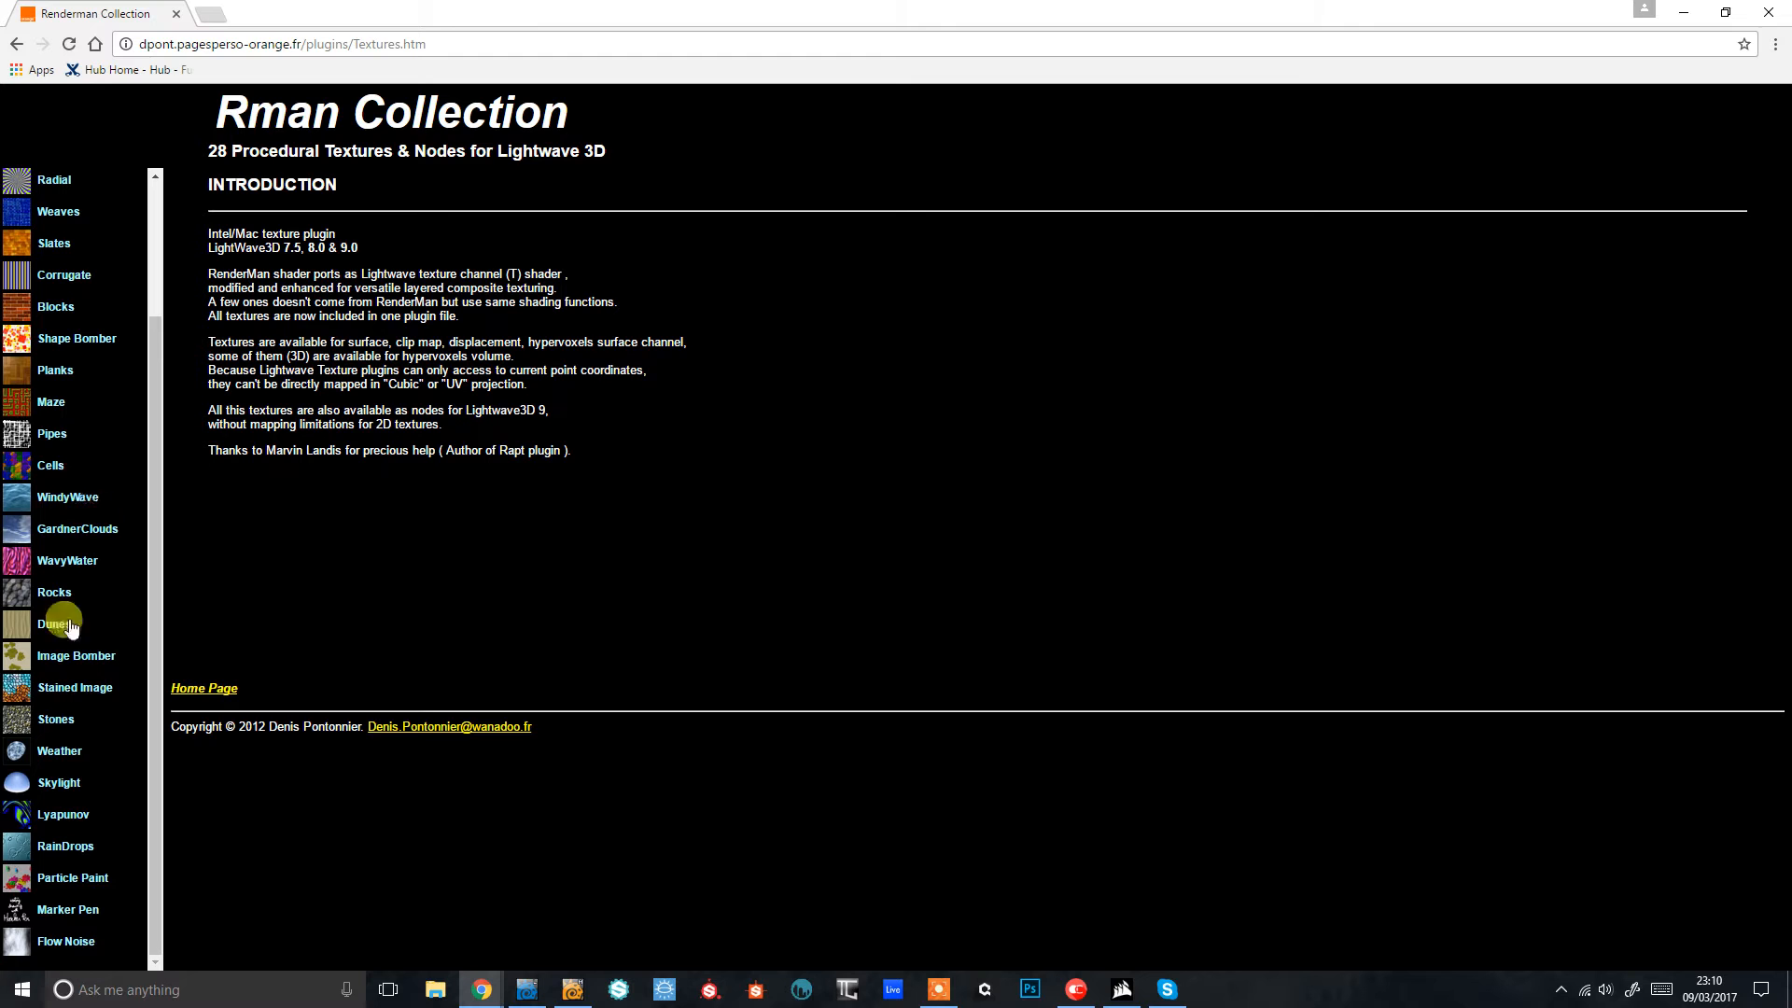
{"action": "mouse_move", "coordinate": [73, 874]}
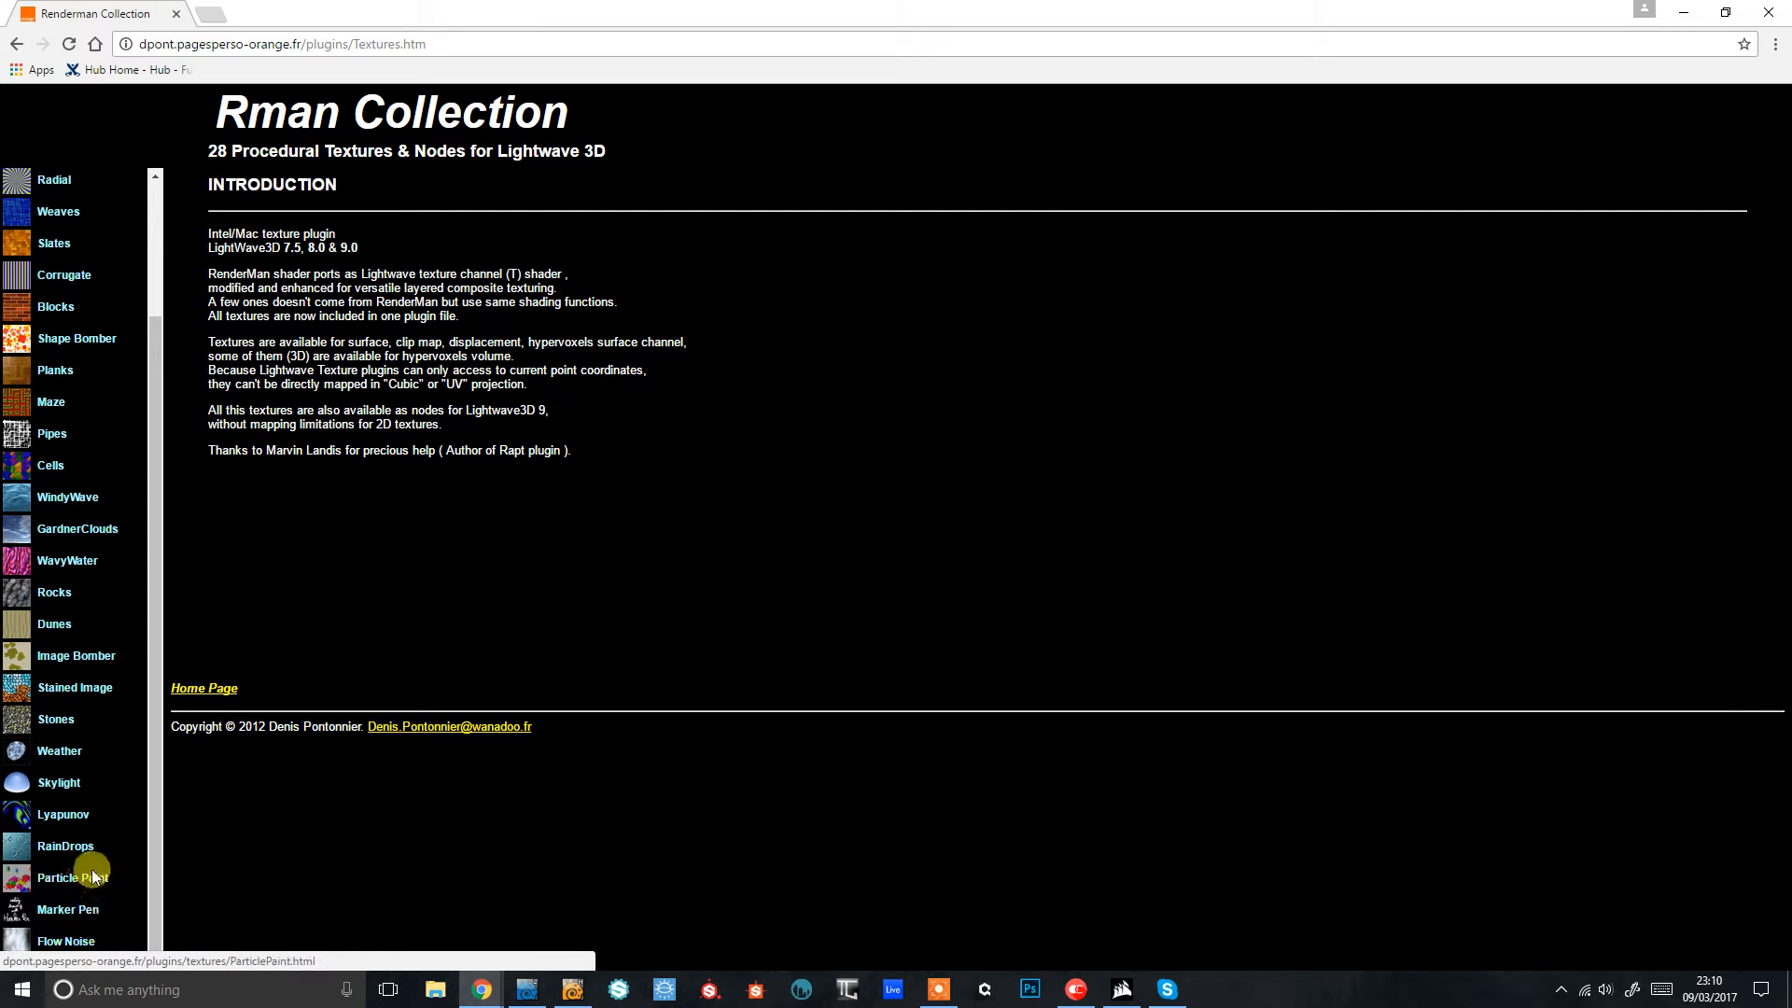
{"action": "left_click", "coordinate": [67, 909]}
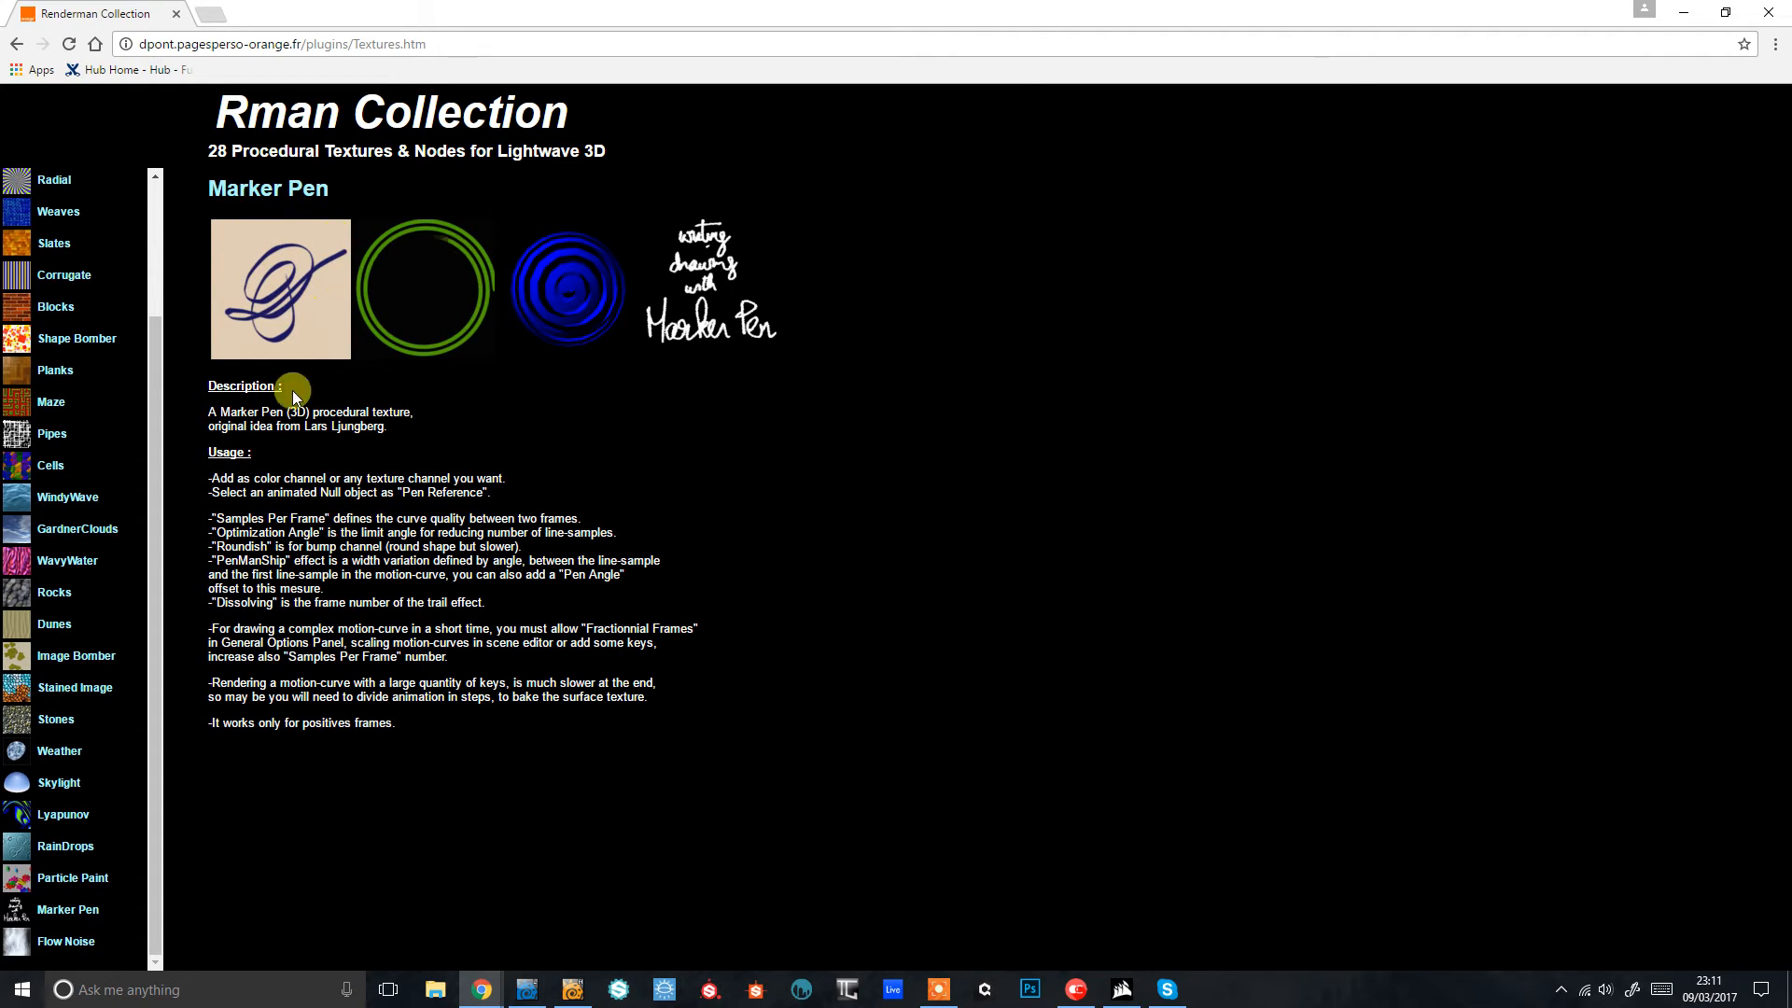
{"action": "mouse_move", "coordinate": [419, 472]}
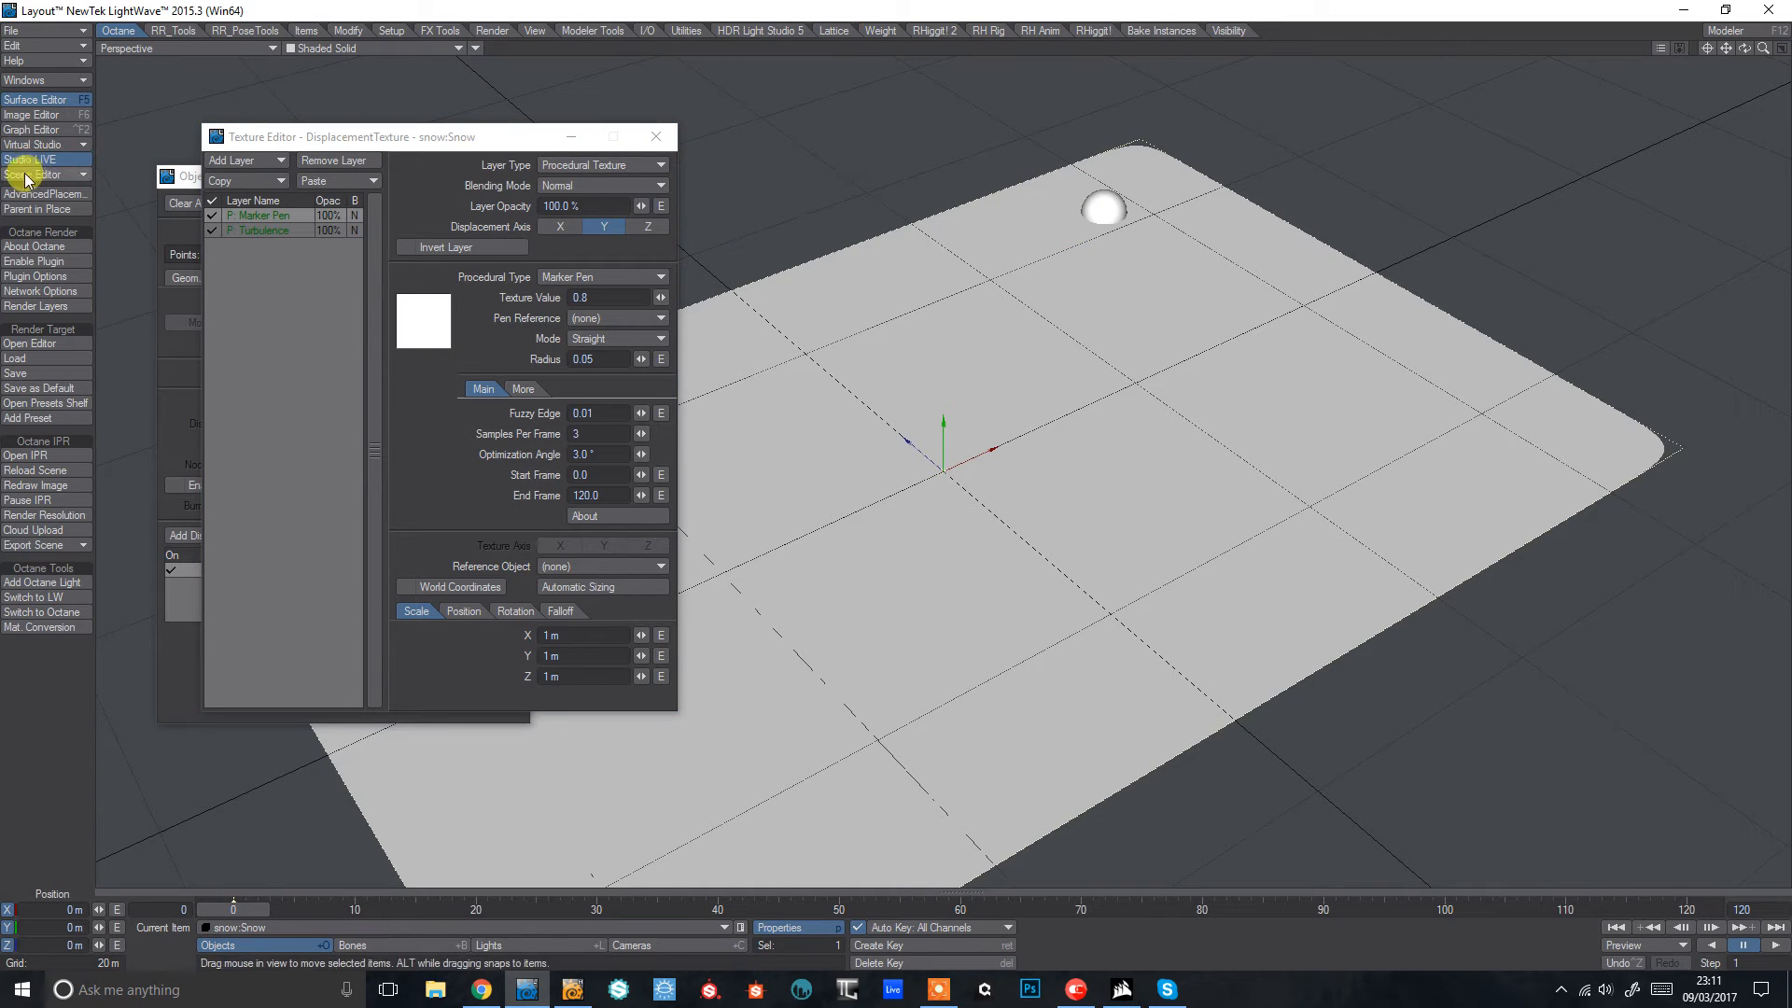
{"action": "mouse_move", "coordinate": [287, 362]}
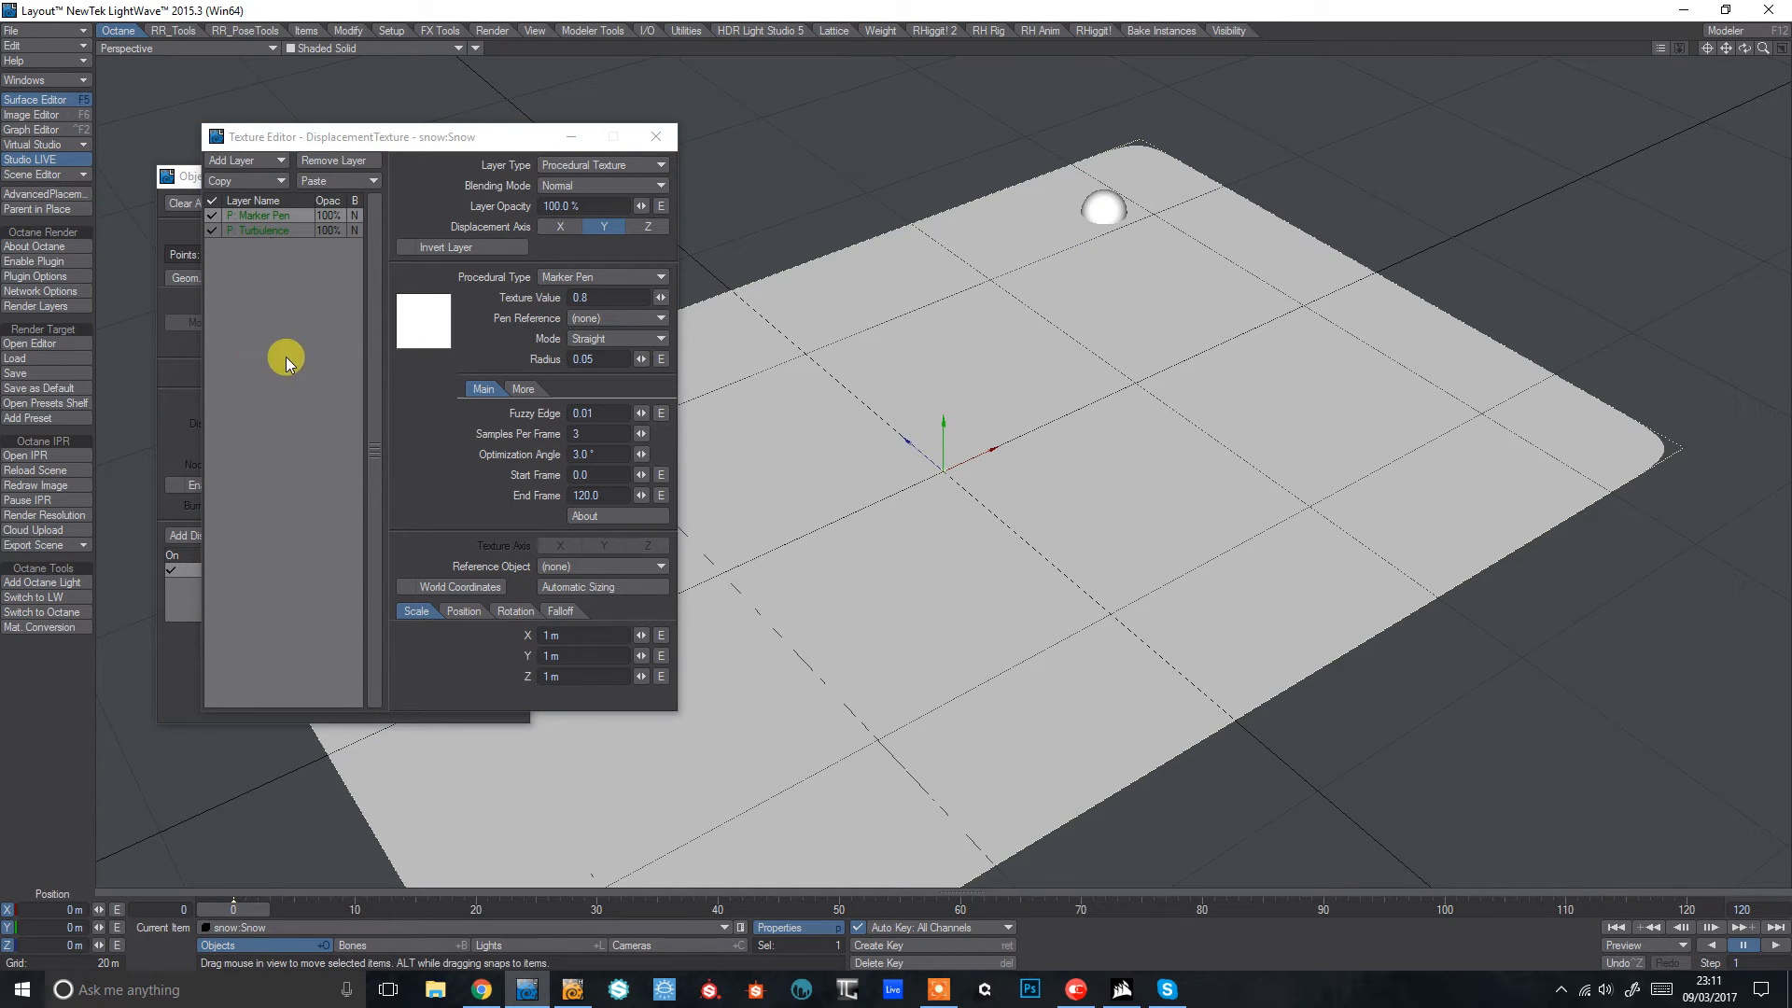
Step: Reference the Marker Pen to snow:Snowball and scrub forward so its trail traces across the snow
{"action": "left_click", "coordinate": [603, 318]}
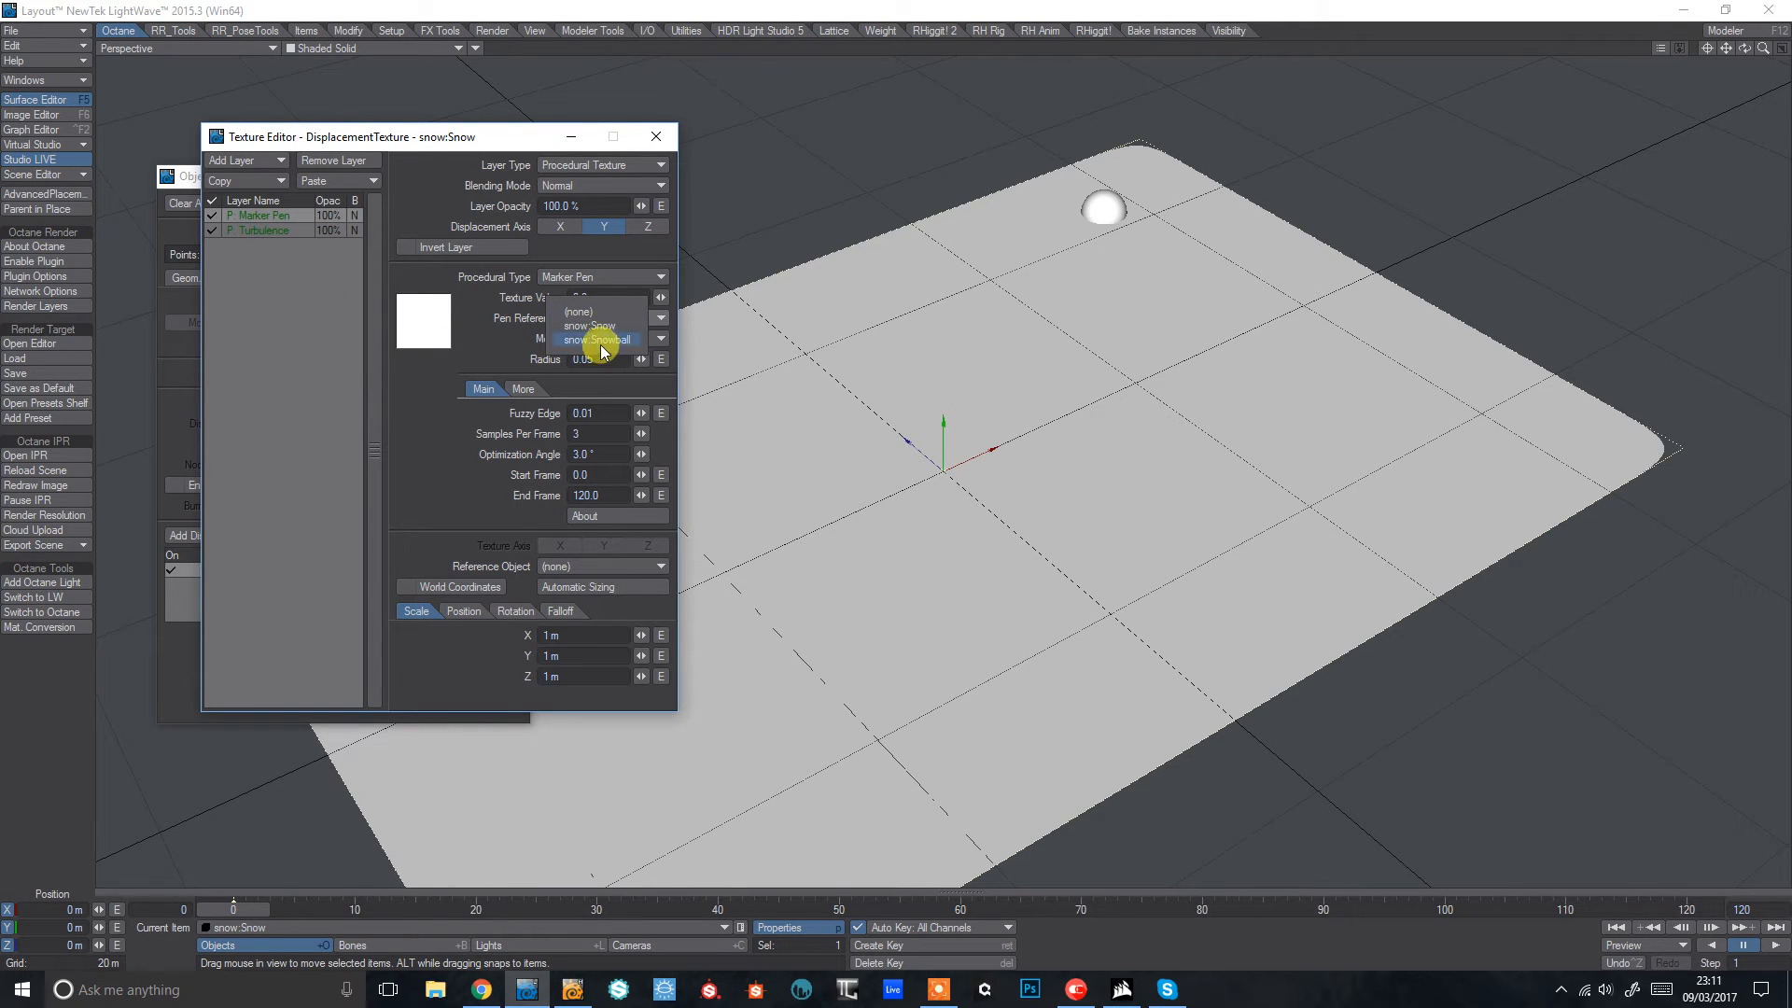
{"action": "left_click", "coordinate": [567, 310]}
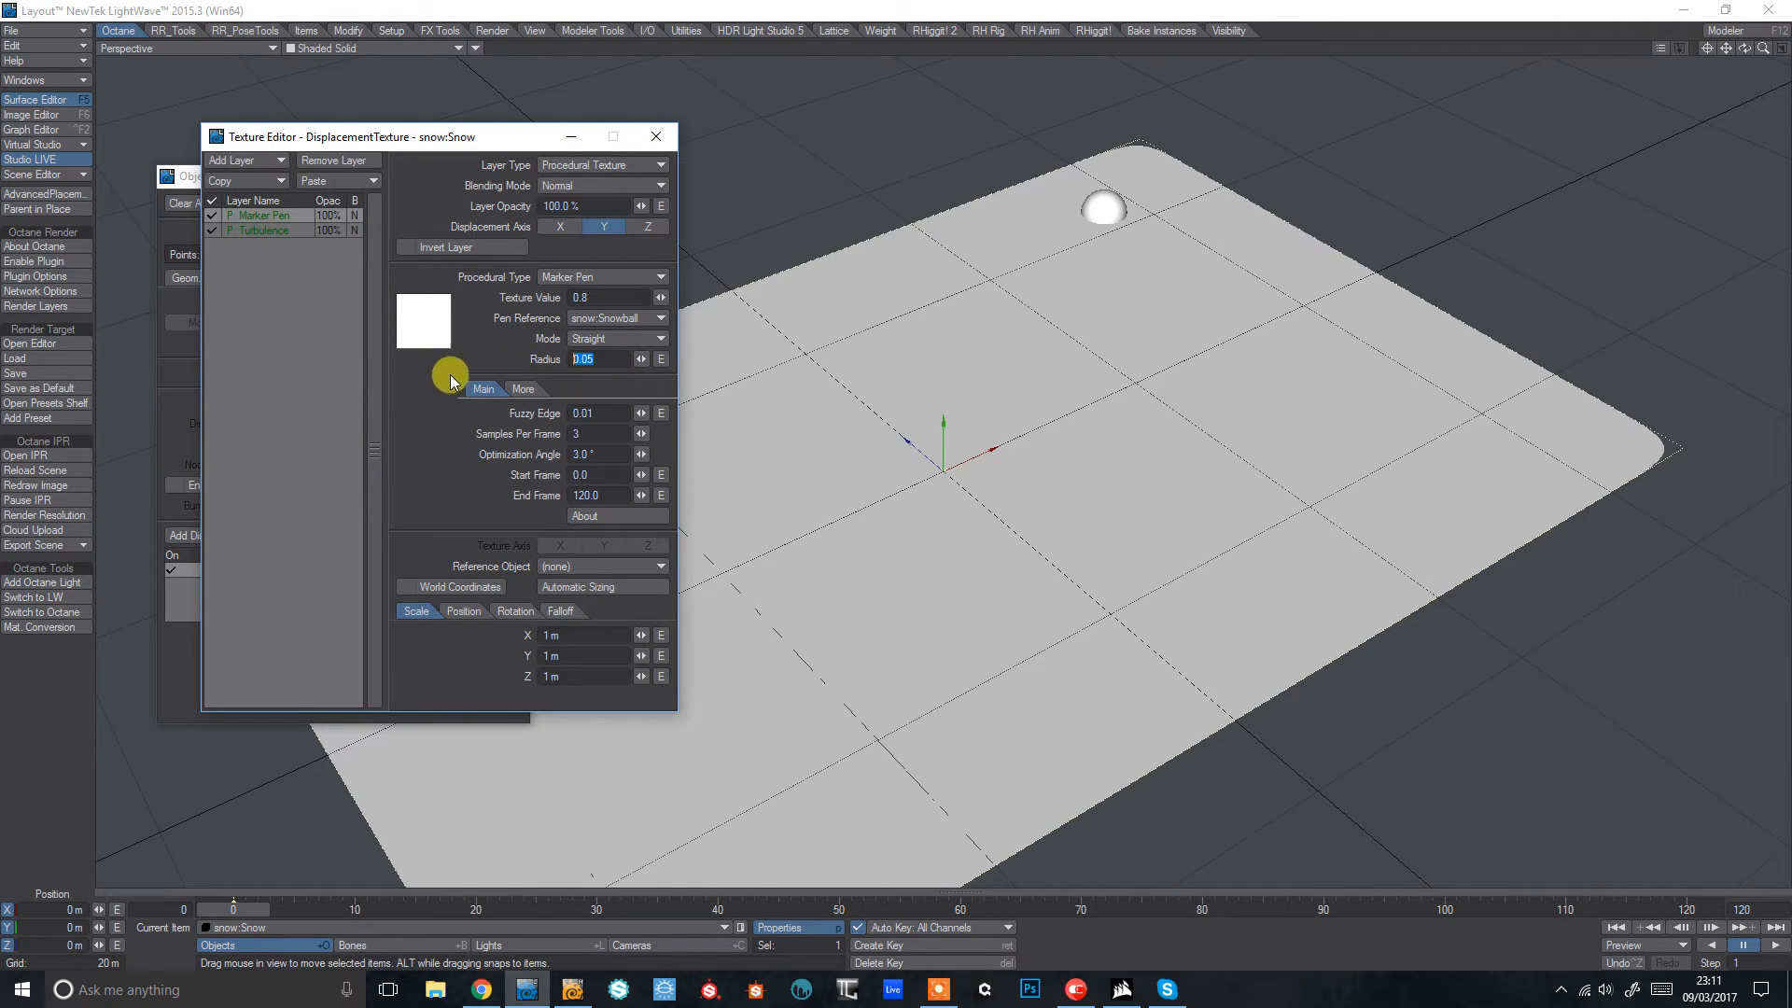
{"action": "type", "text": "1.0"}
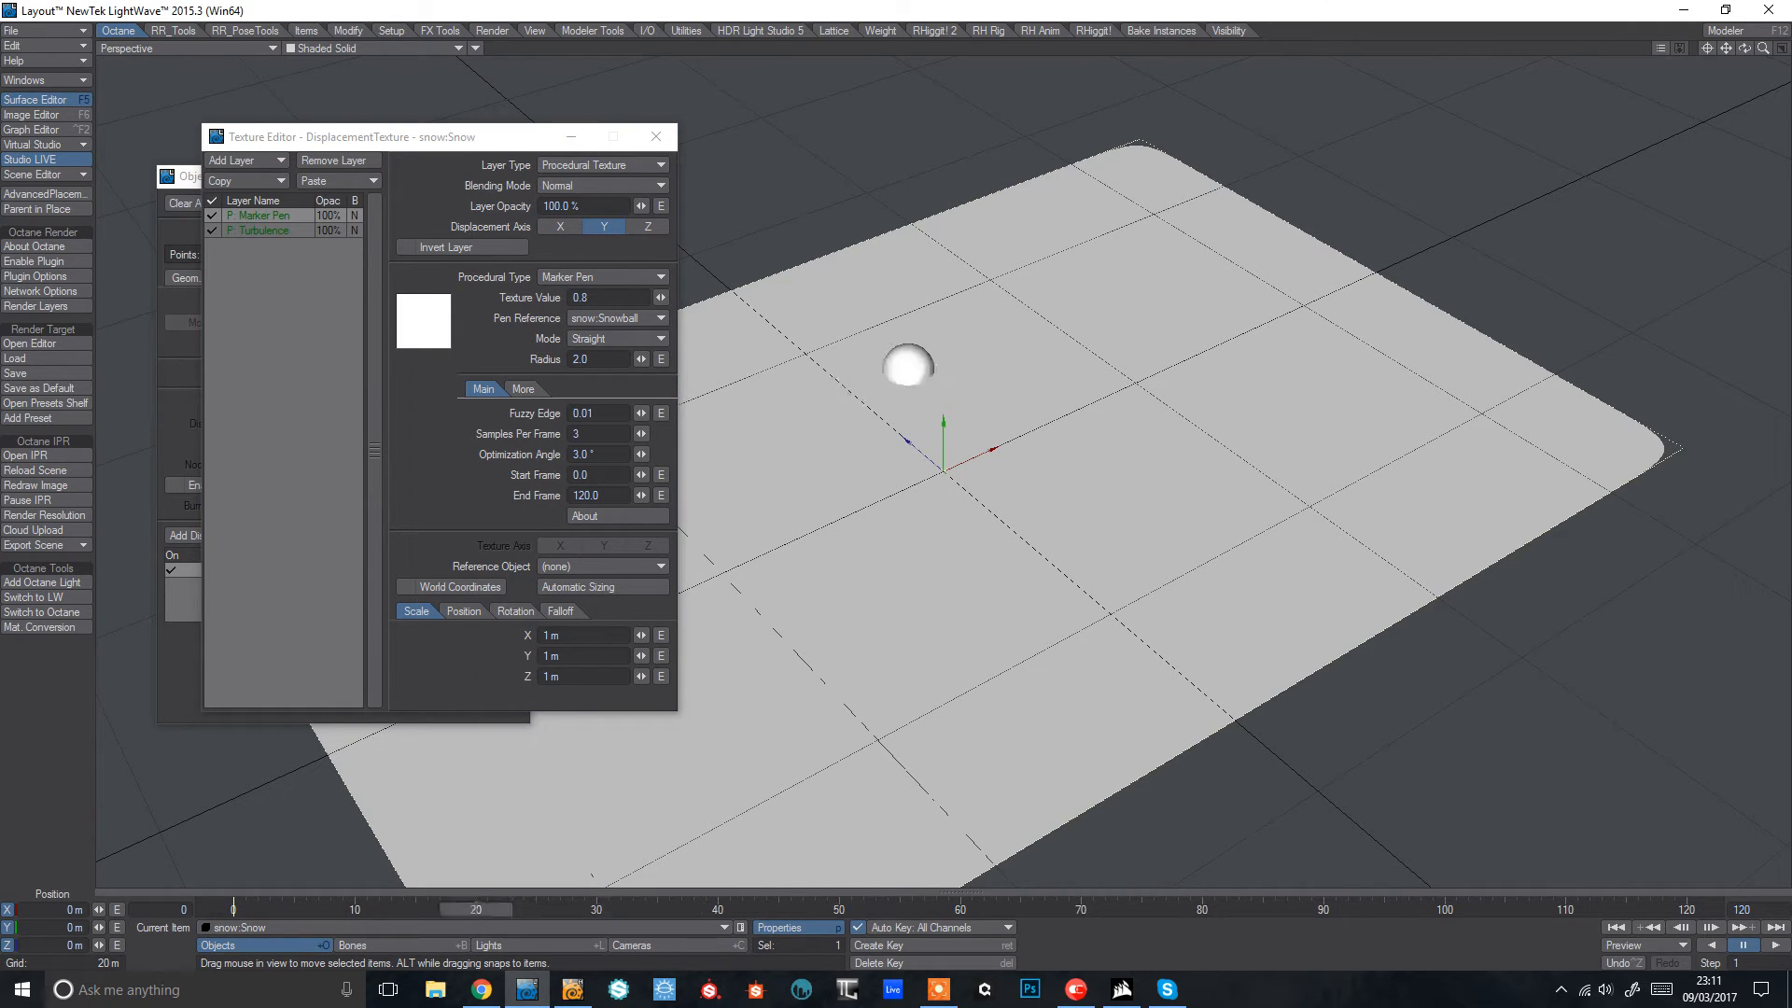
{"action": "left_click", "coordinate": [265, 220]}
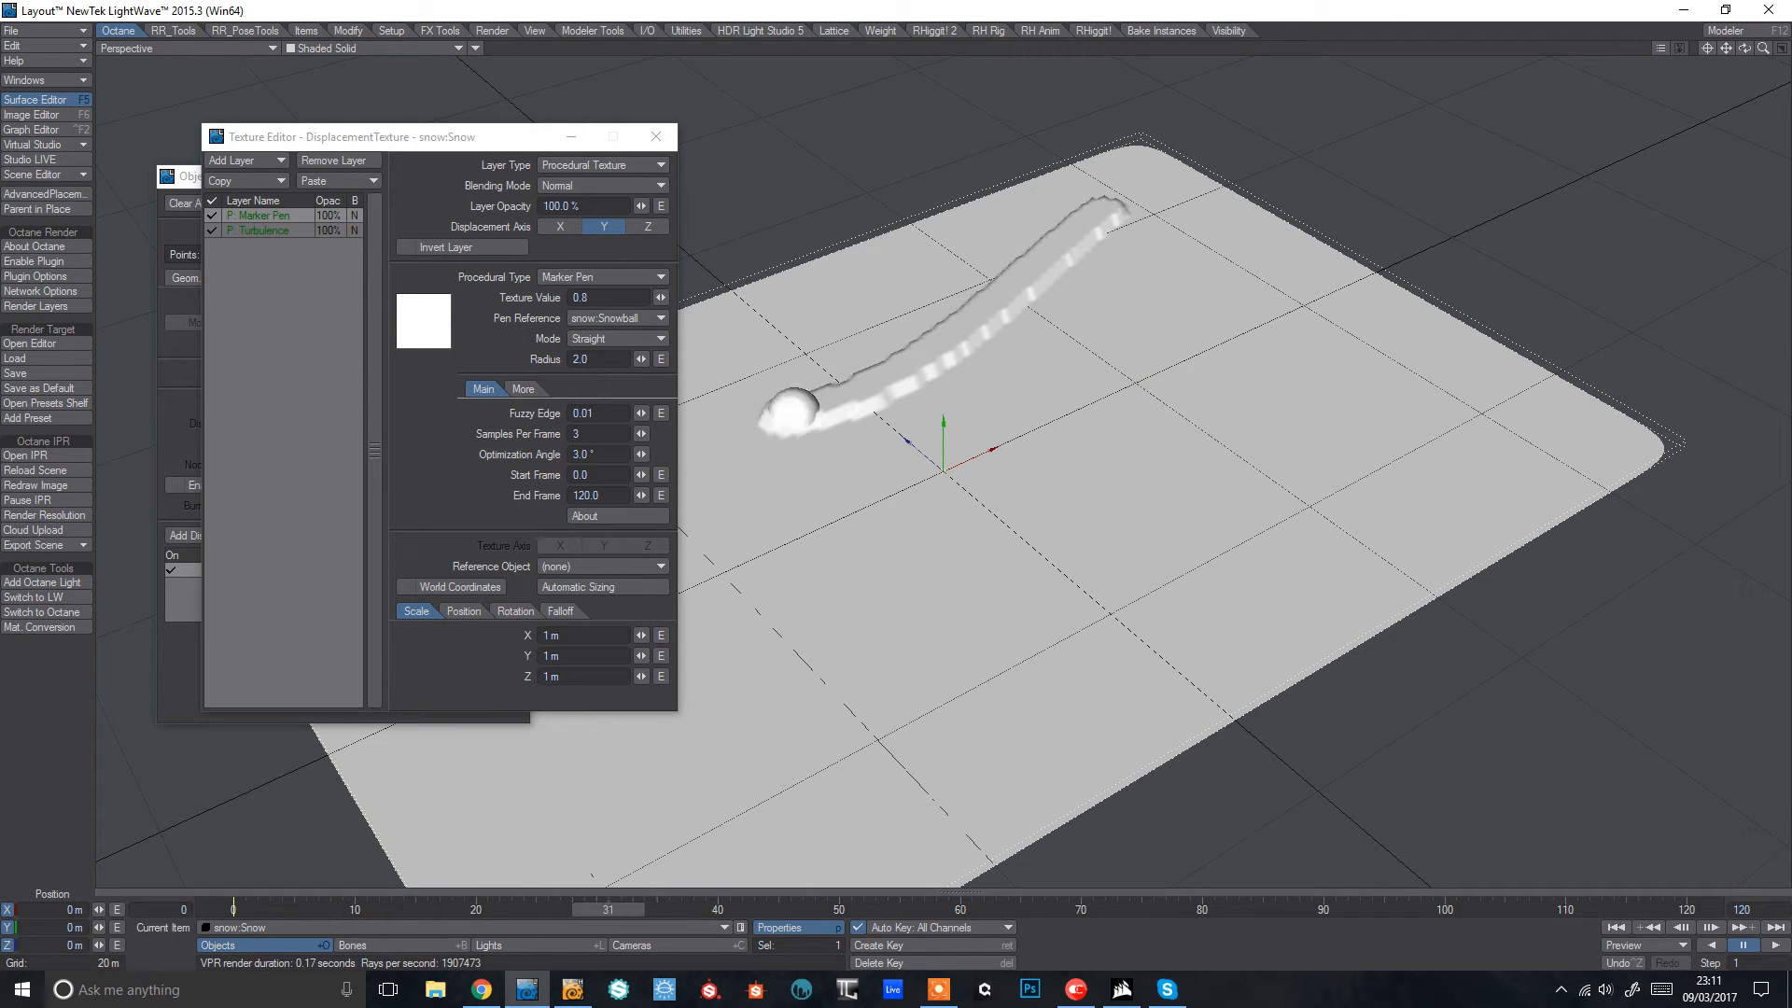
{"action": "left_click_drag", "start_coordinate": [233, 909], "coordinate": [416, 909]}
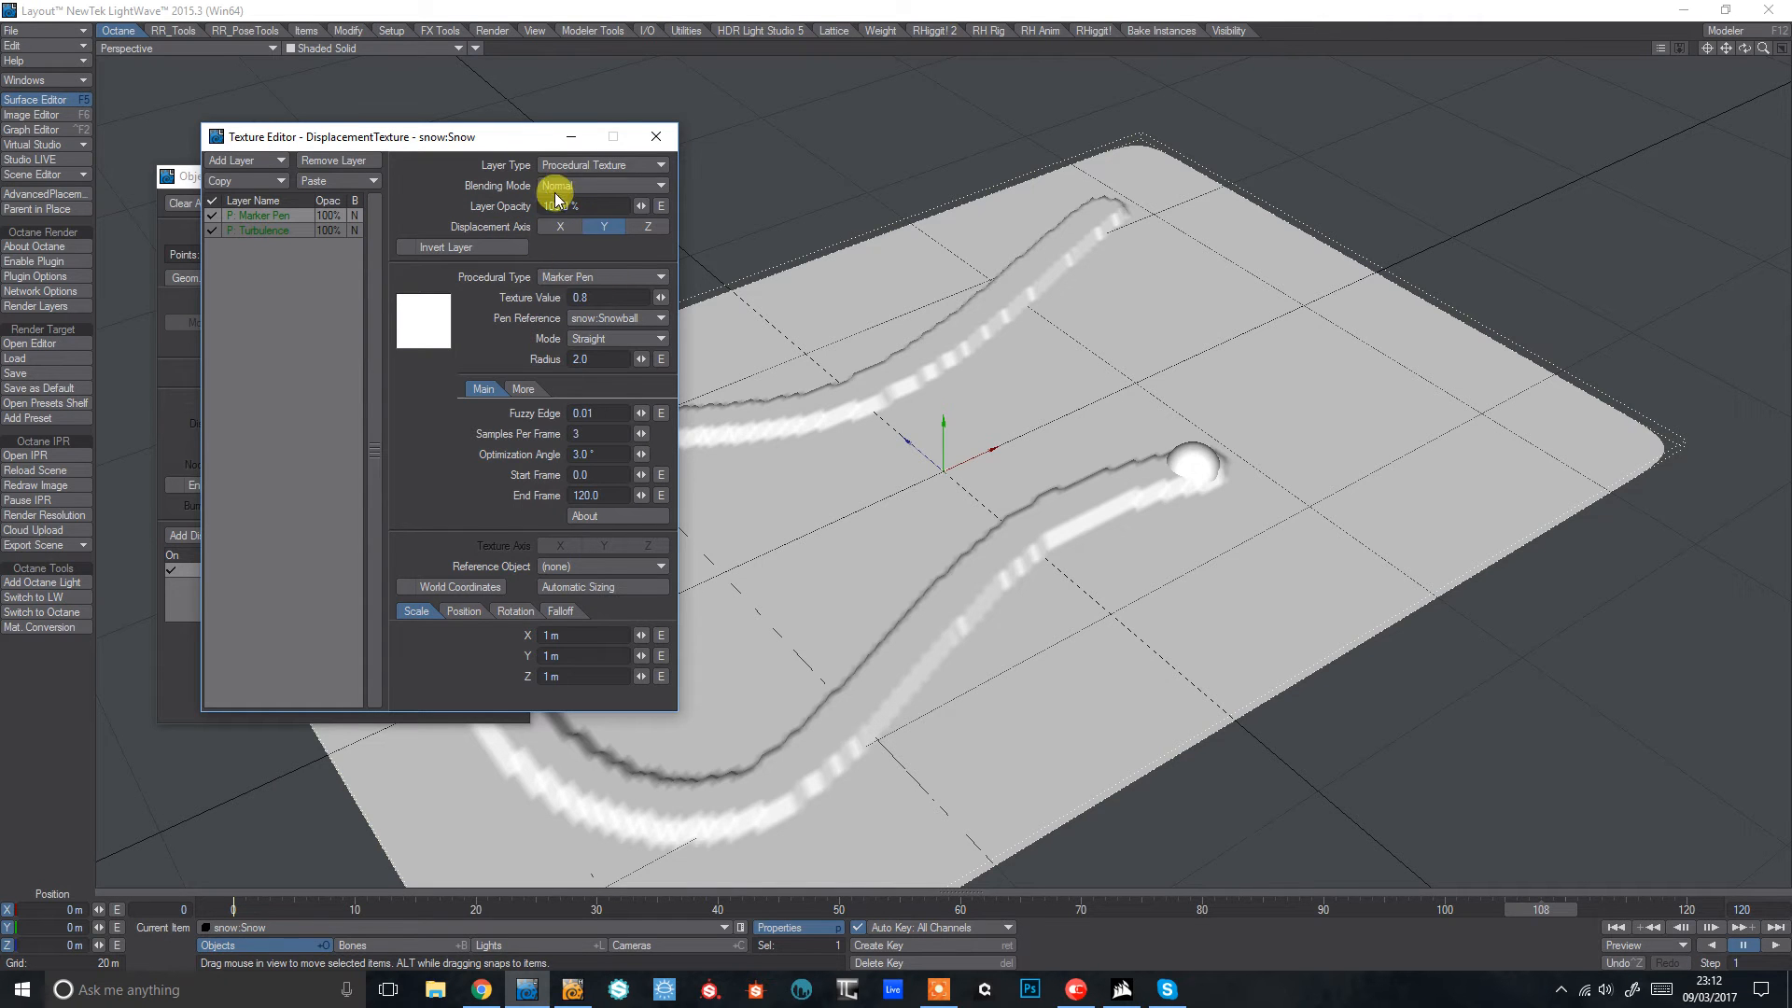
Step: Make the Marker Pen Subtractive with radius 1.5, fuzzy edge 1.0 and Straight mode
{"action": "left_click", "coordinate": [601, 185]}
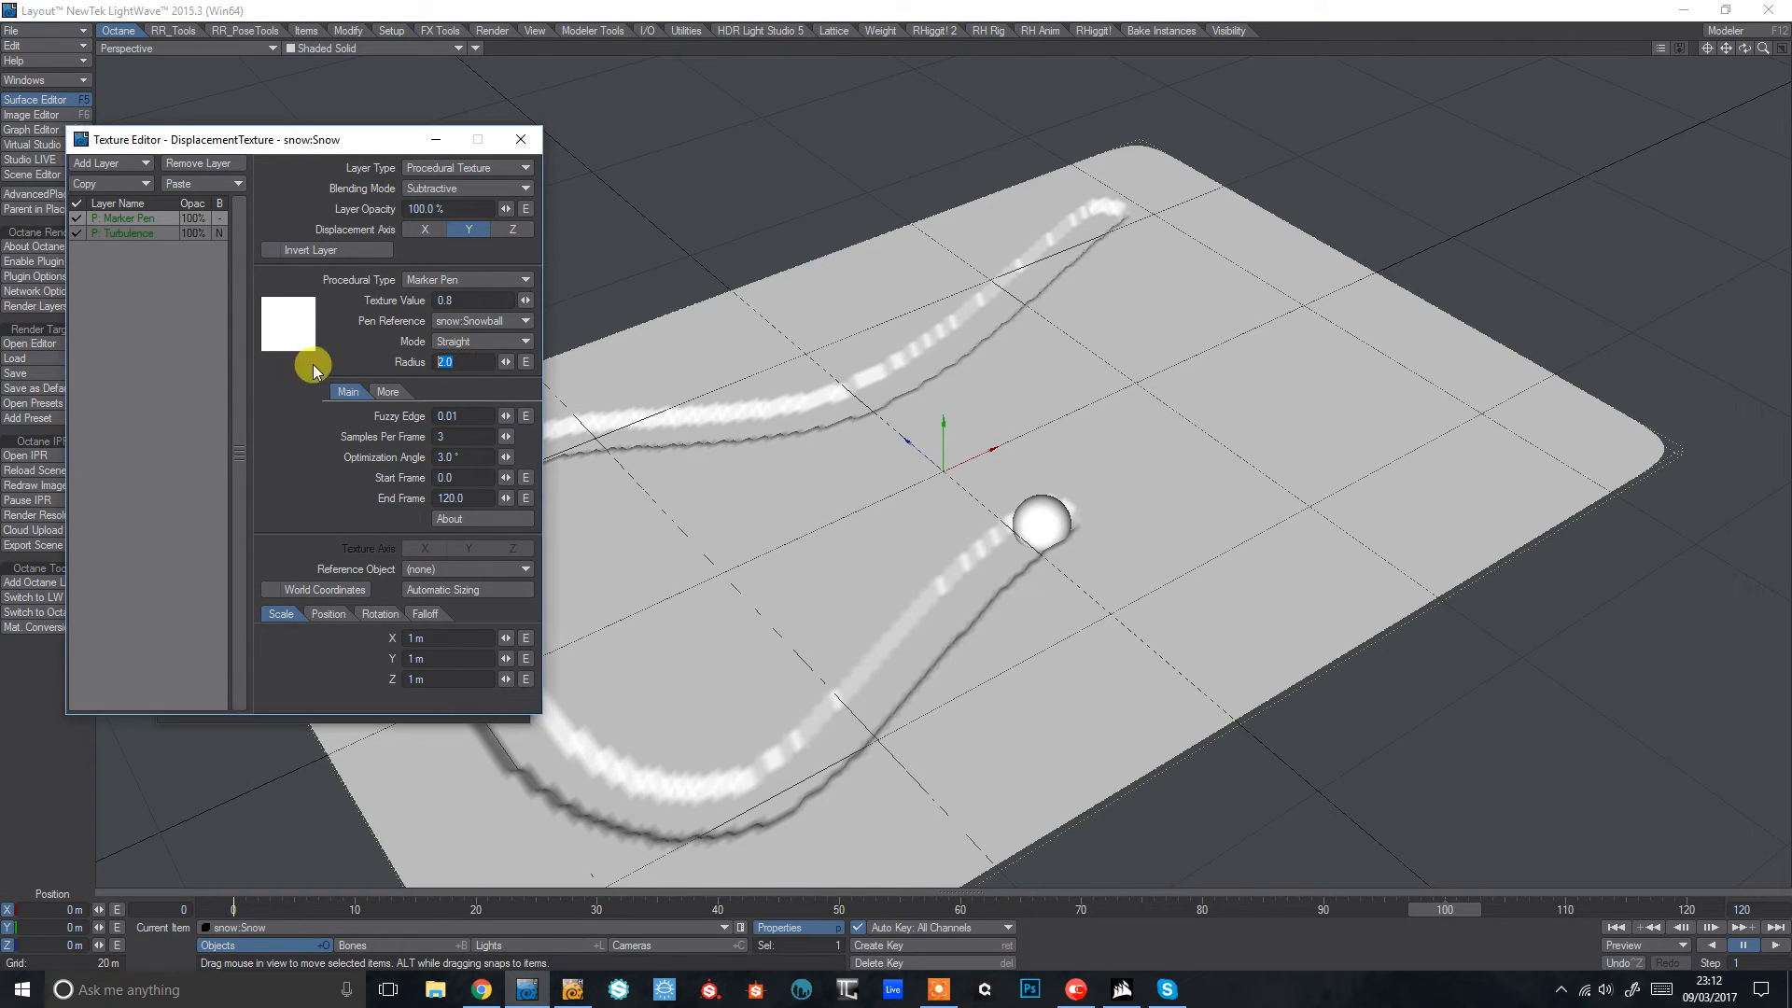
{"action": "type", "text": "1.5"}
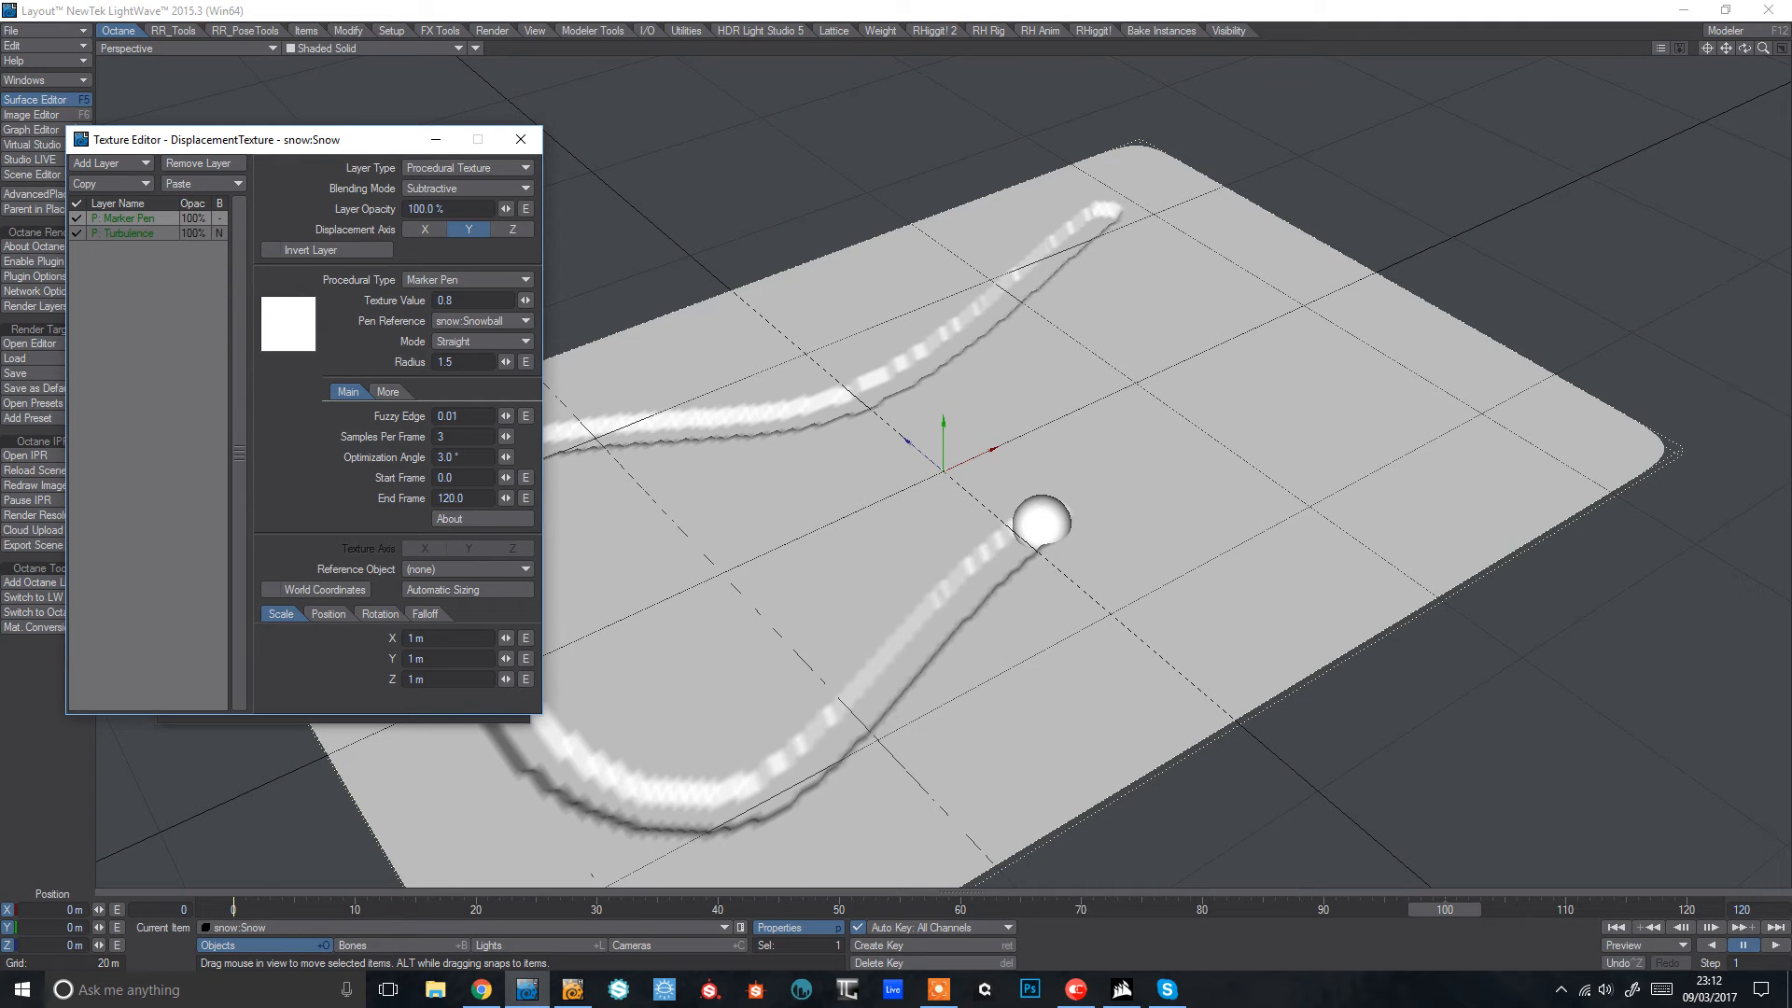
{"action": "left_click", "coordinate": [455, 415]}
{"action": "type", "text": "1"}
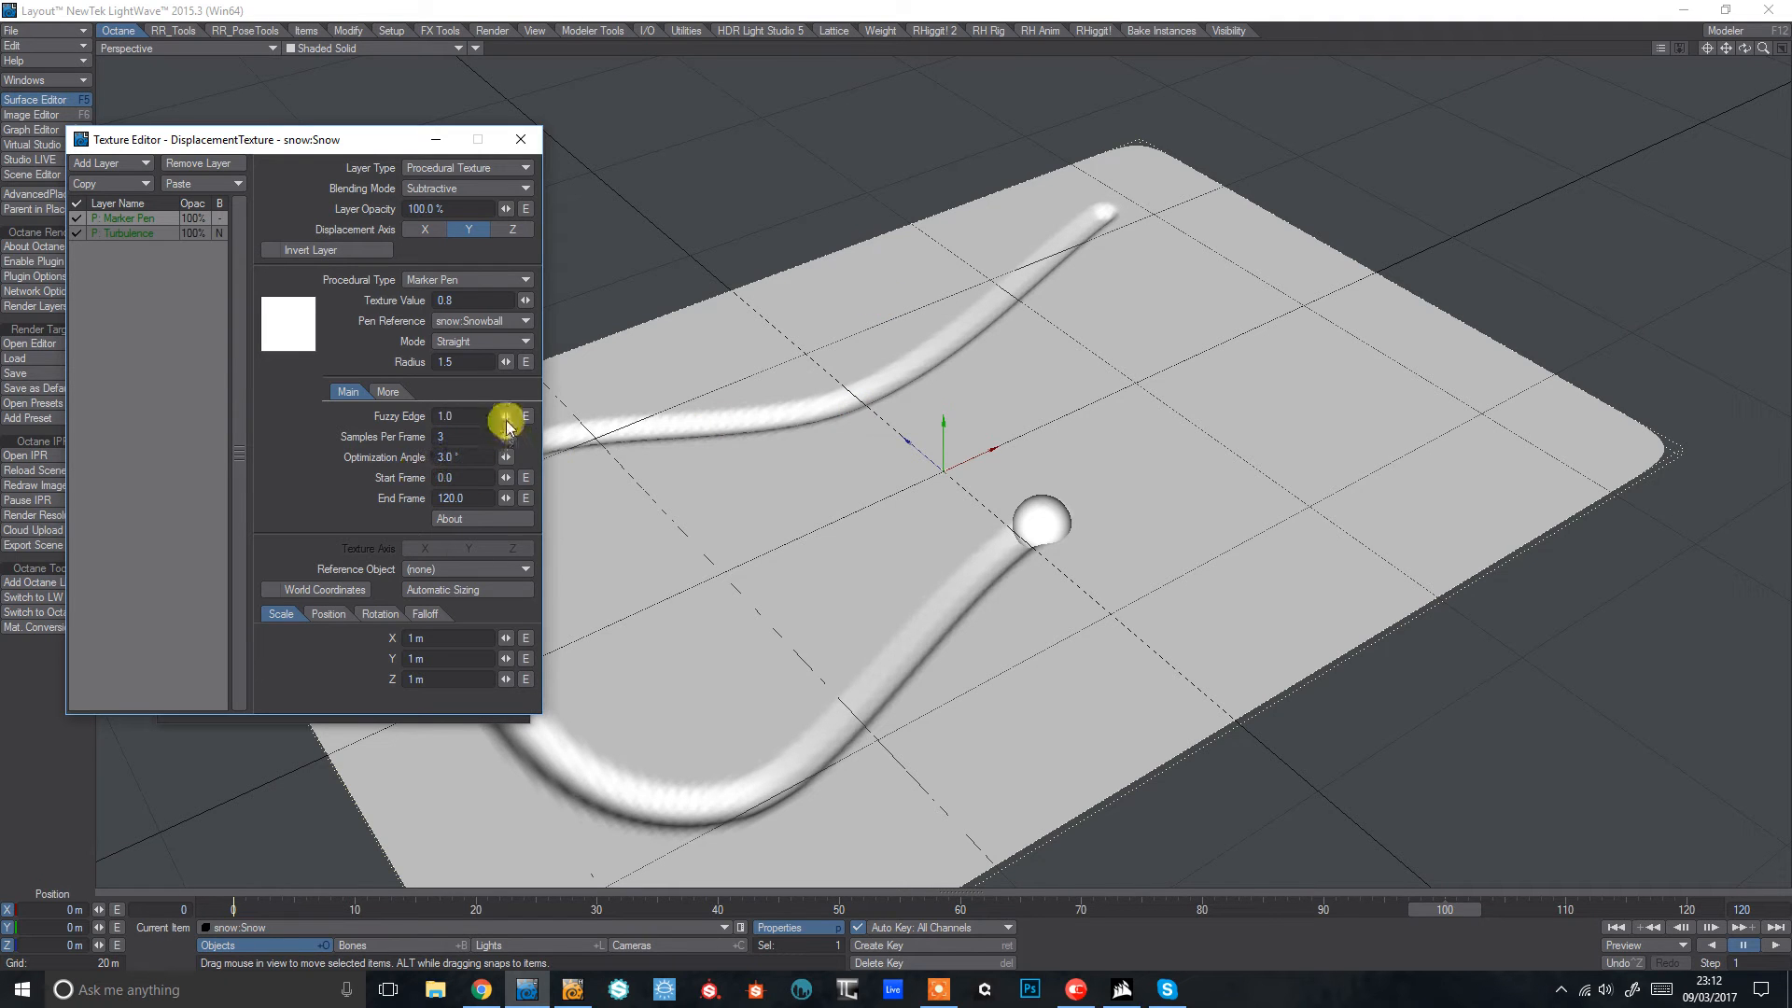
{"action": "mouse_move", "coordinate": [246, 470]}
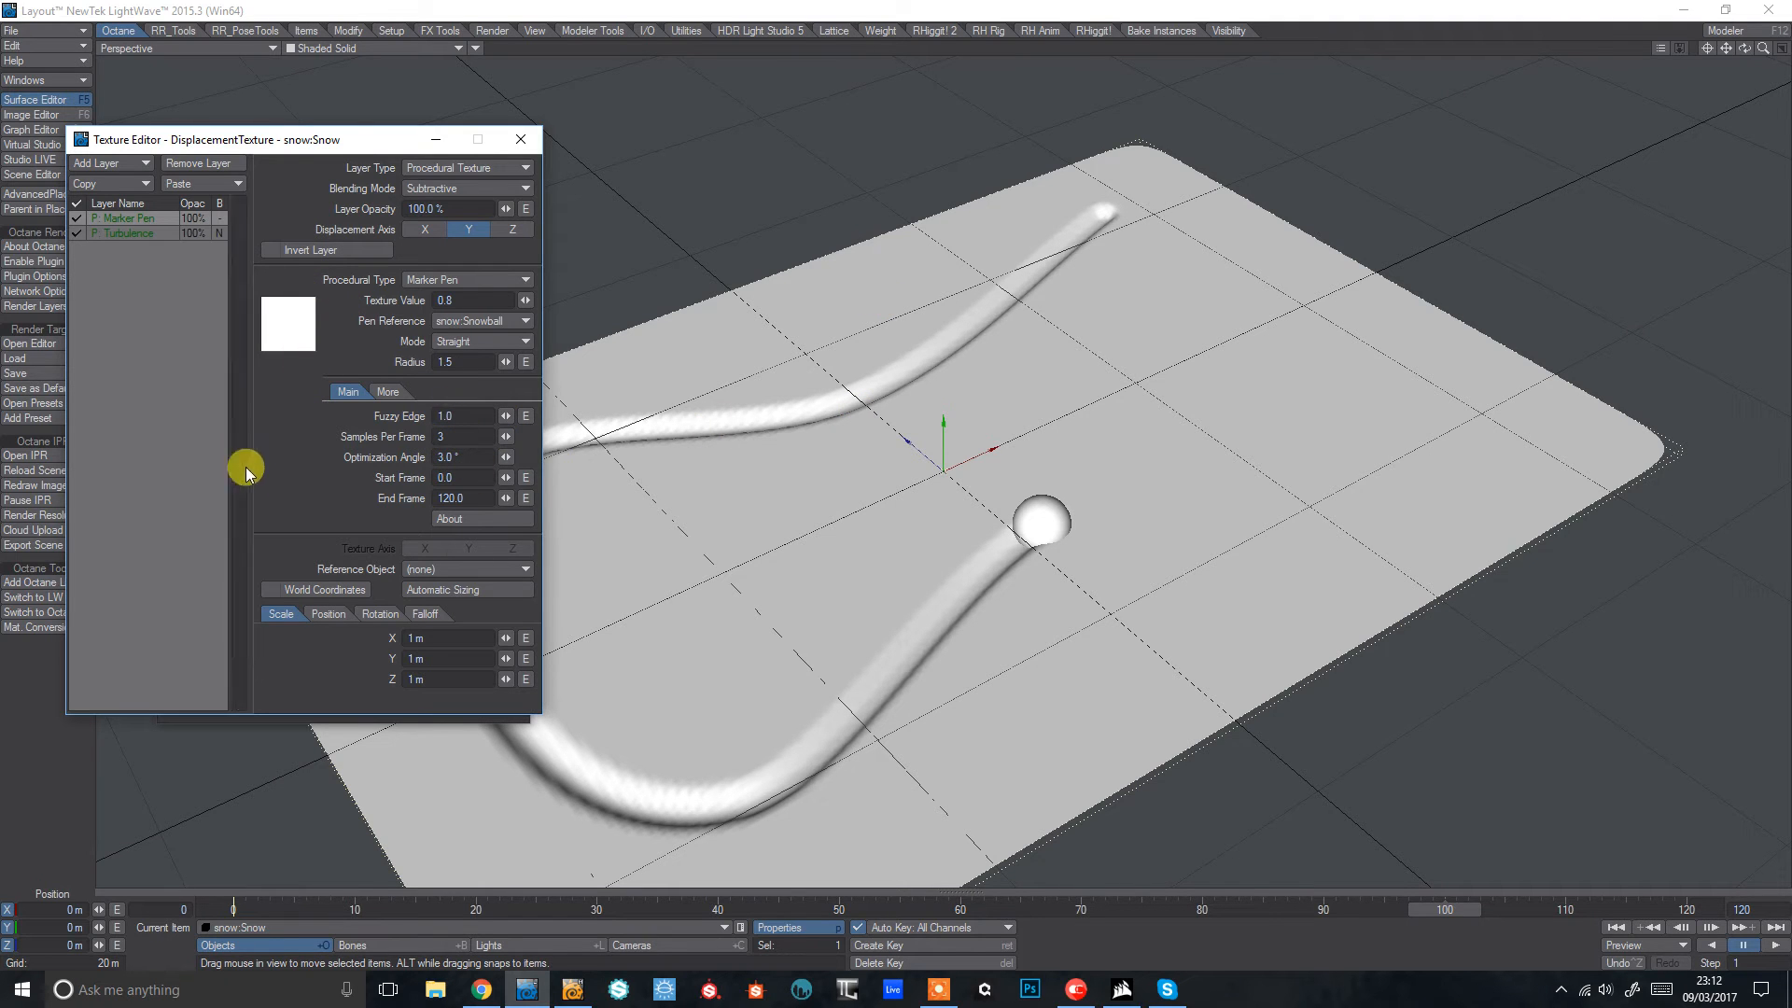
{"action": "mouse_move", "coordinate": [475, 374]}
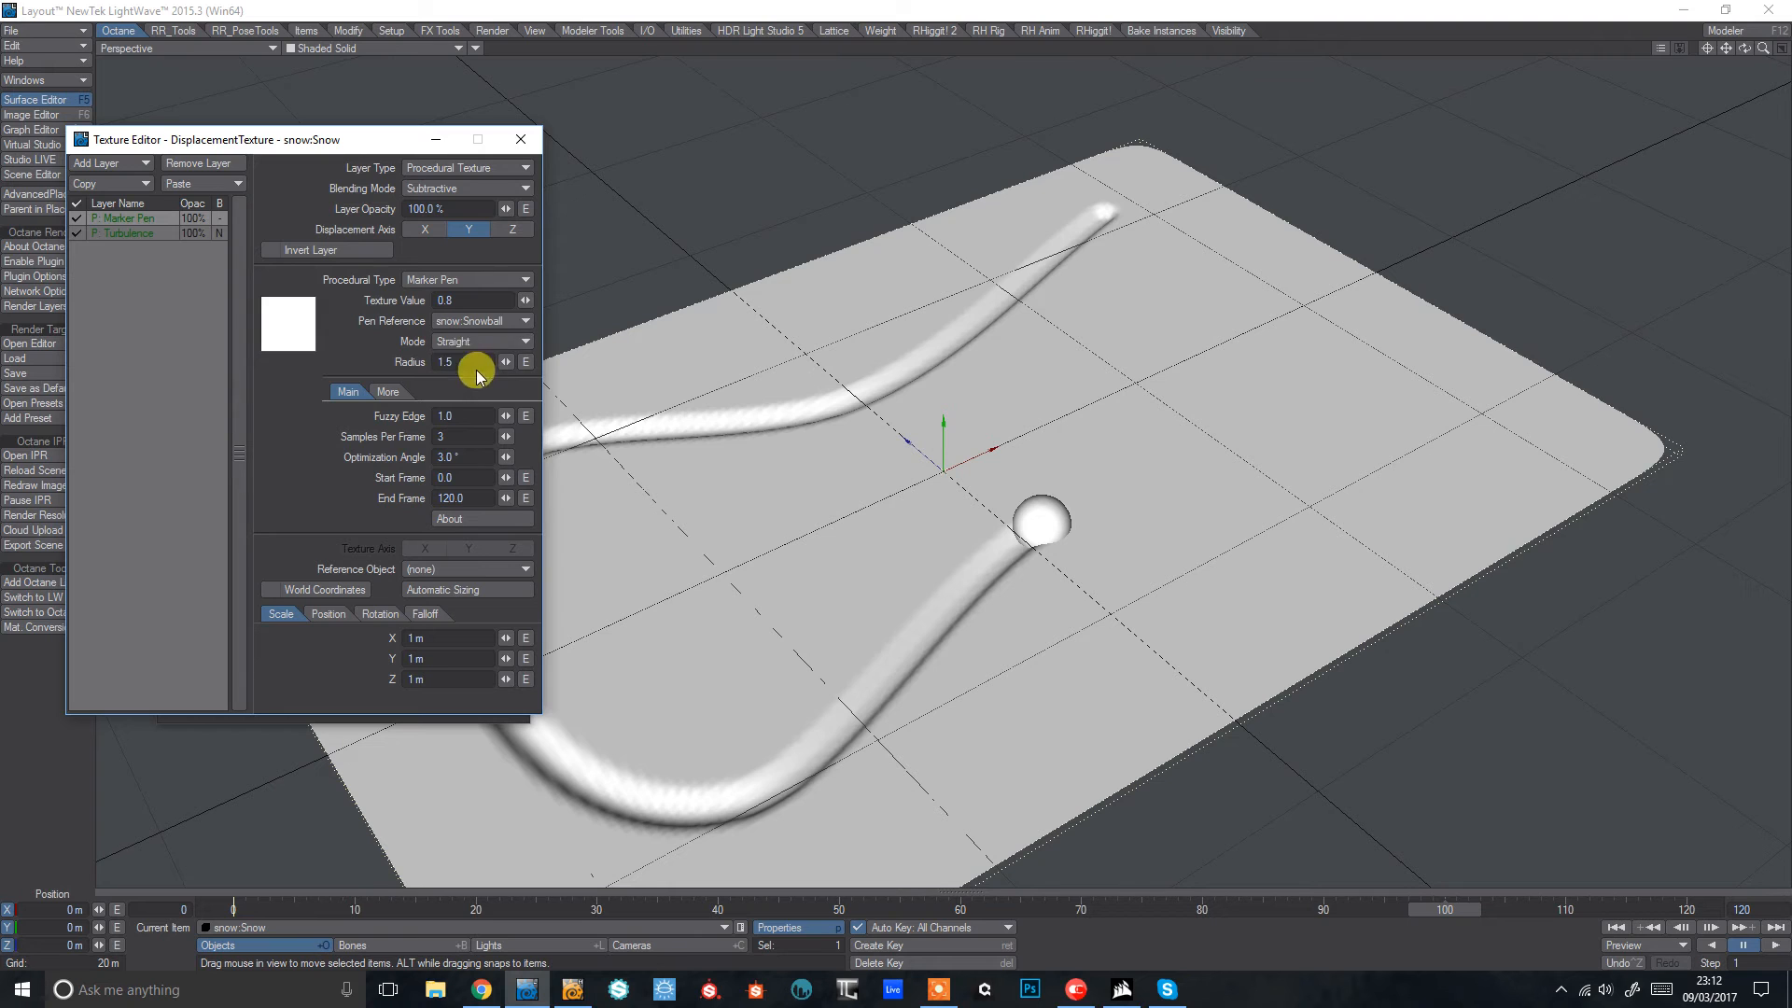
{"action": "left_click", "coordinate": [475, 339]}
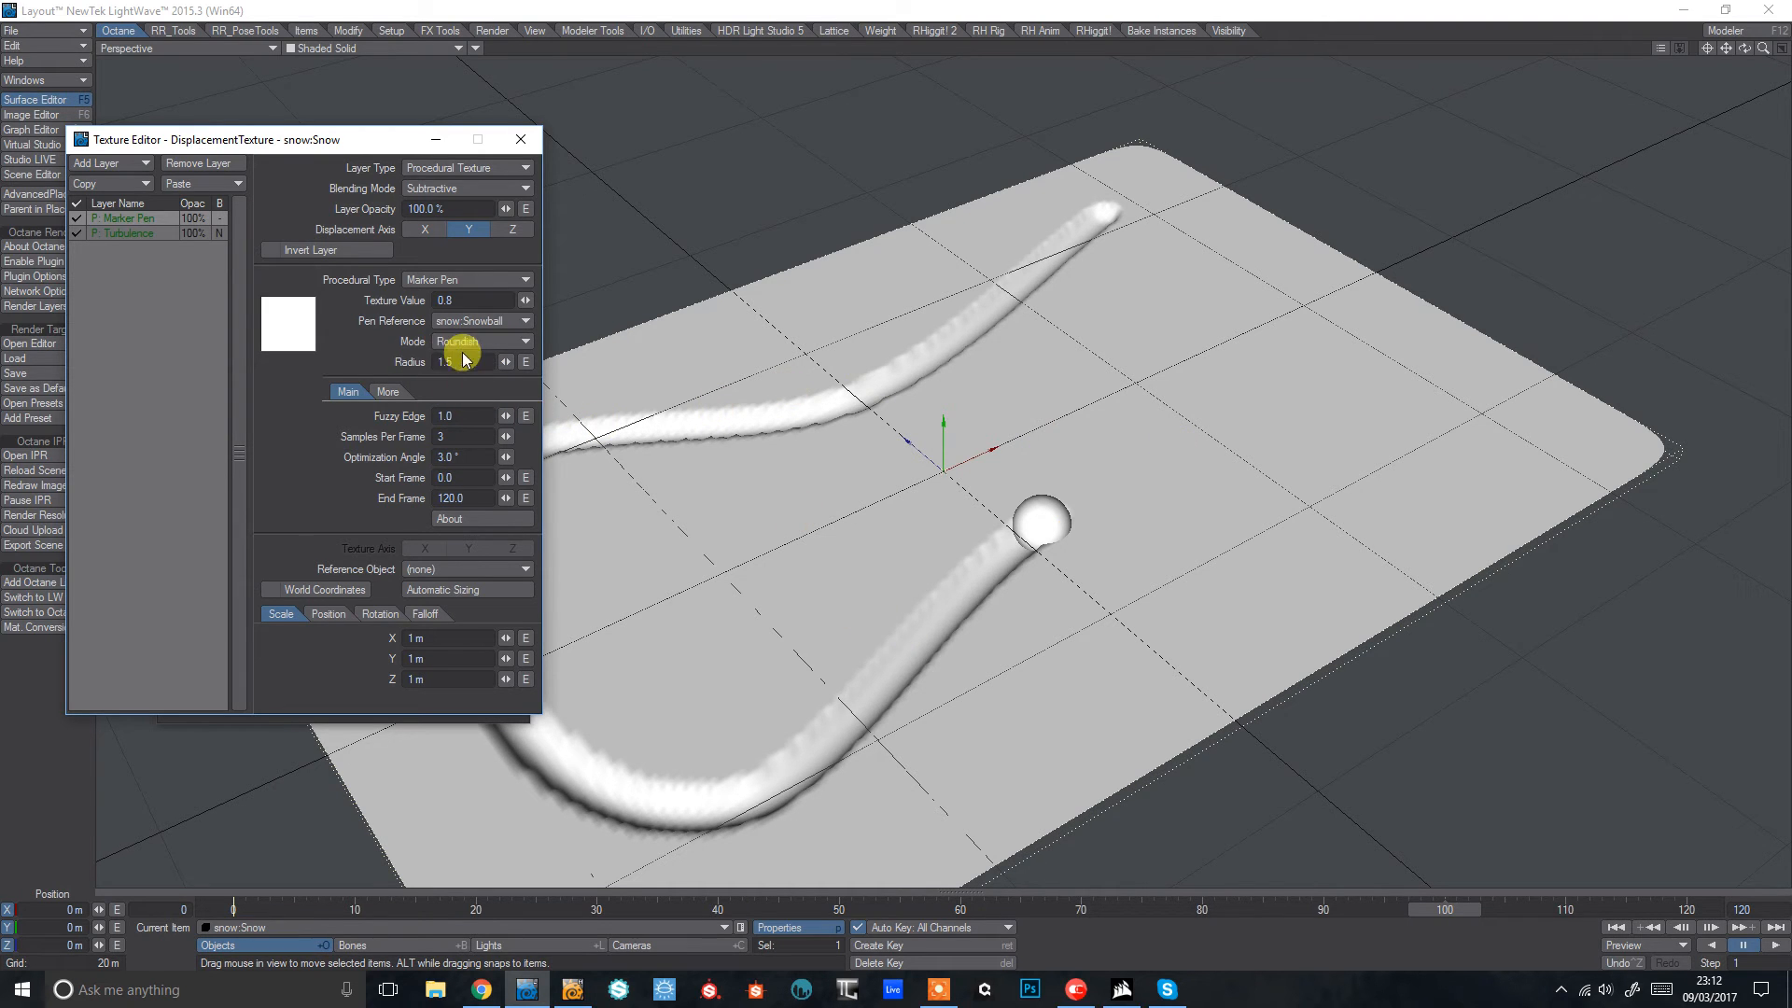
{"action": "left_click", "coordinate": [479, 340]}
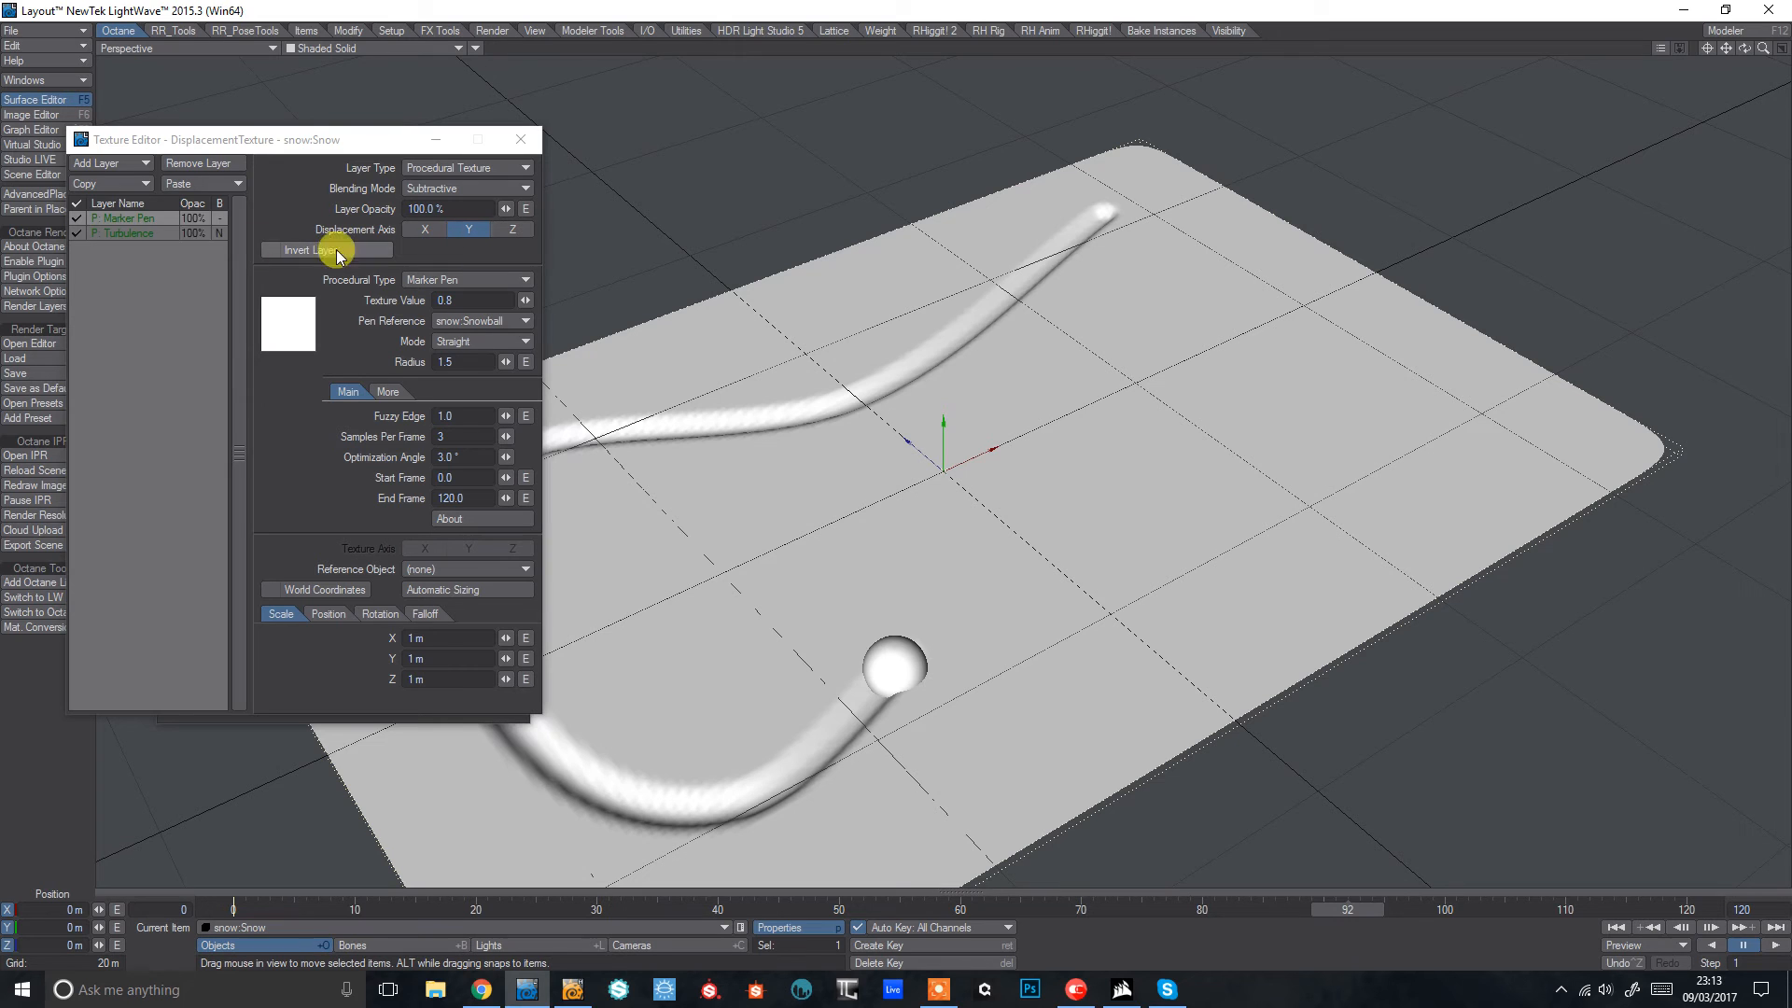
{"action": "mouse_move", "coordinate": [91, 183]}
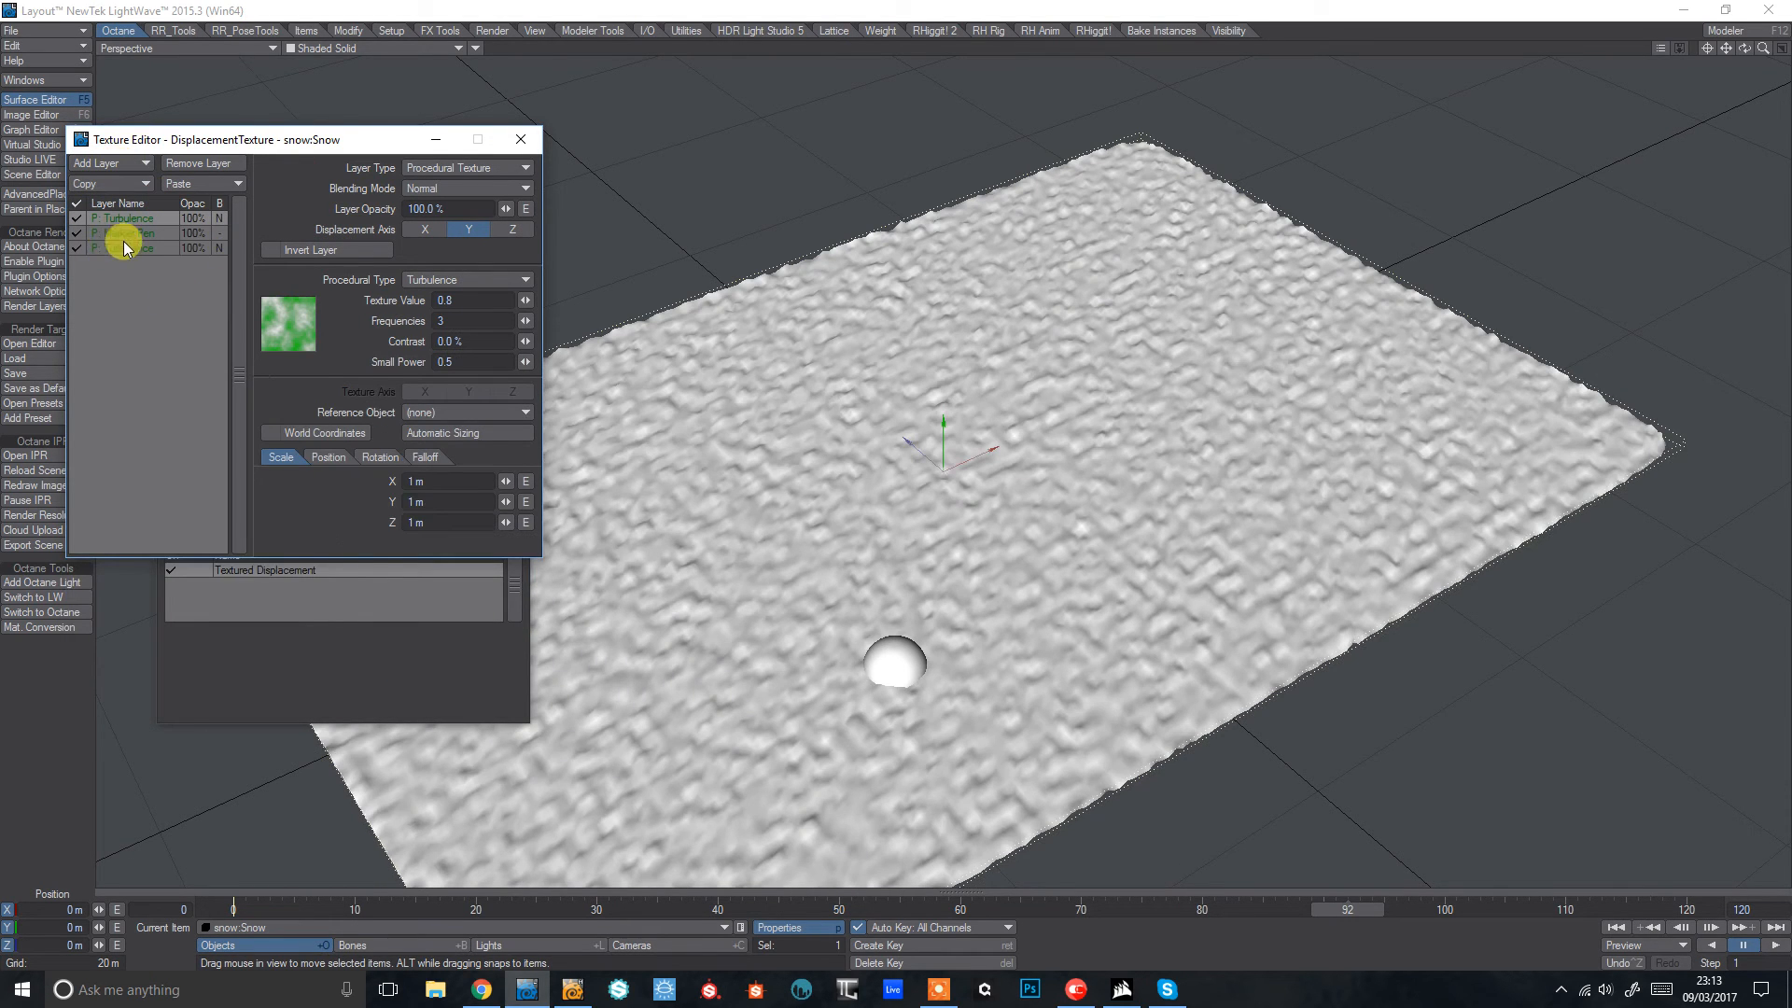
Step: Turn the duplicated top layer into a Marker Pen referencing snow:Snowball
{"action": "left_click", "coordinate": [127, 231]}
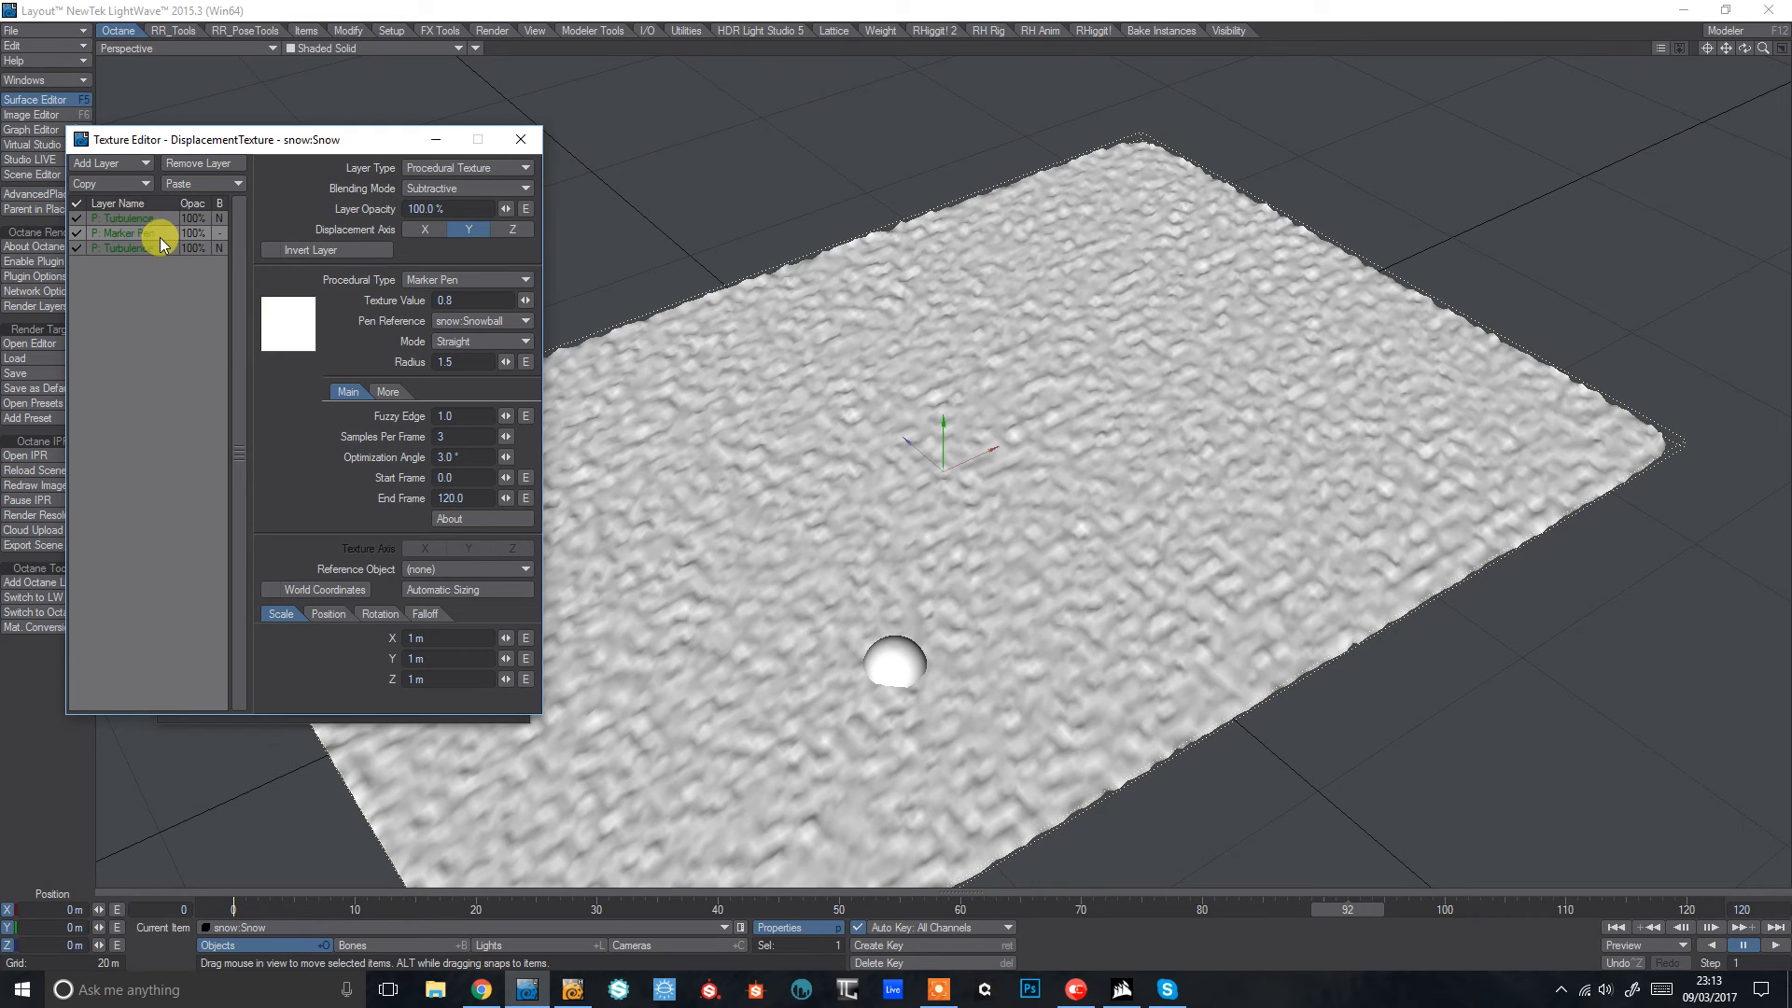
{"action": "left_click", "coordinate": [112, 246]}
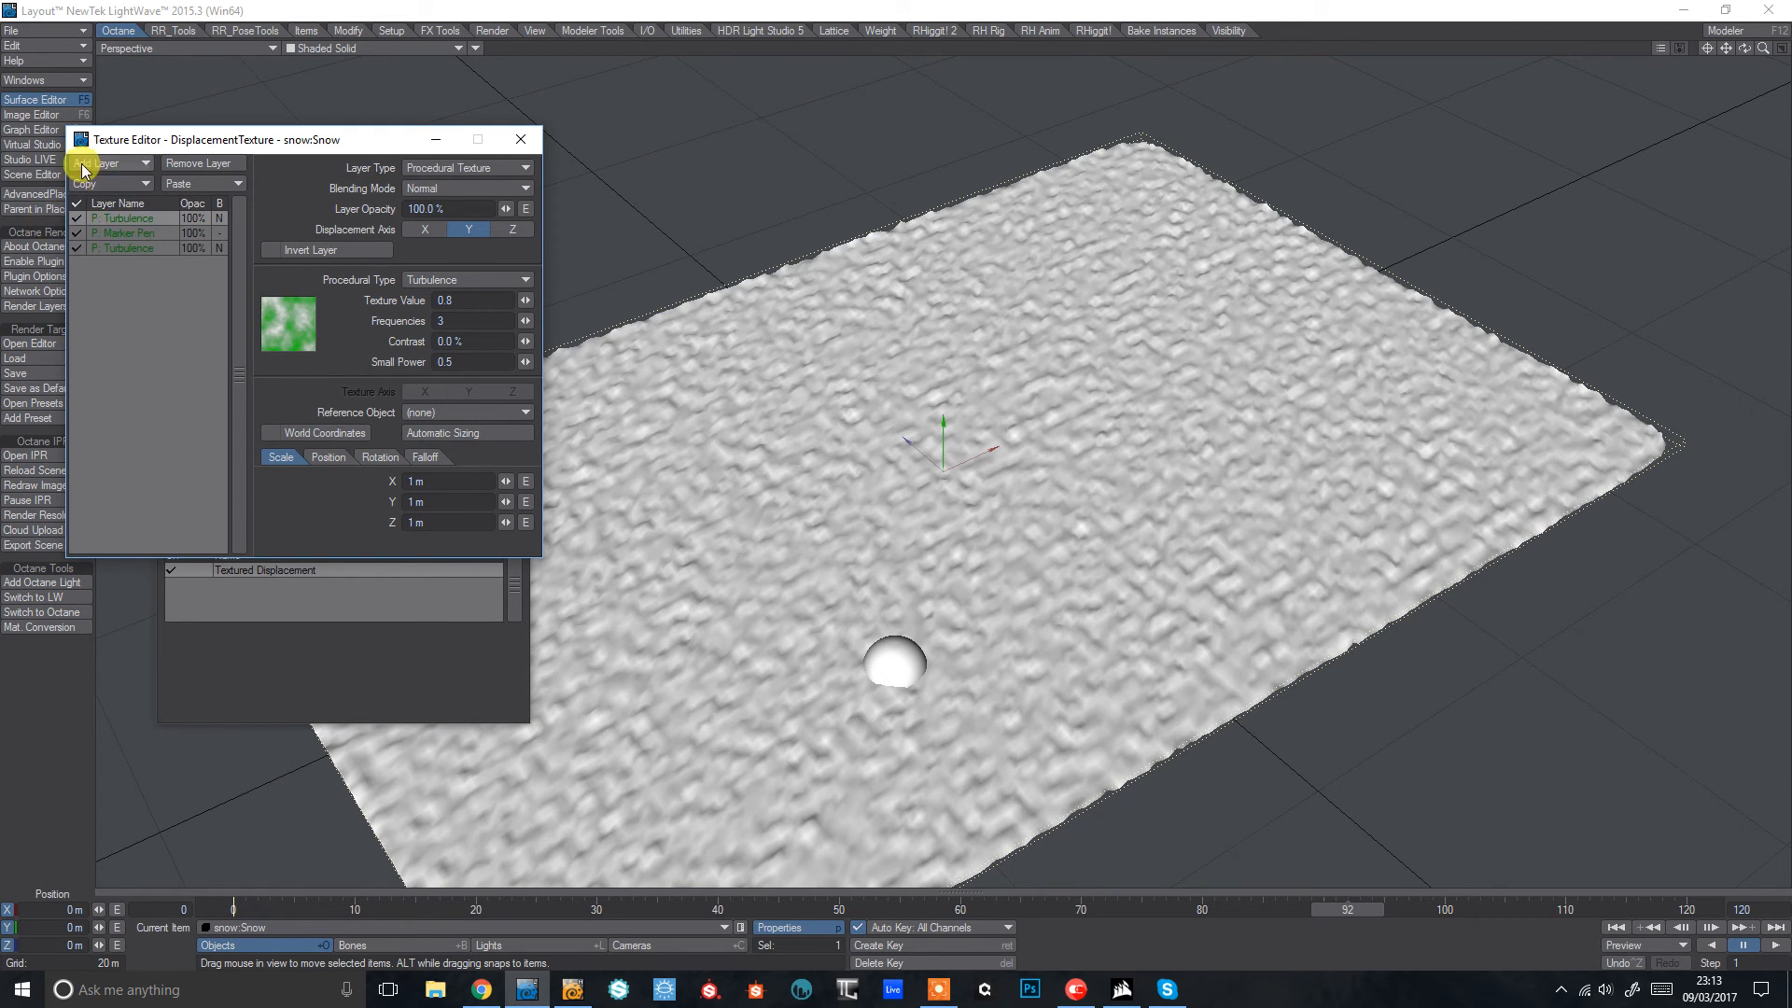
{"action": "left_click", "coordinate": [521, 279]}
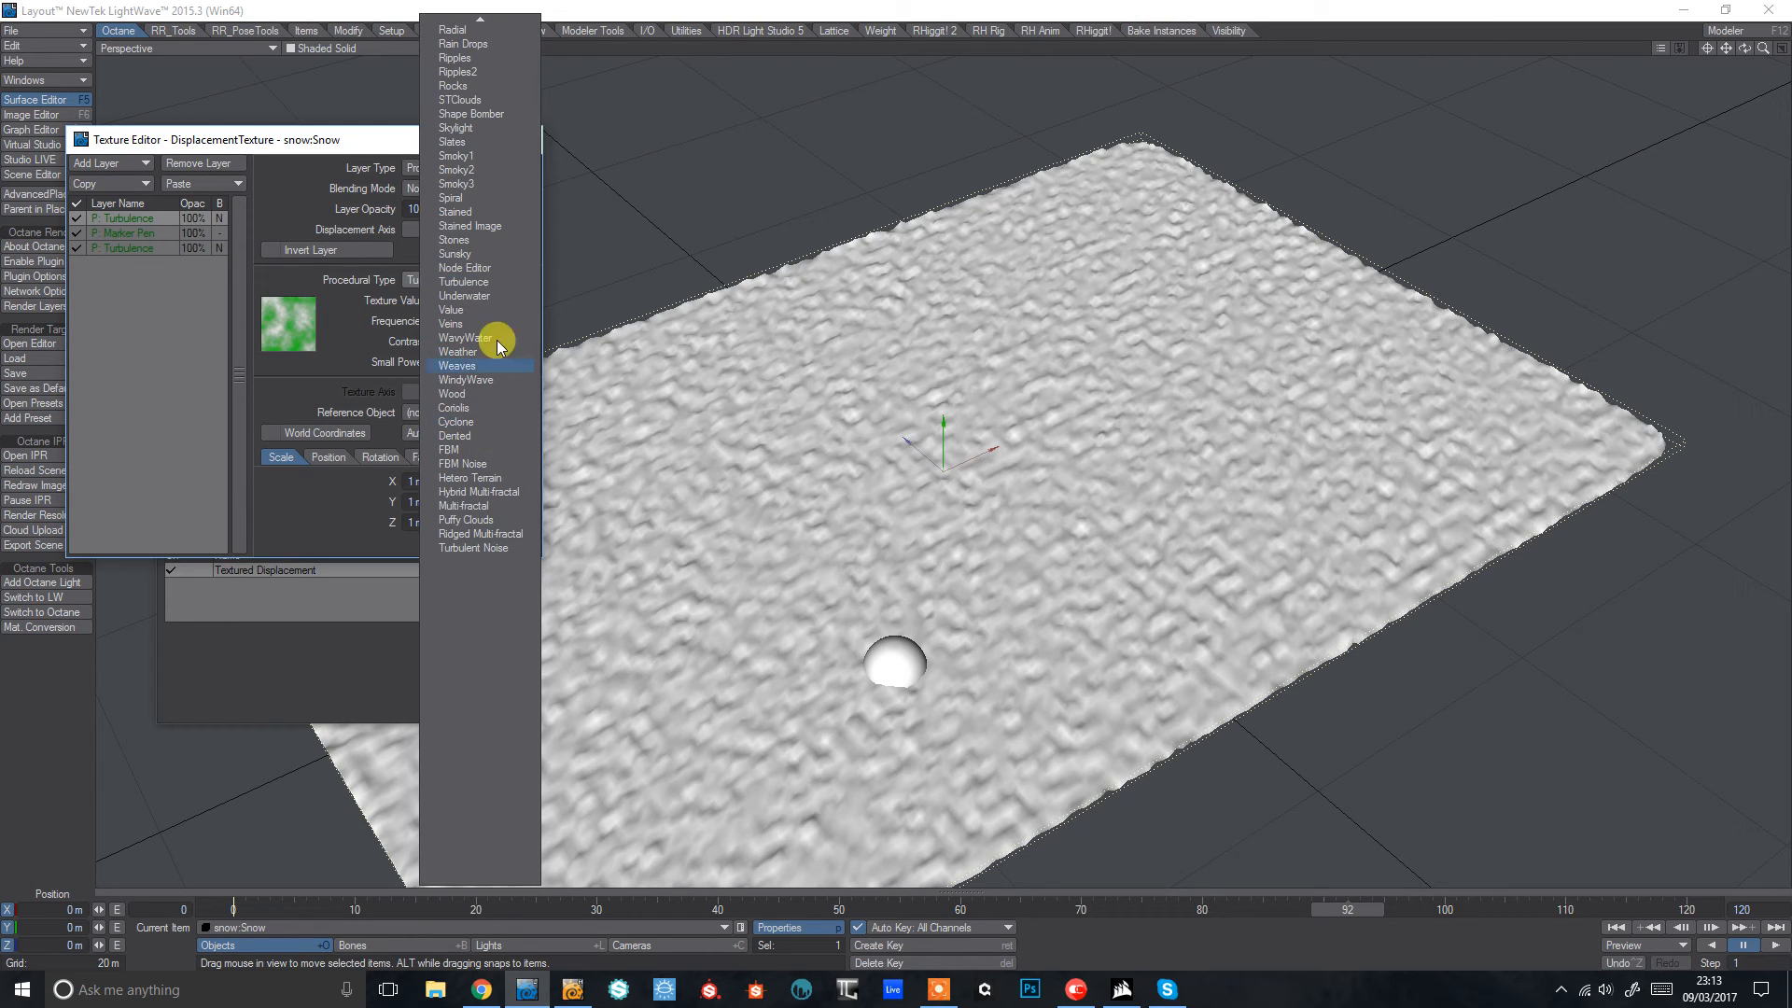
{"action": "mouse_move", "coordinate": [493, 301]}
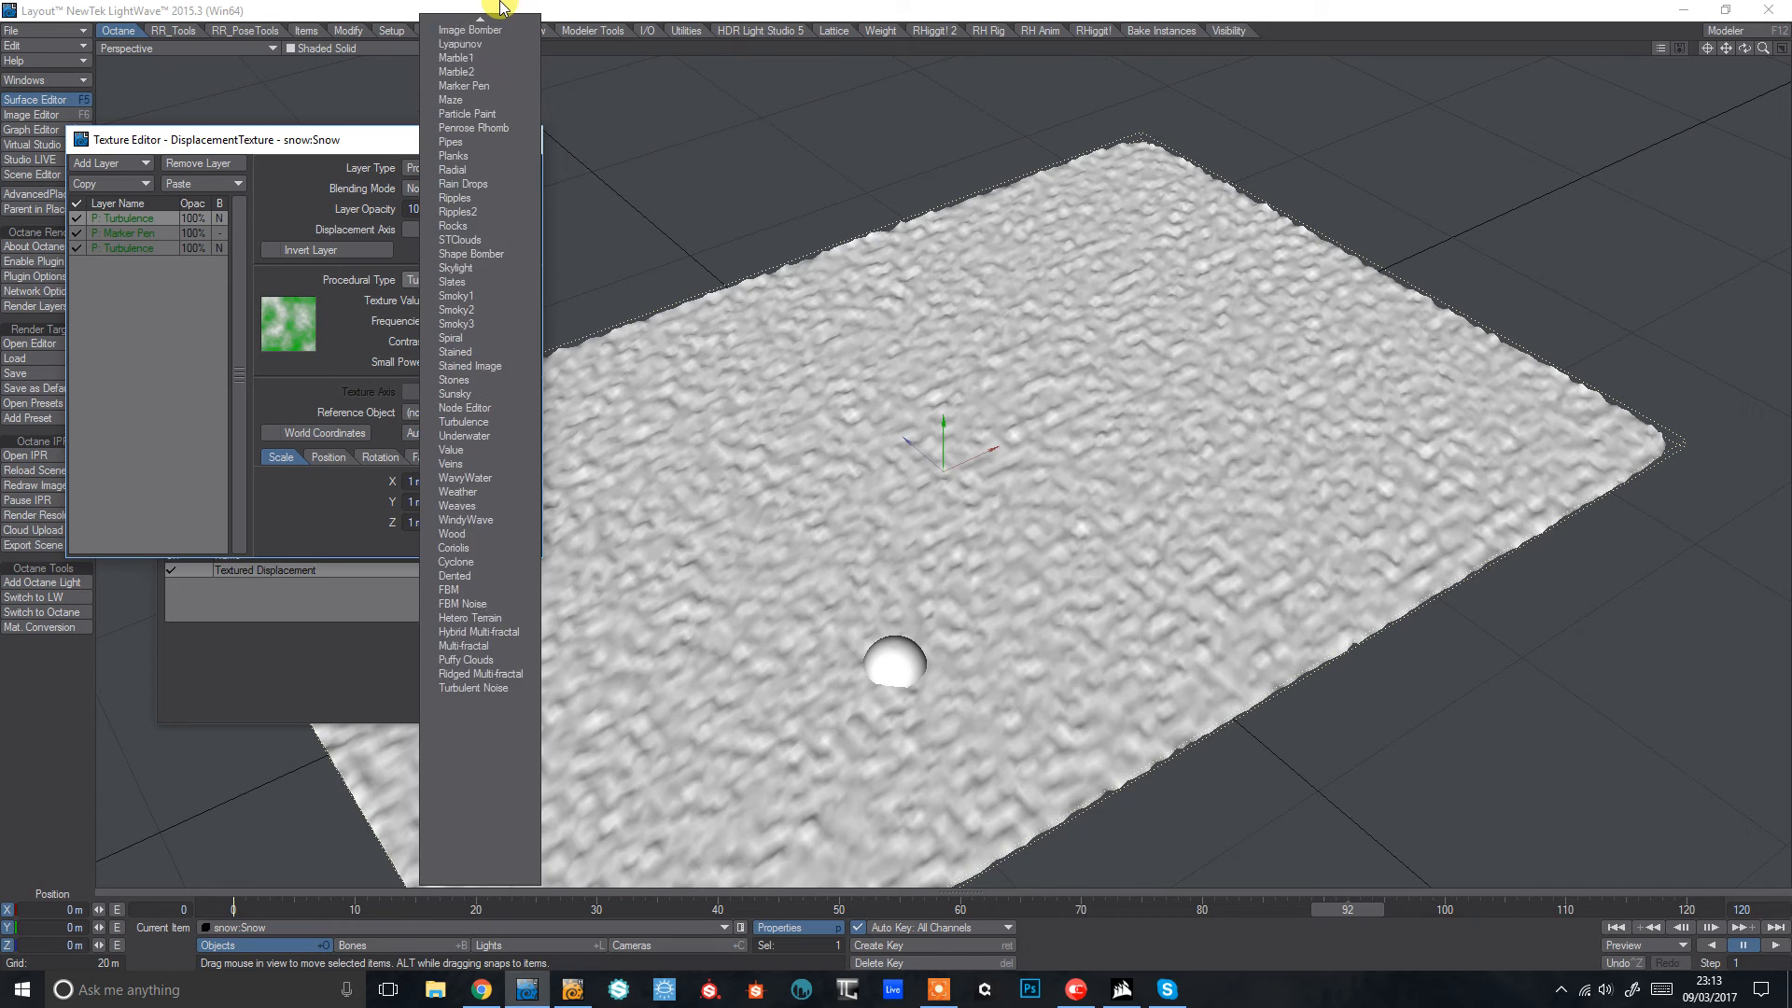
{"action": "left_click", "coordinate": [463, 85]}
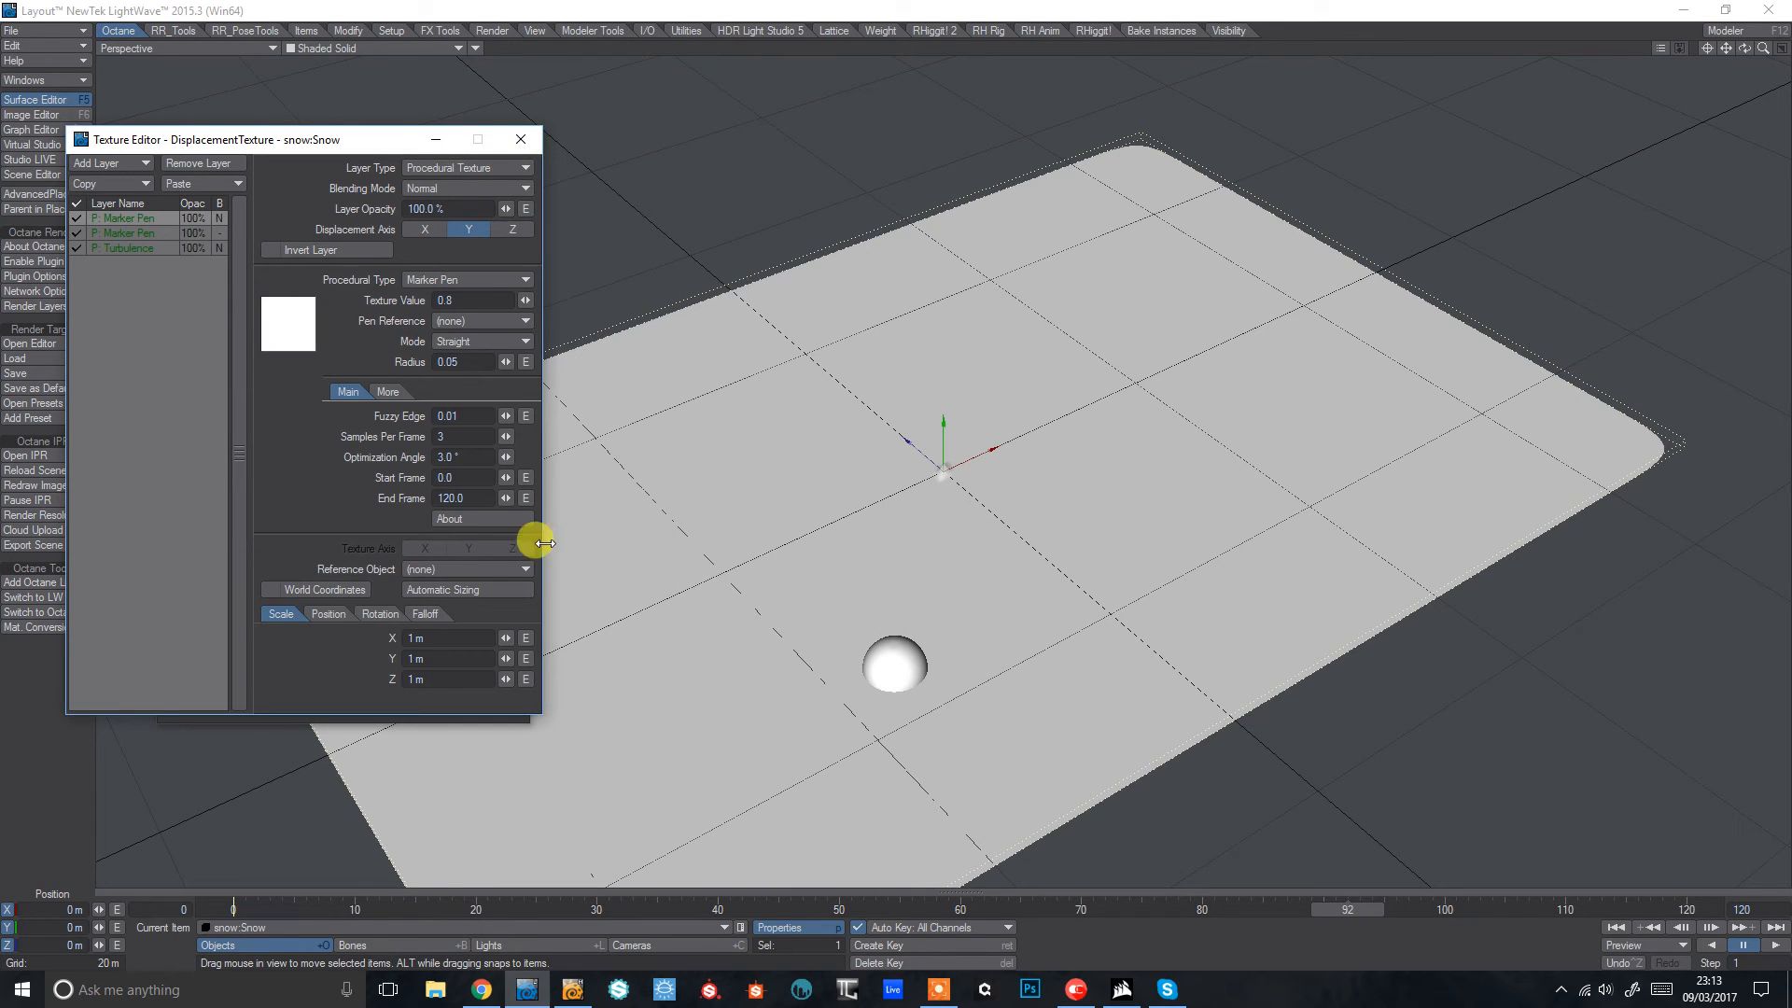
{"action": "left_click", "coordinate": [467, 321]}
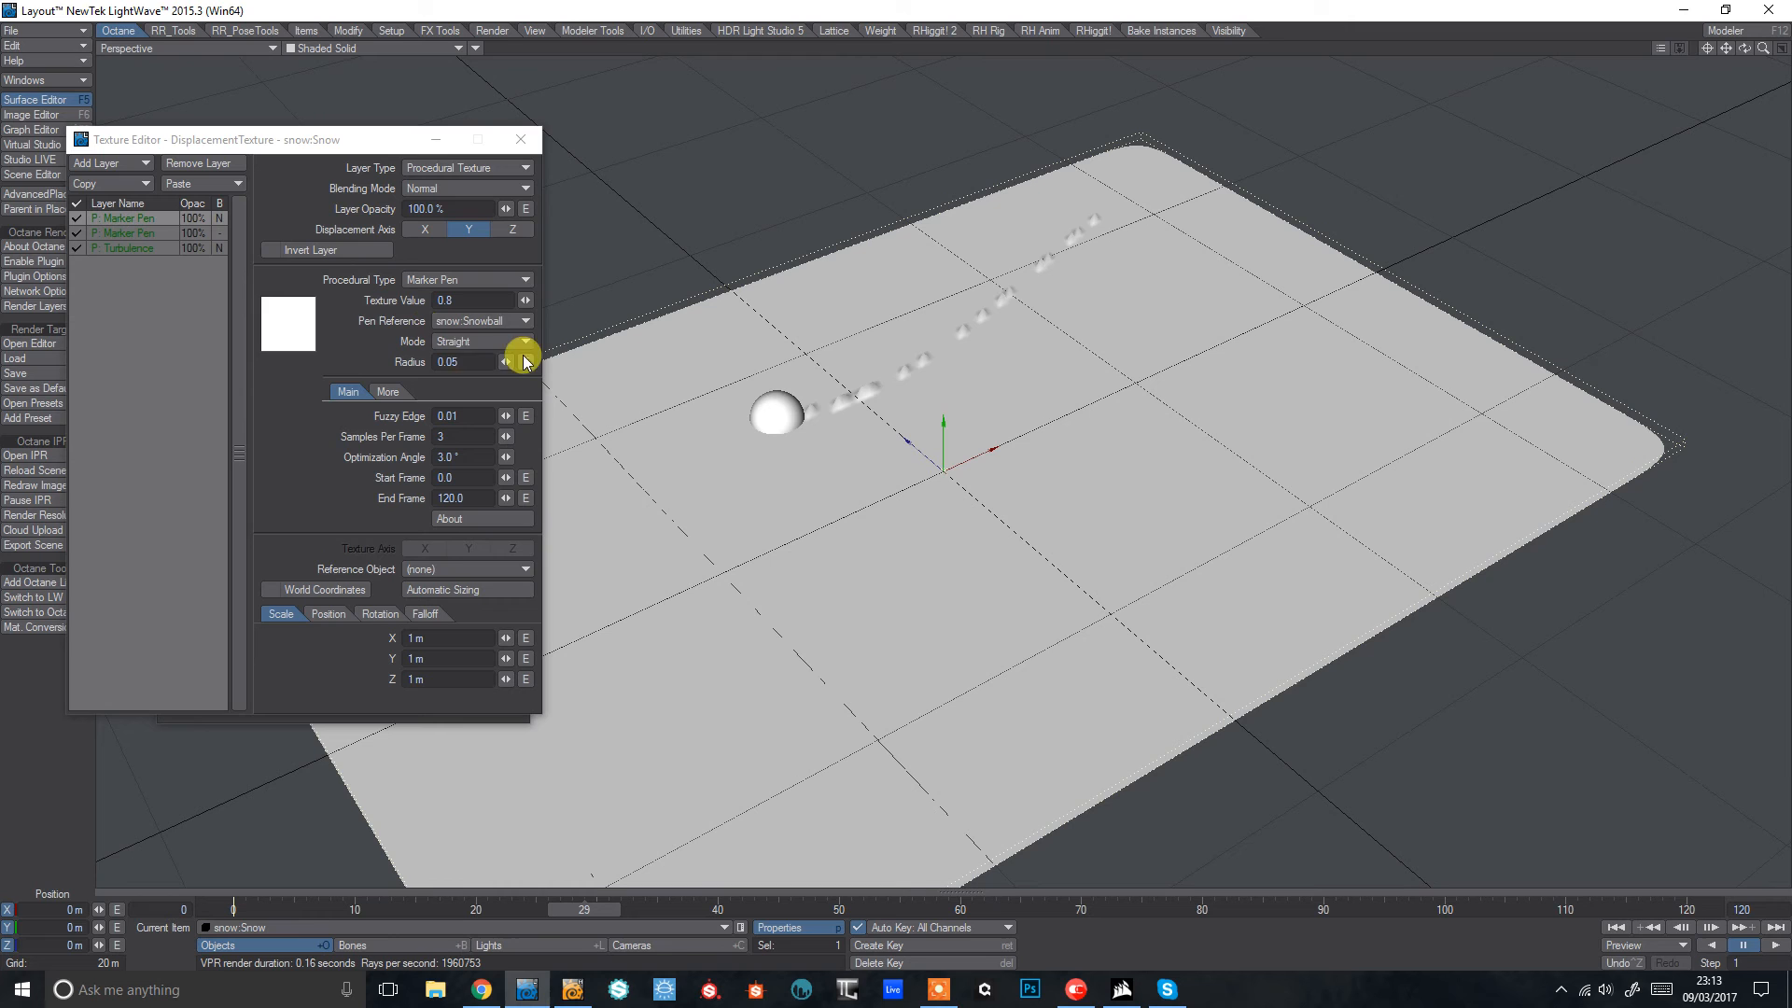
{"action": "mouse_move", "coordinate": [482, 205]}
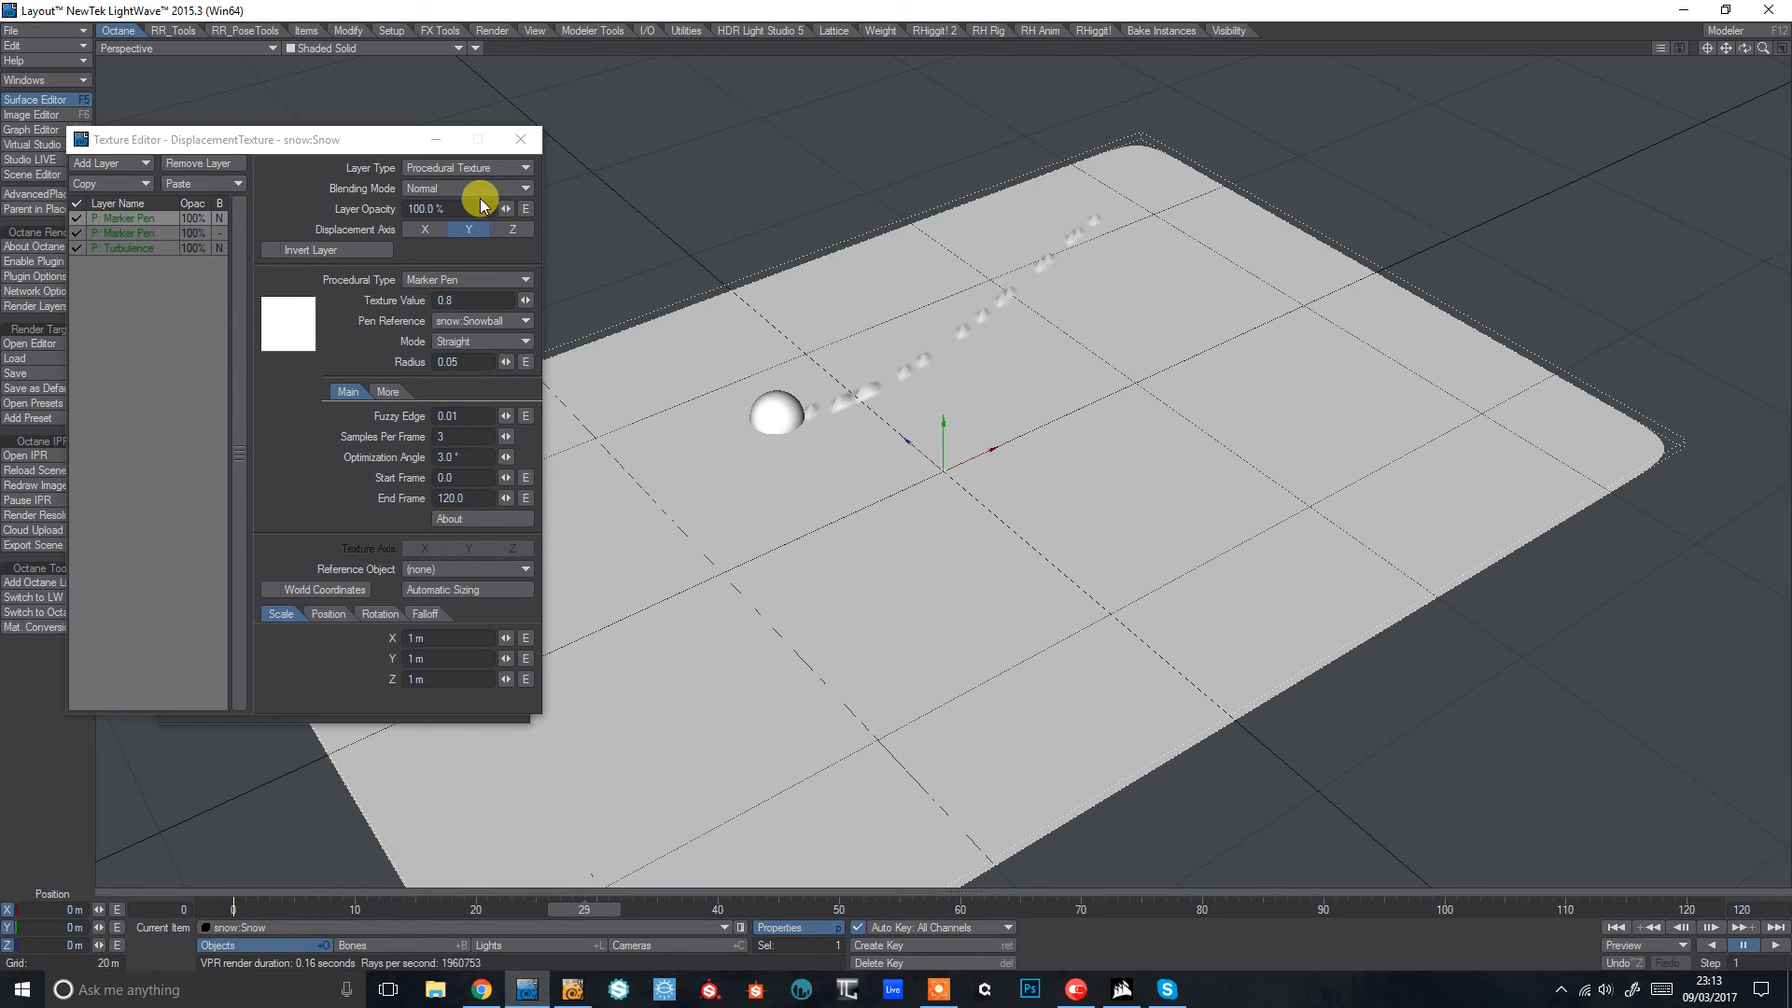
Step: Set the second pen to Additive and the other to Subtractive with texture value 0.83, radius 1.61
{"action": "left_click", "coordinate": [467, 186]}
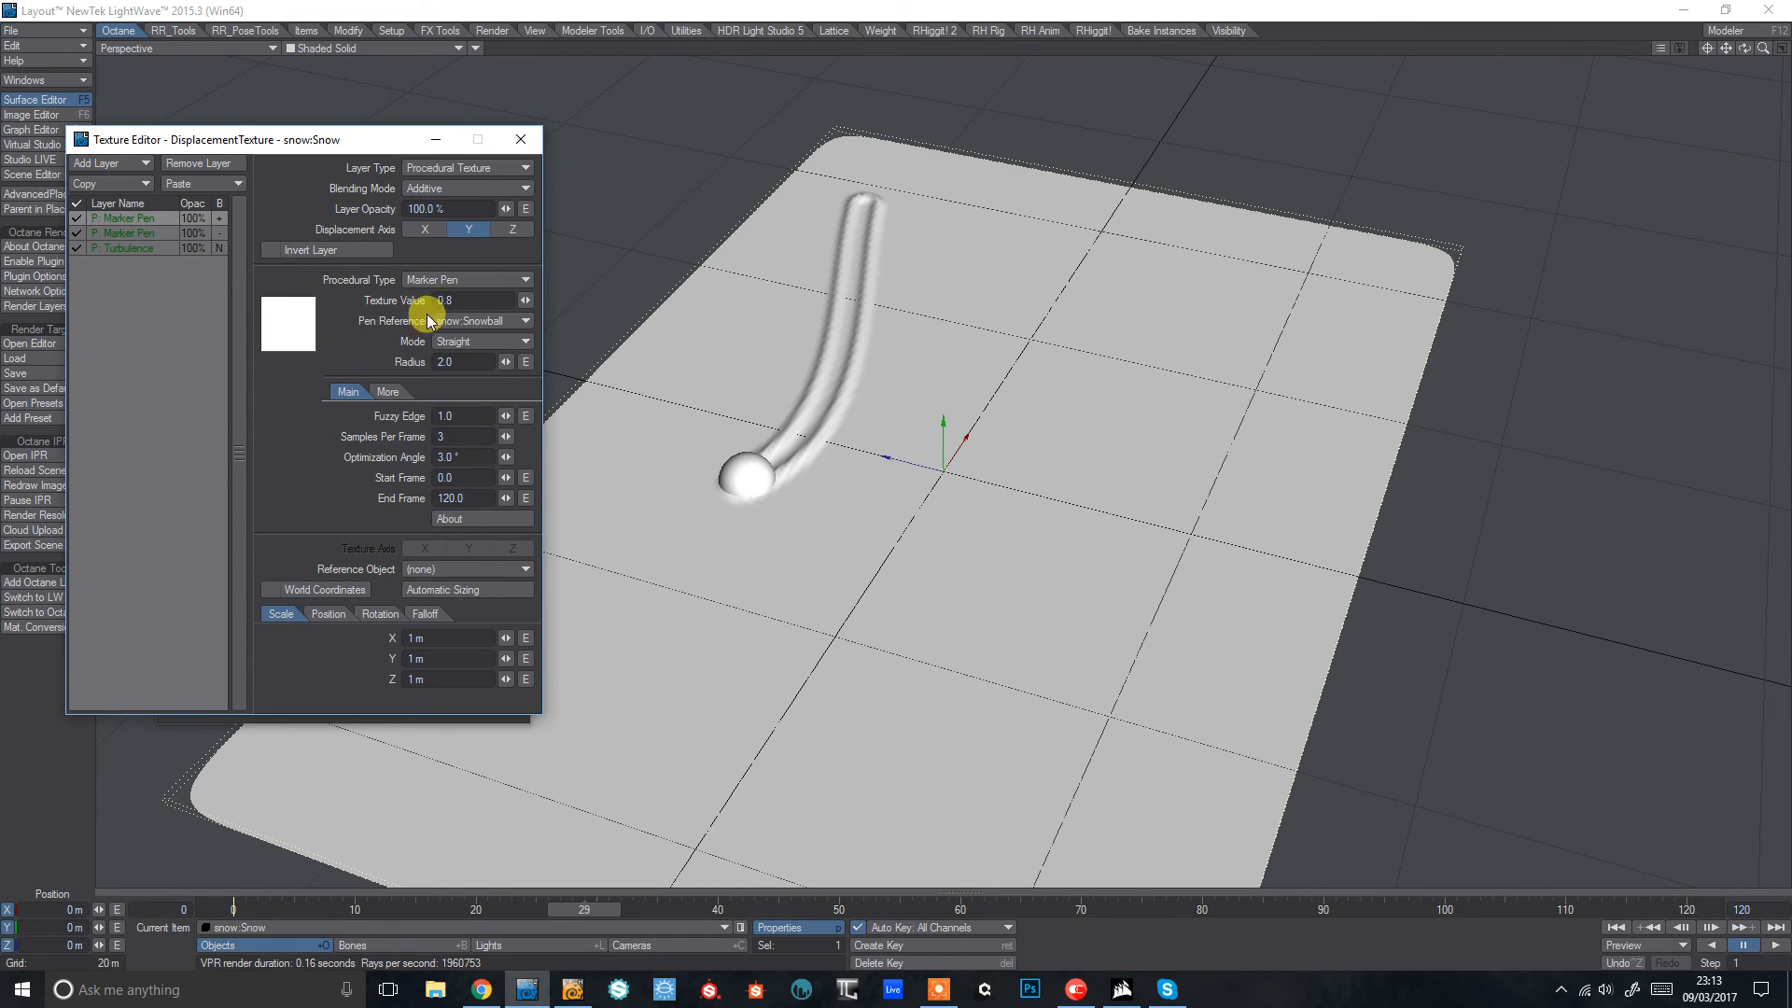
{"action": "left_click", "coordinate": [461, 415]}
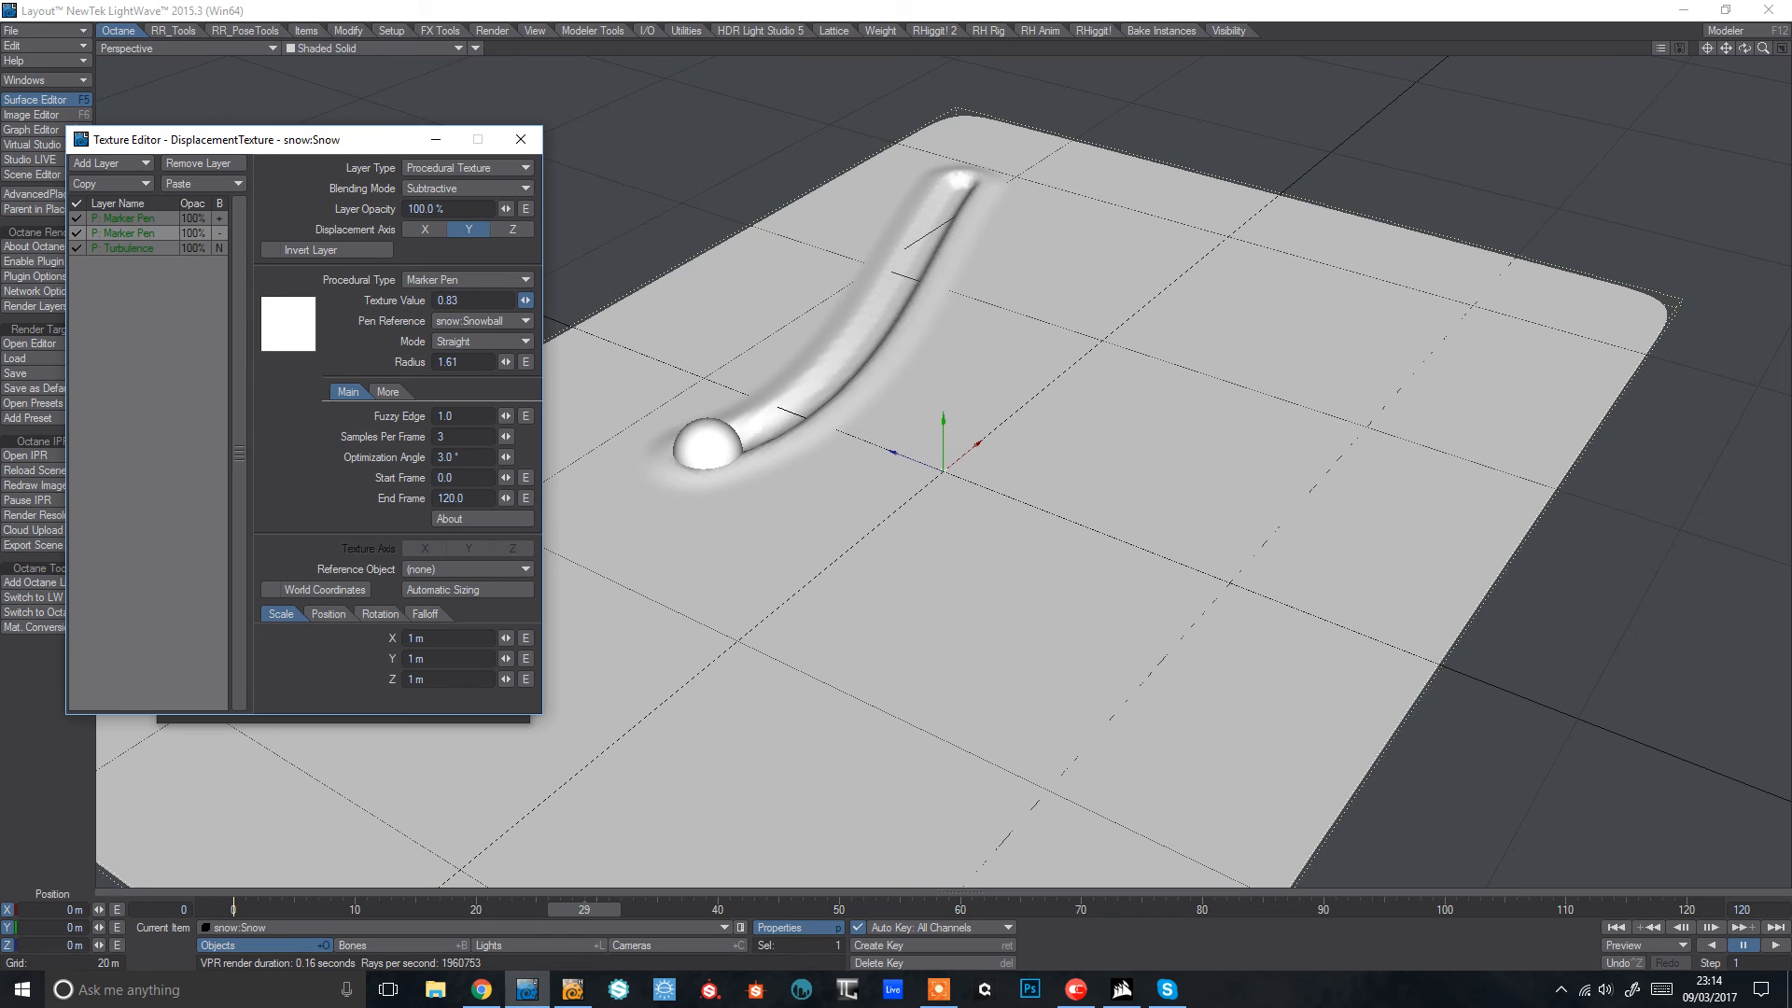
{"action": "left_click", "coordinate": [506, 299]}
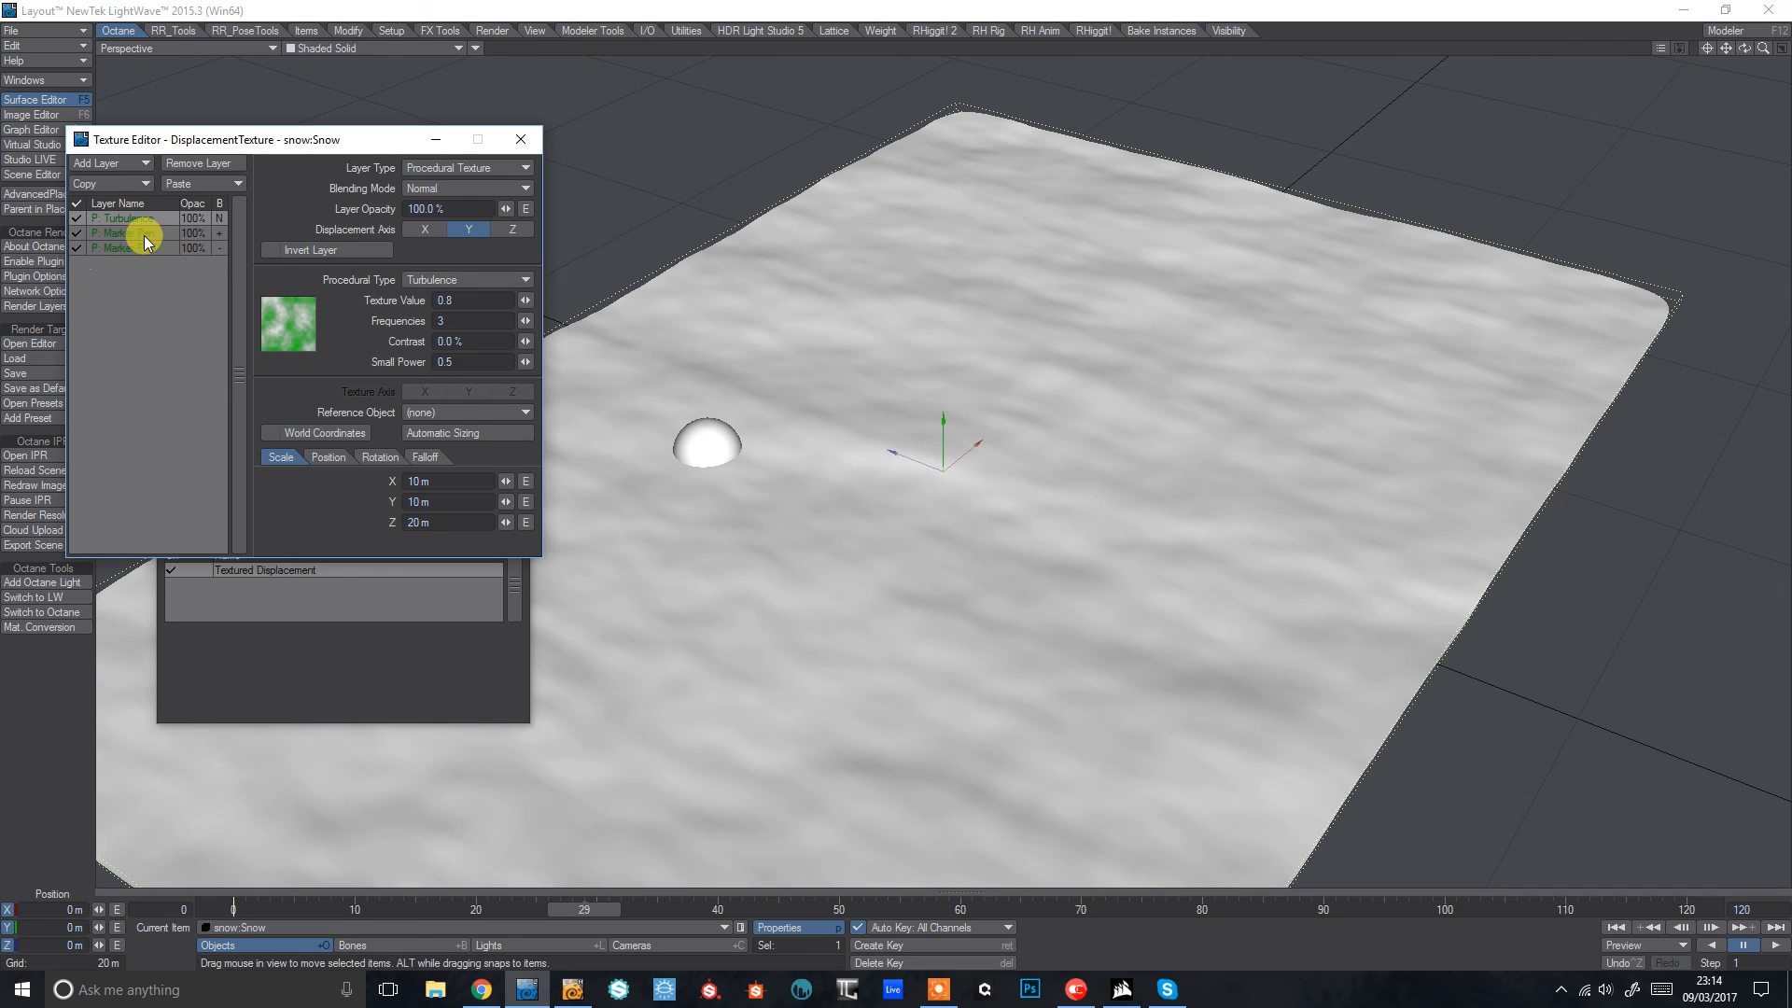
Step: Blend the top Turbulence layer additively over the trails and close the editors
{"action": "left_click", "coordinate": [466, 187]}
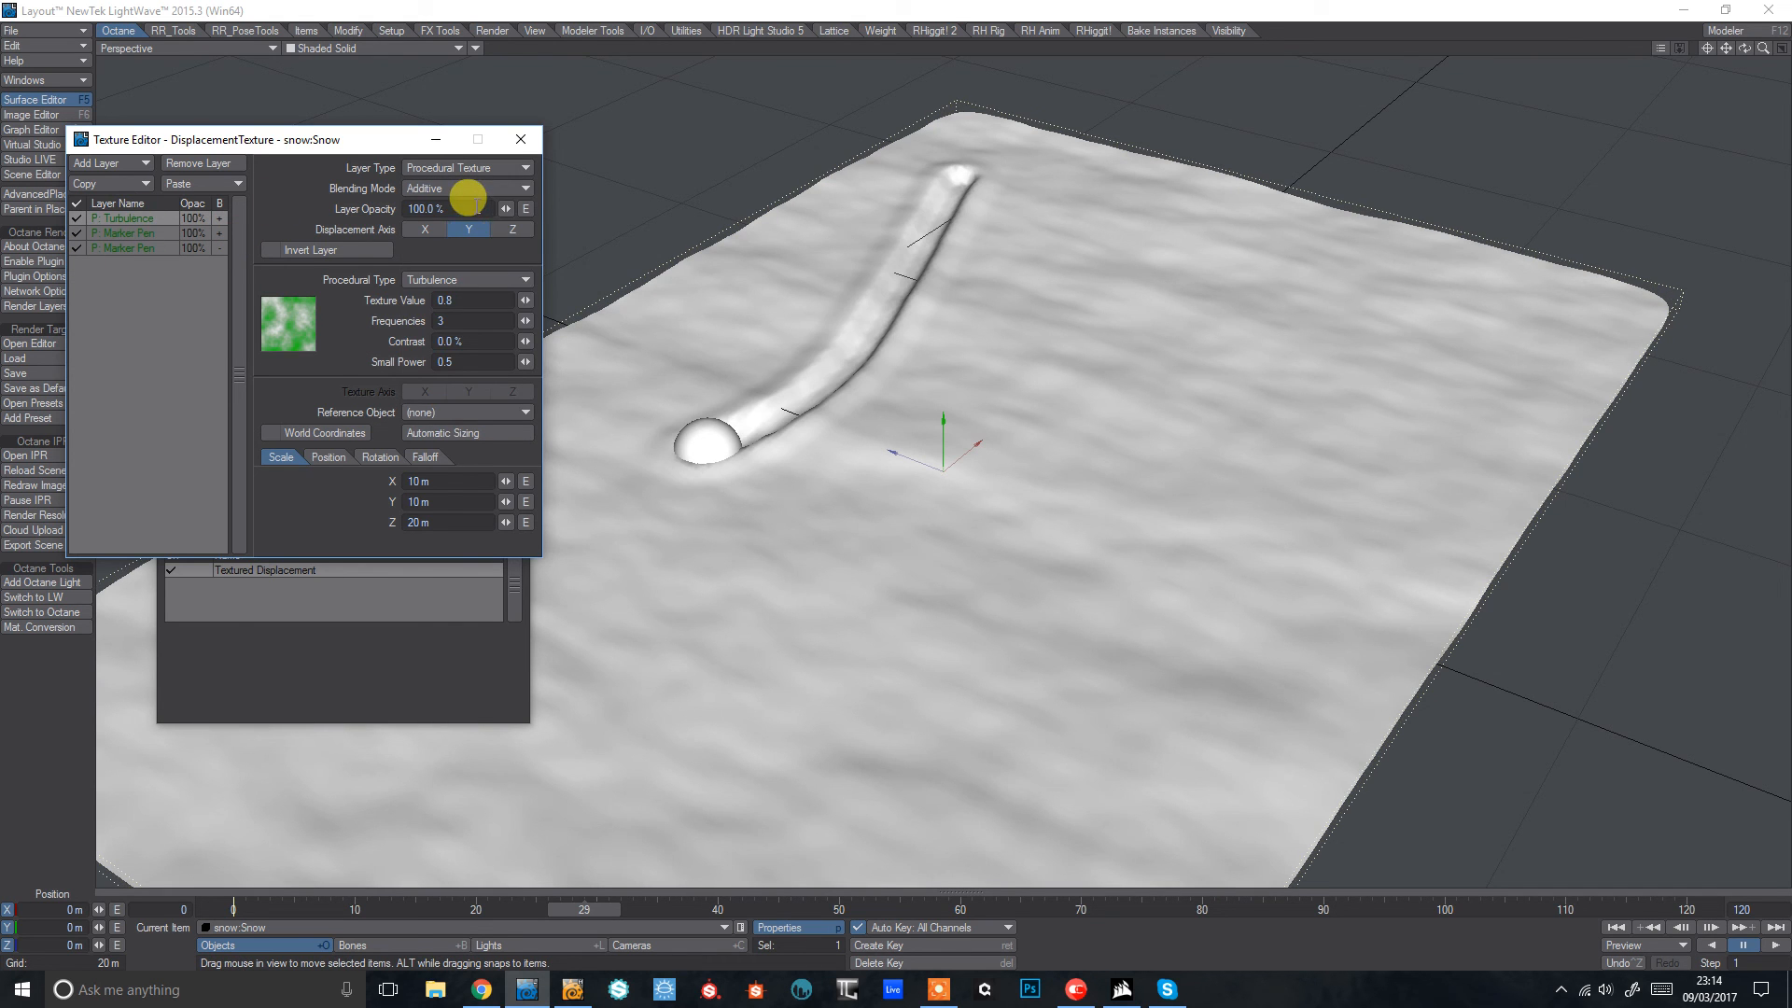
{"action": "left_click_drag", "start_coordinate": [463, 194], "coordinate": [462, 207]}
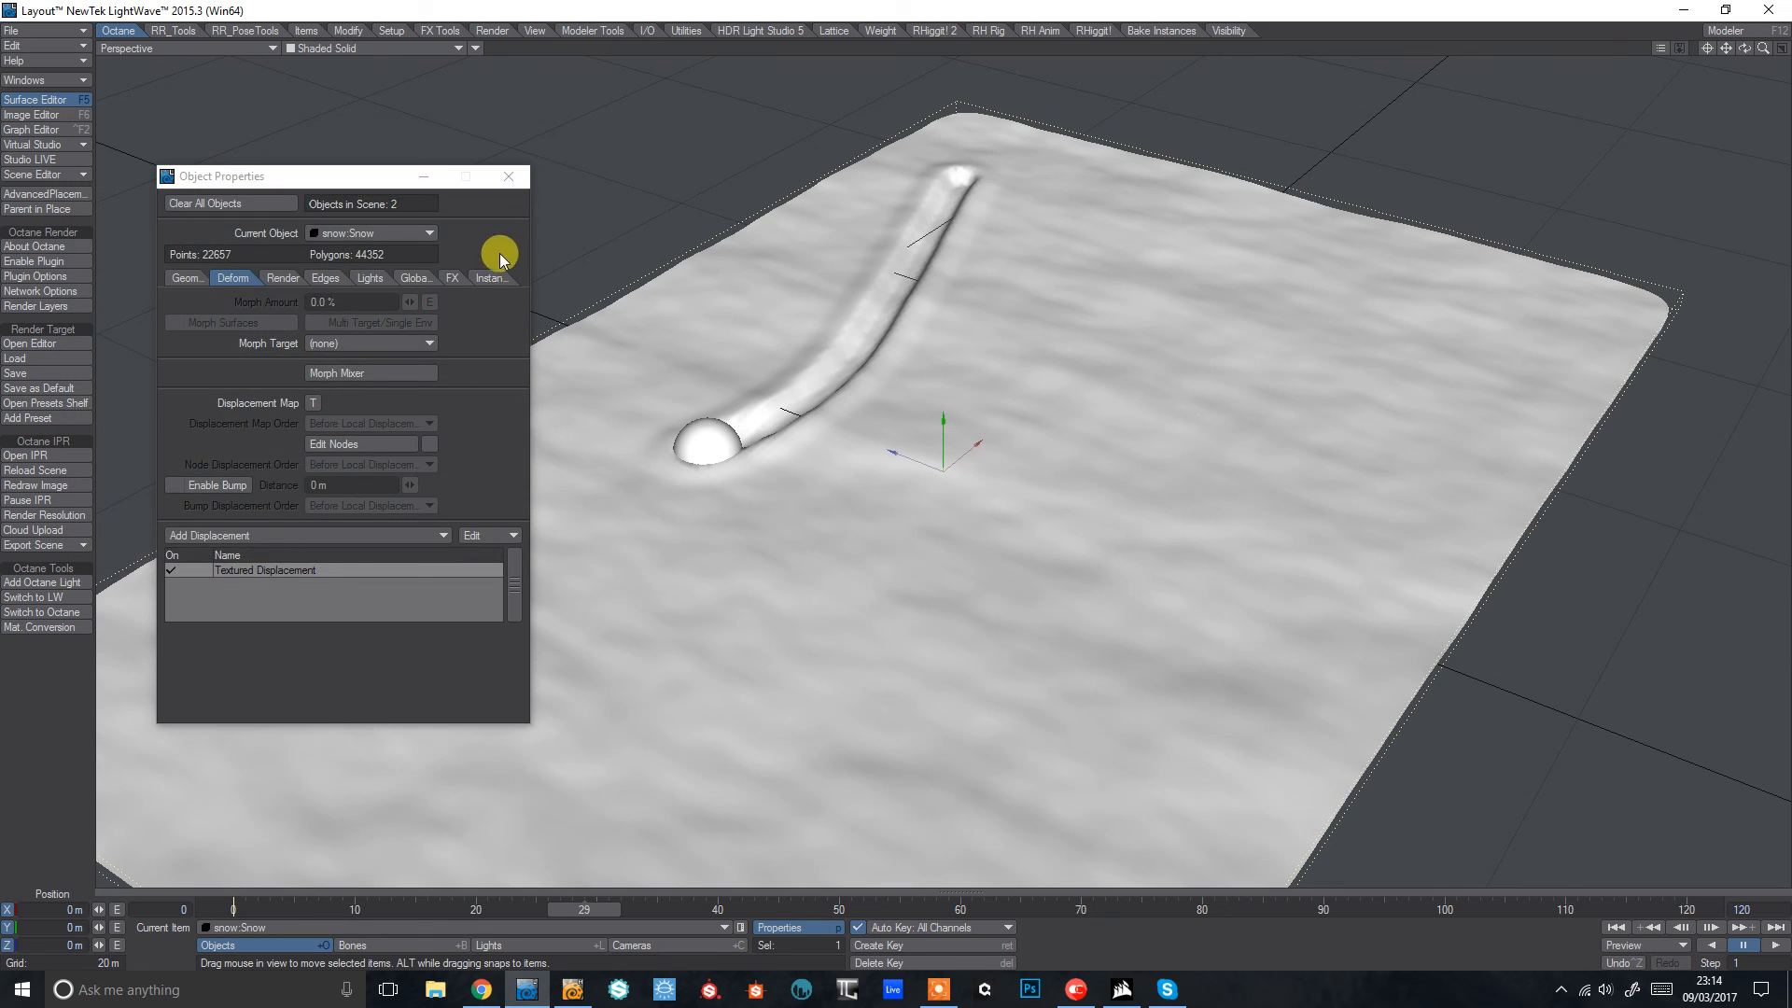
{"action": "left_click", "coordinate": [507, 175]}
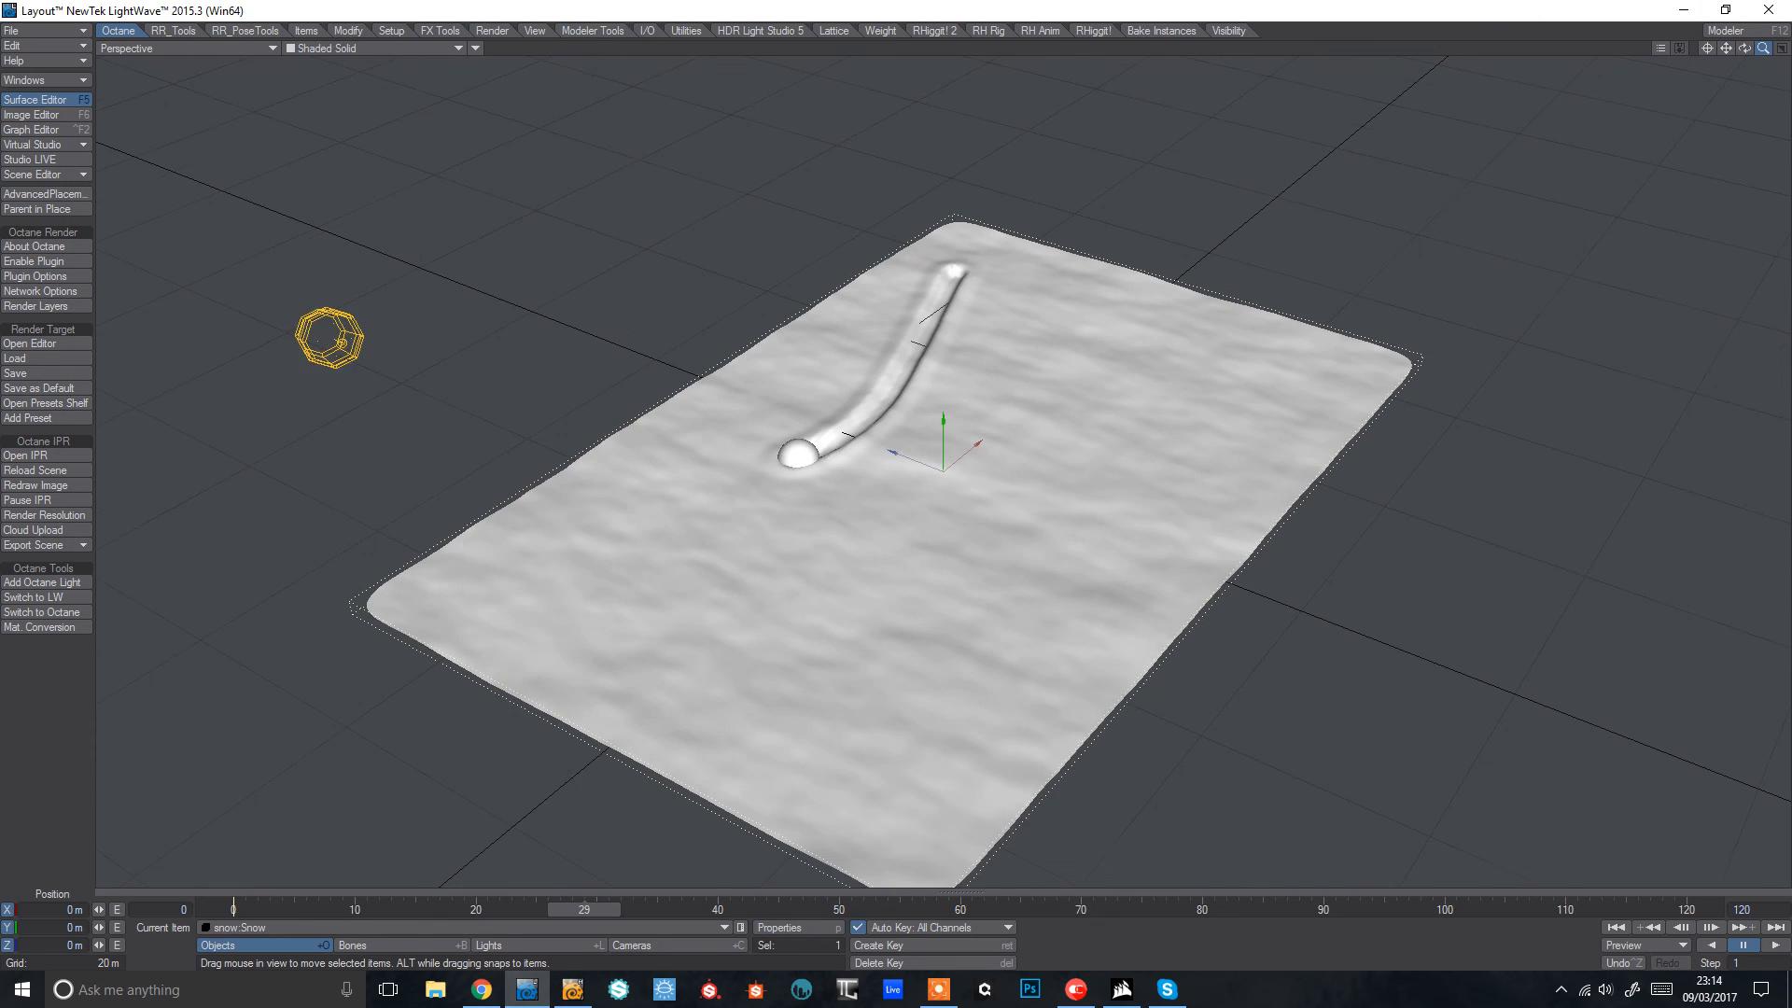
Step: Advance to frame 120 so the full groove loops across the snow, then shift the snowball's endpoint
{"action": "left_click_drag", "start_coordinate": [582, 909], "coordinate": [405, 909]}
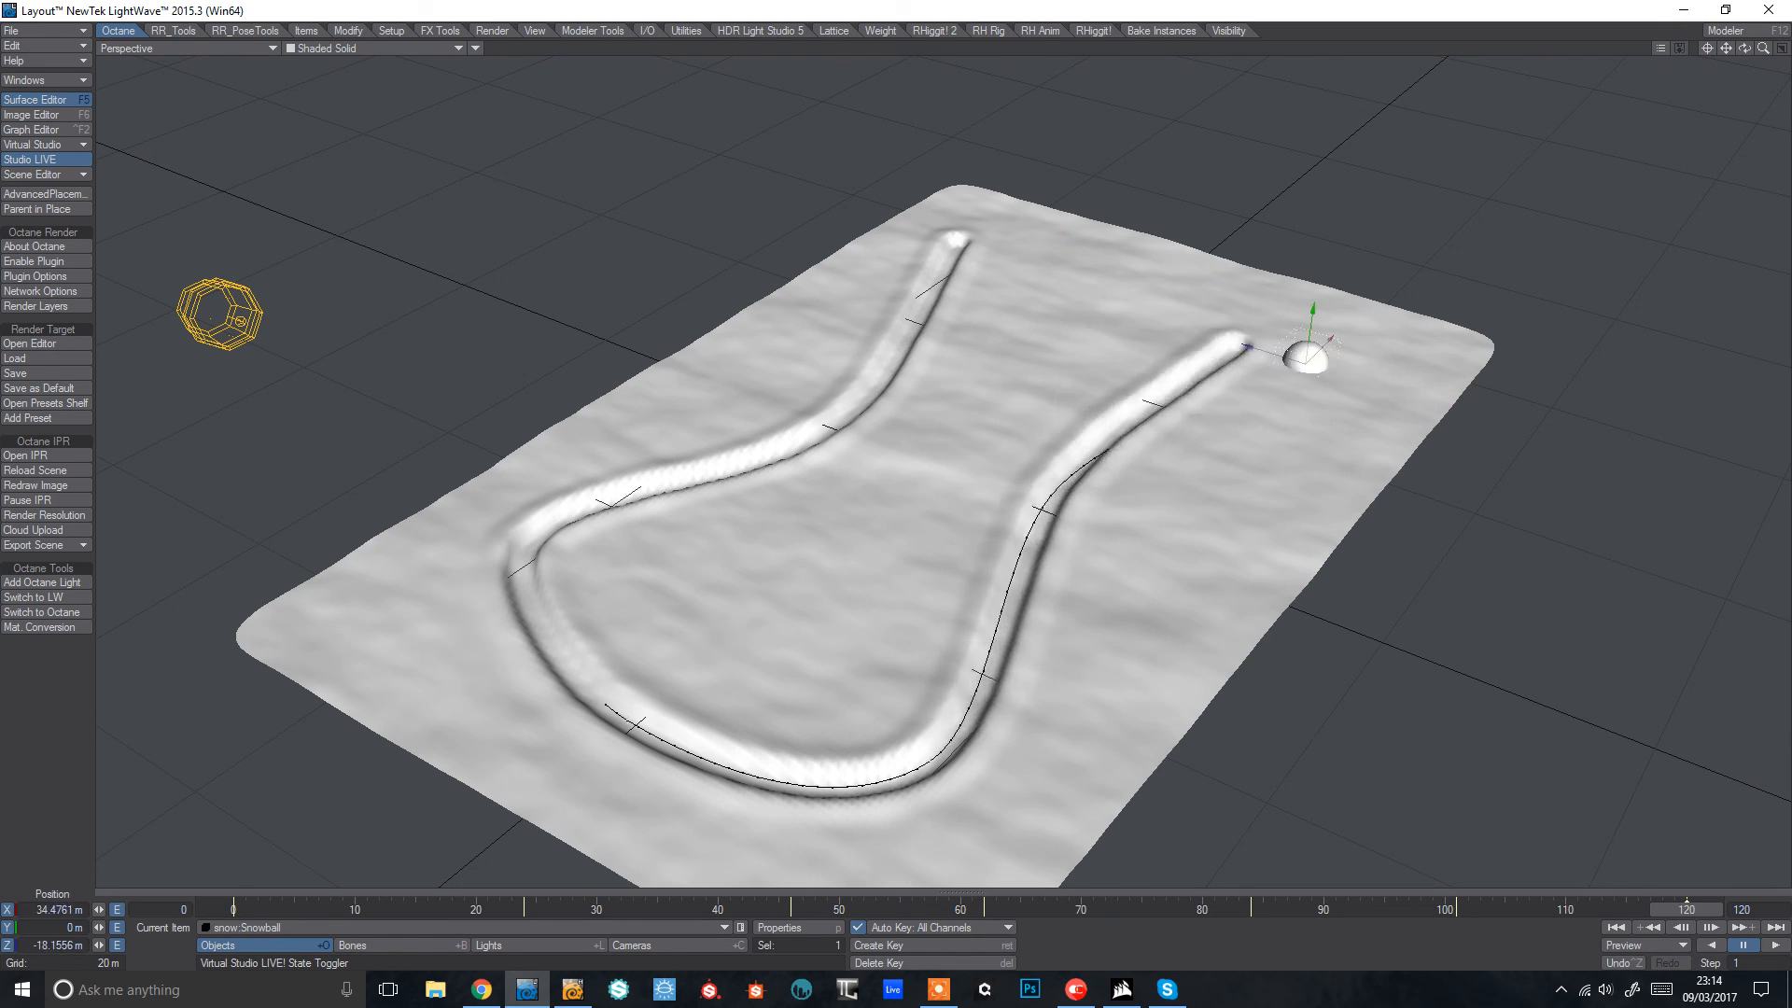
{"action": "left_click_drag", "start_coordinate": [1303, 358], "coordinate": [1087, 319]}
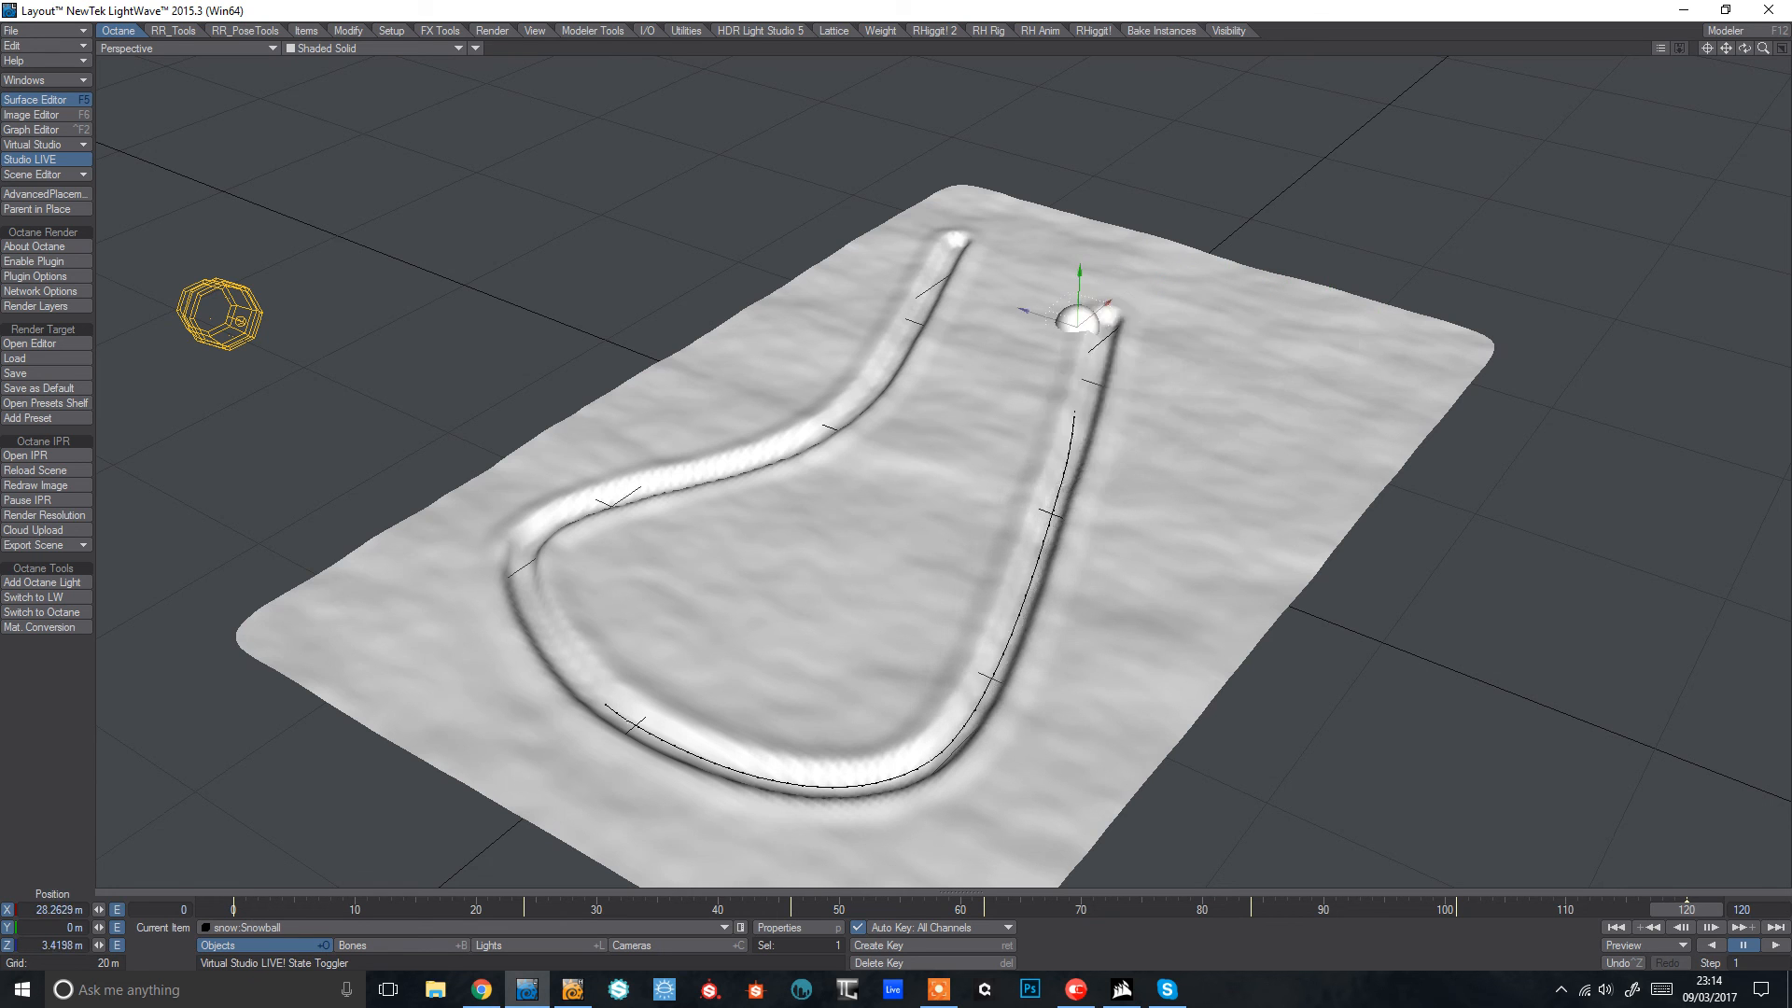